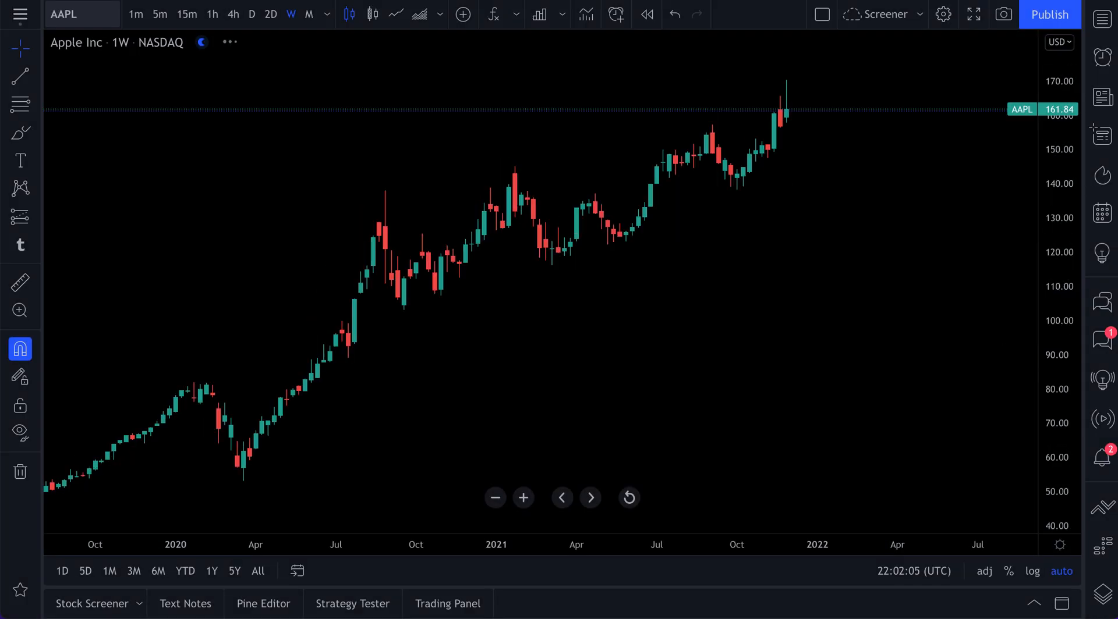
- Switch the chart from Apple to weekly BTCUSD and browse the saved watchlists before closing them
click(82, 14)
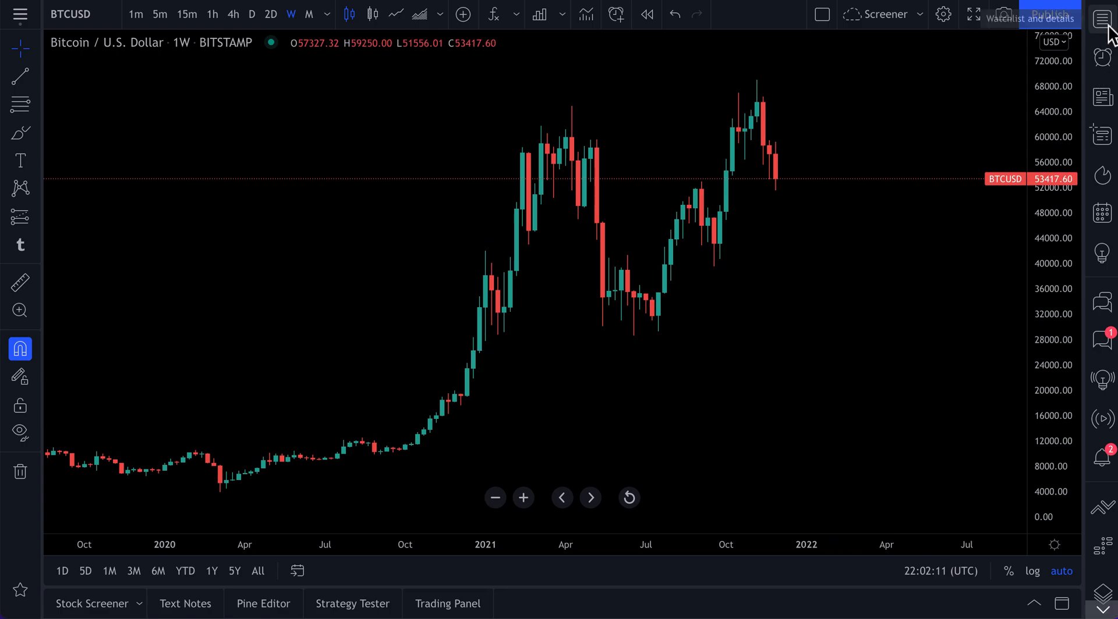
click(1108, 18)
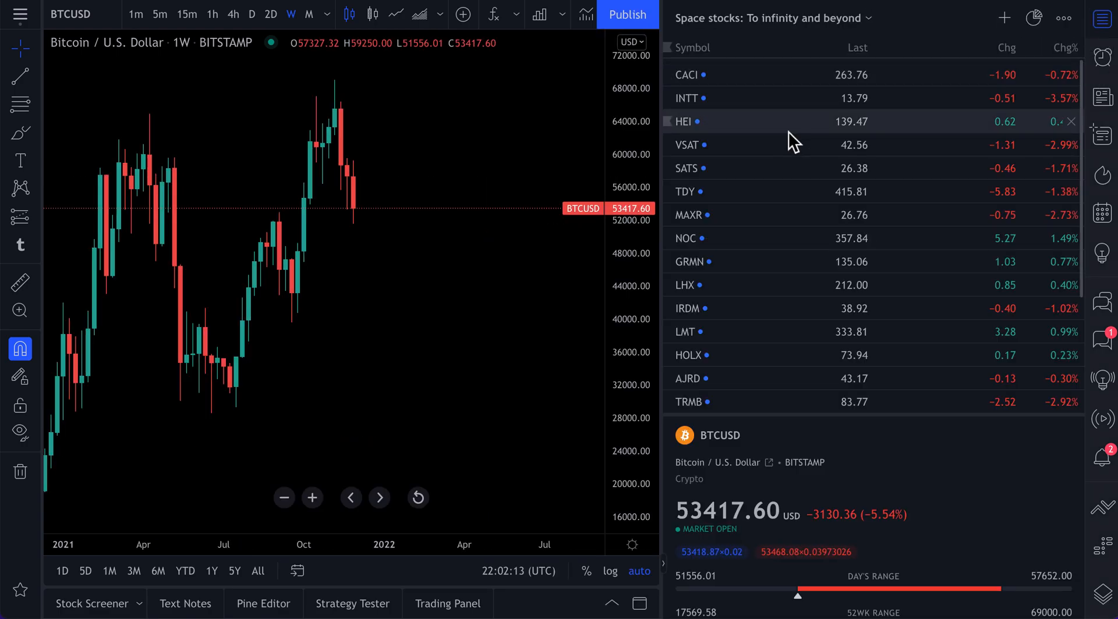
scroll(down, 3)
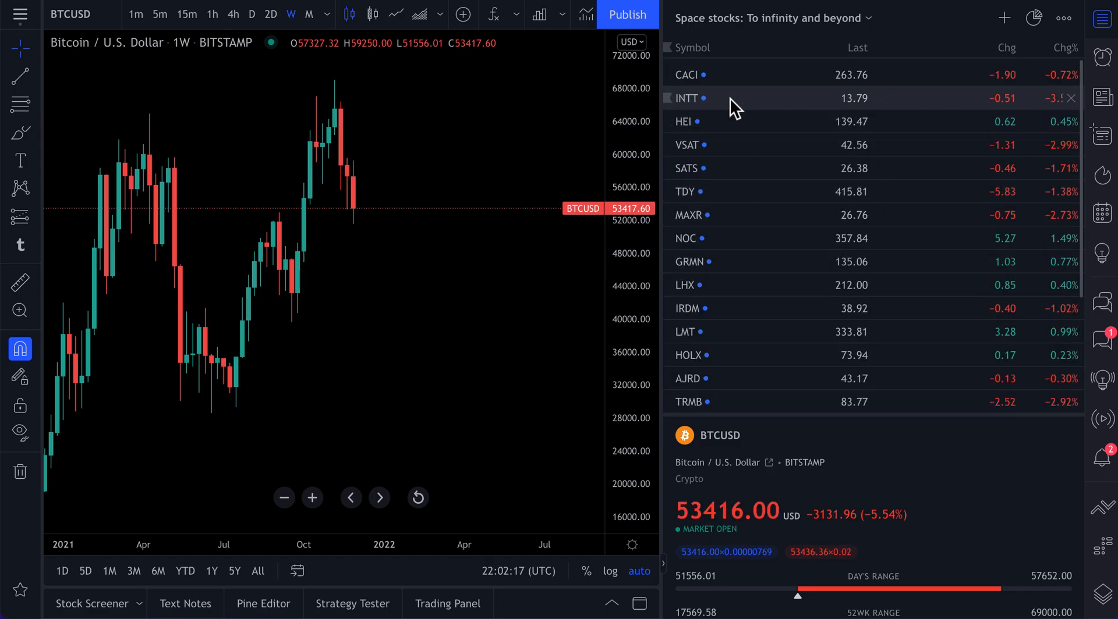
click(766, 18)
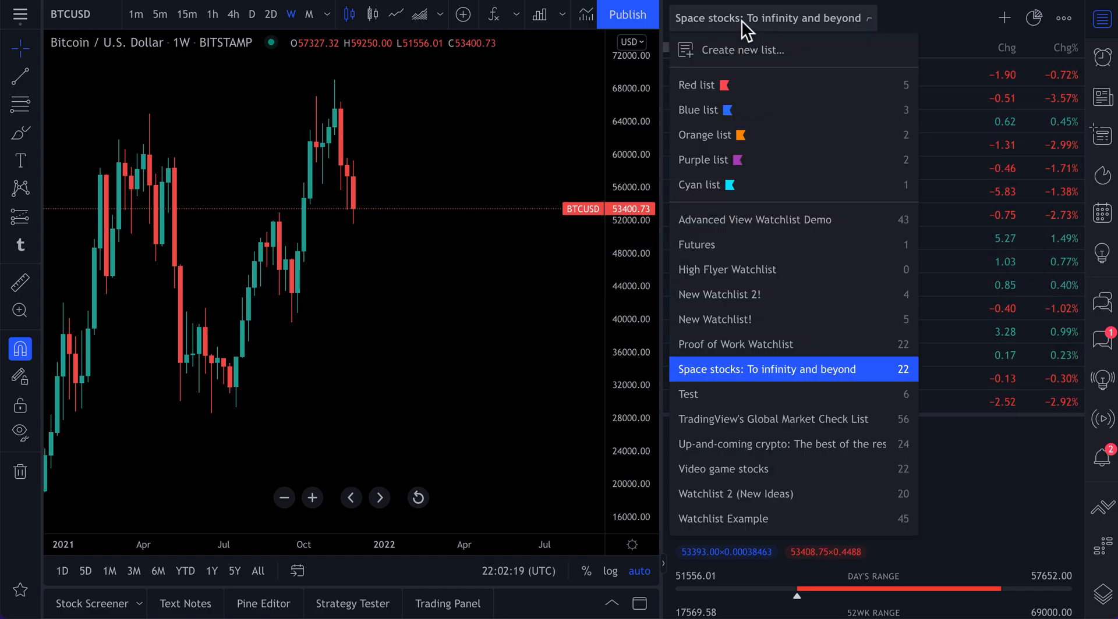
mouse_move(715, 319)
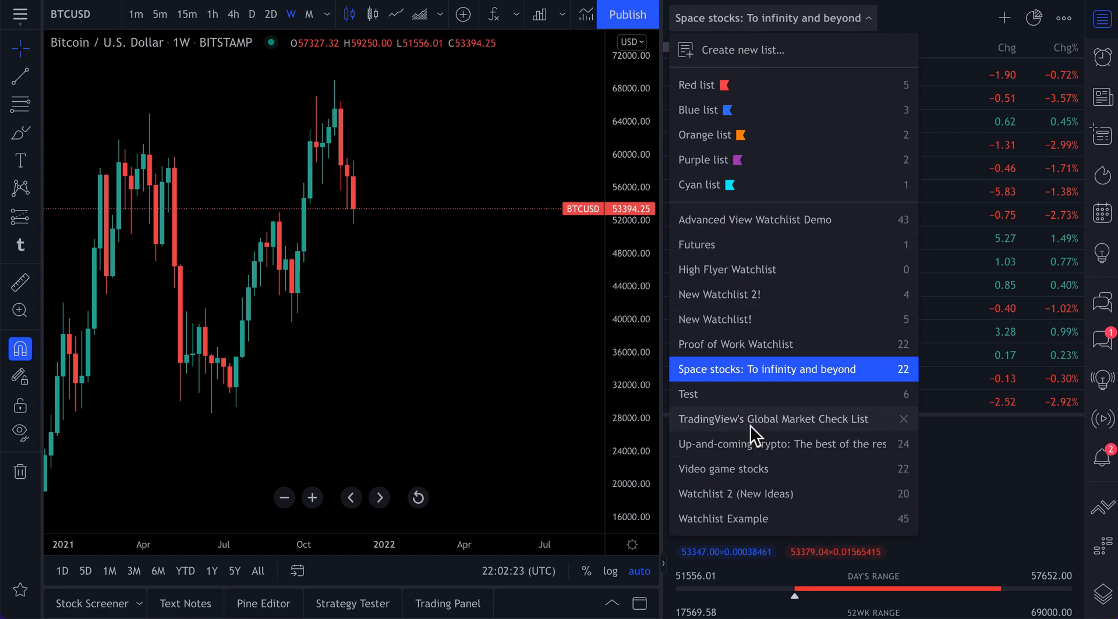
click(772, 419)
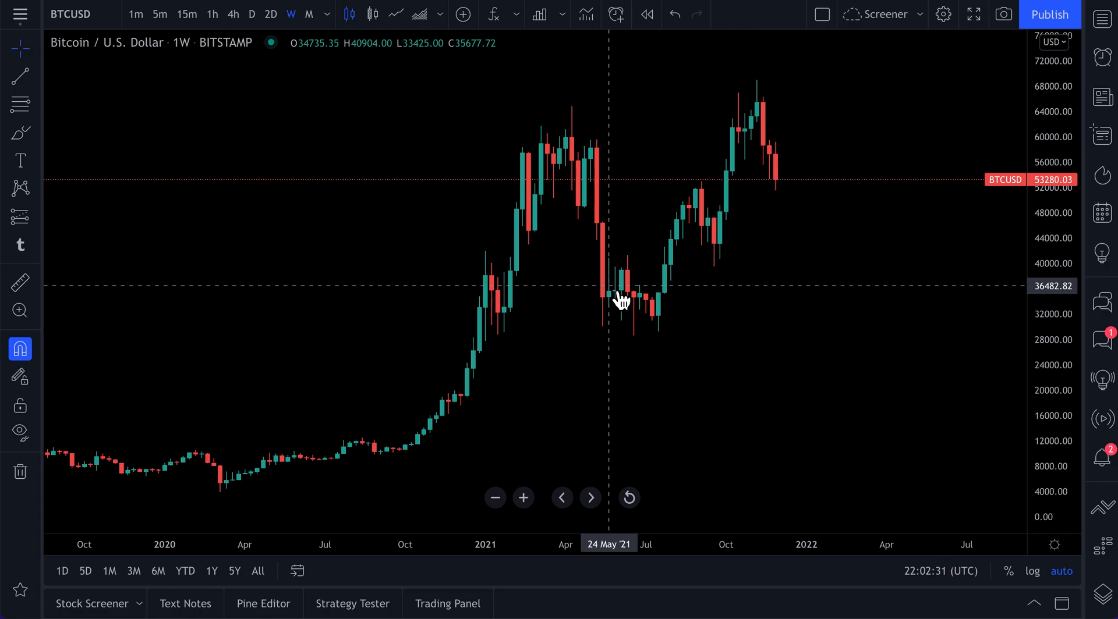
mouse_move(299, 313)
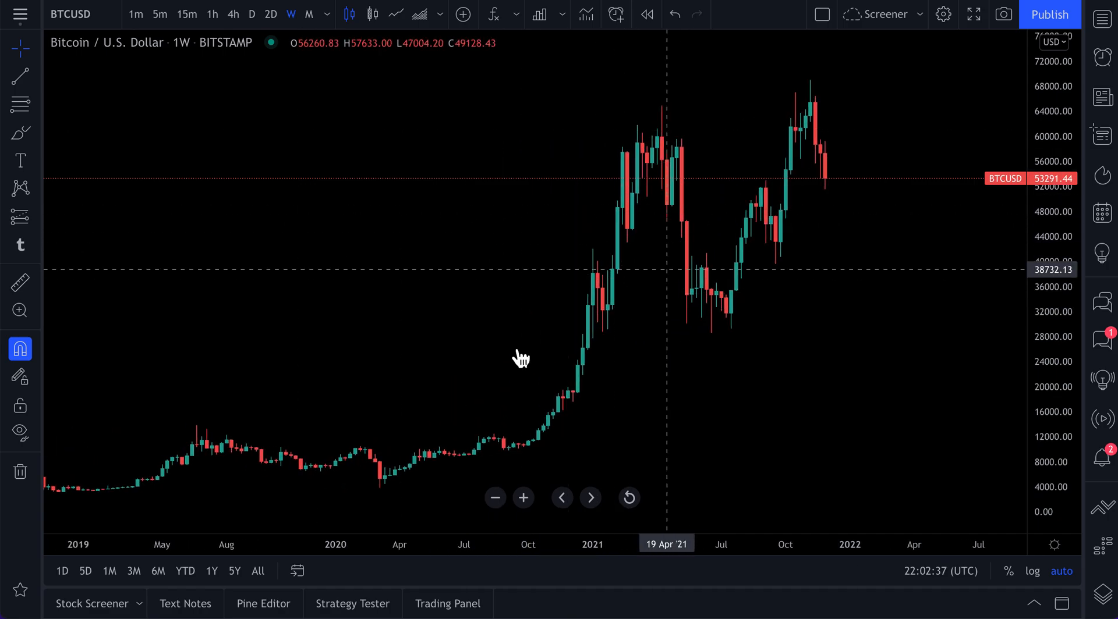
mouse_move(547, 273)
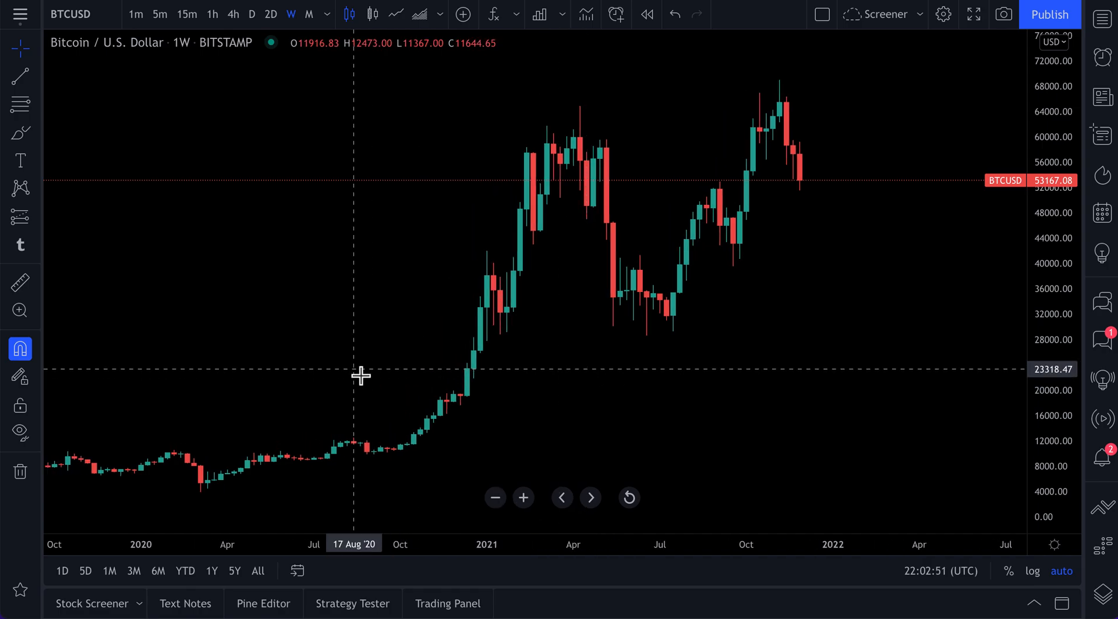
mouse_move(93, 603)
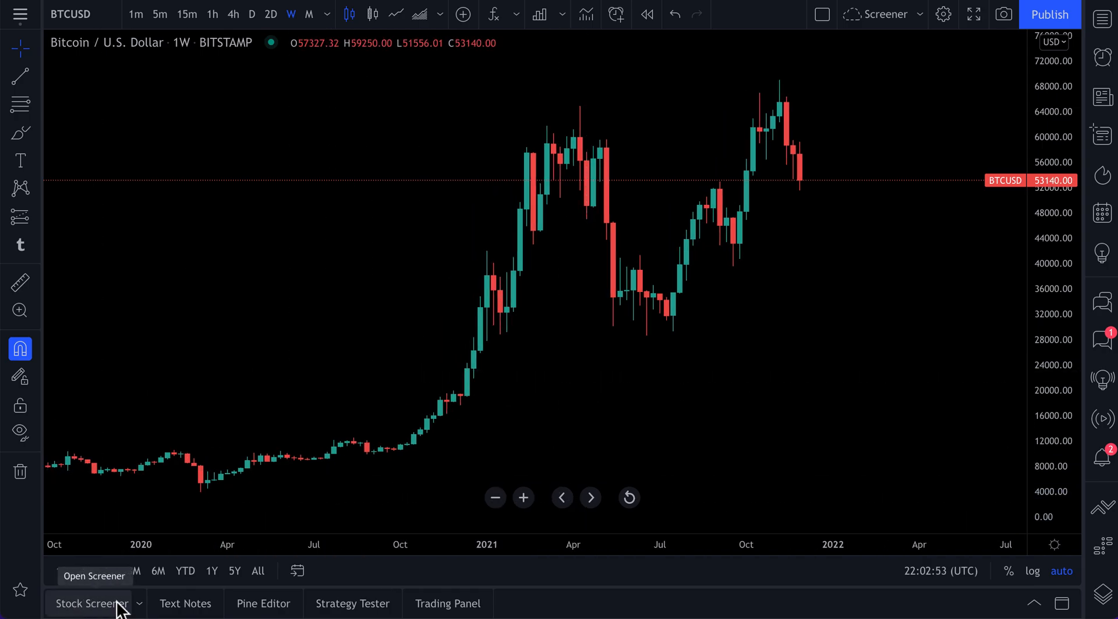
mouse_move(182, 492)
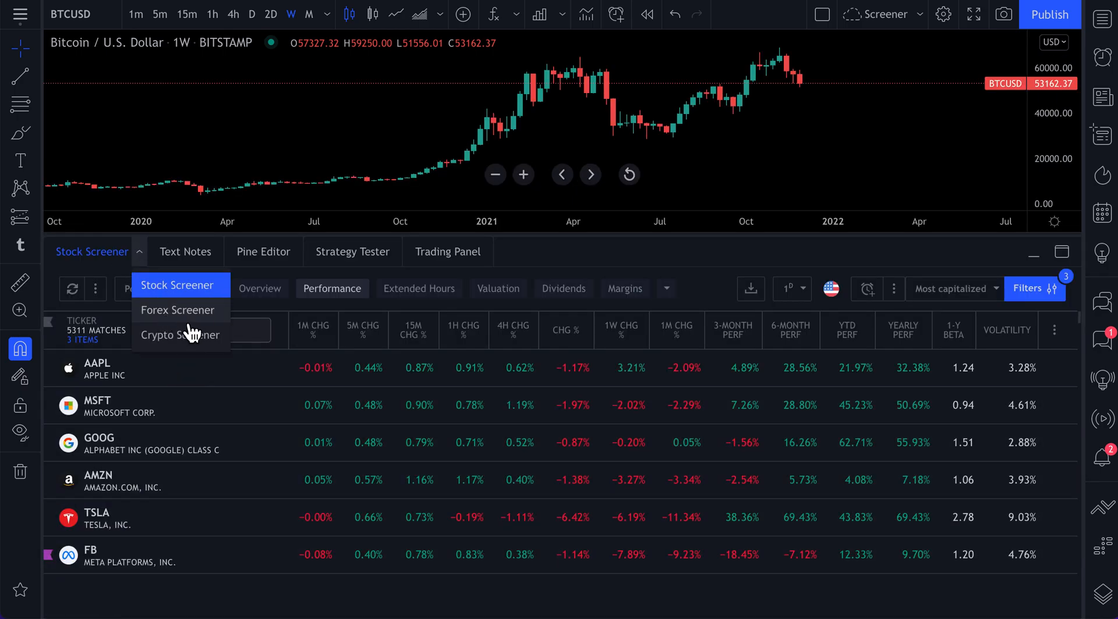
mouse_move(188, 309)
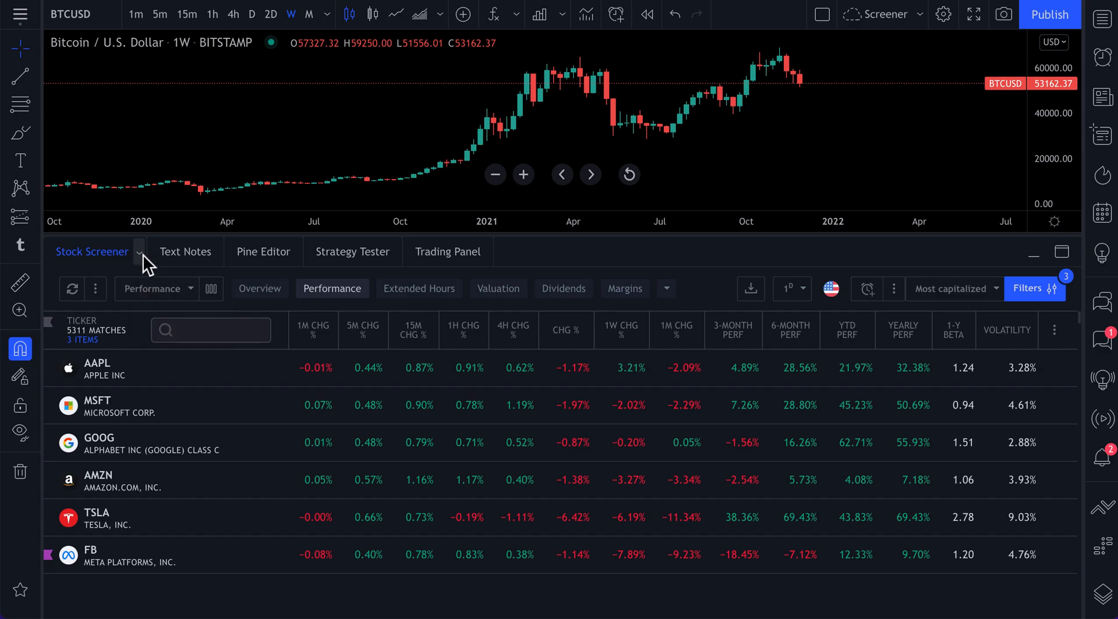
- Cycle the screener through Forex and Crypto listings, ending back on the Stock Screener
click(139, 252)
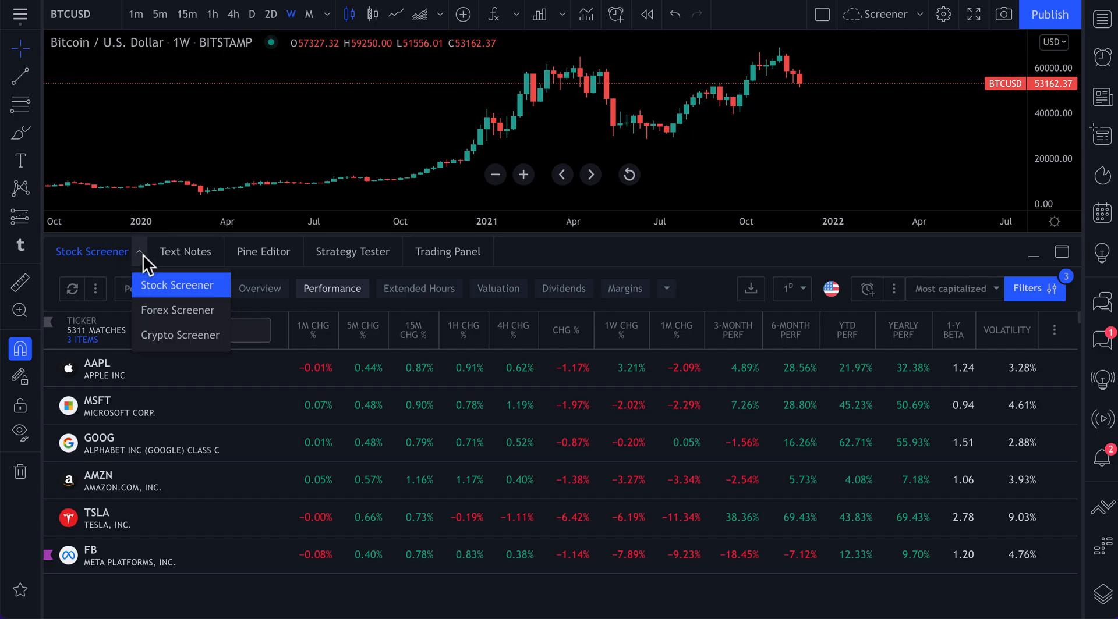
mouse_move(175, 320)
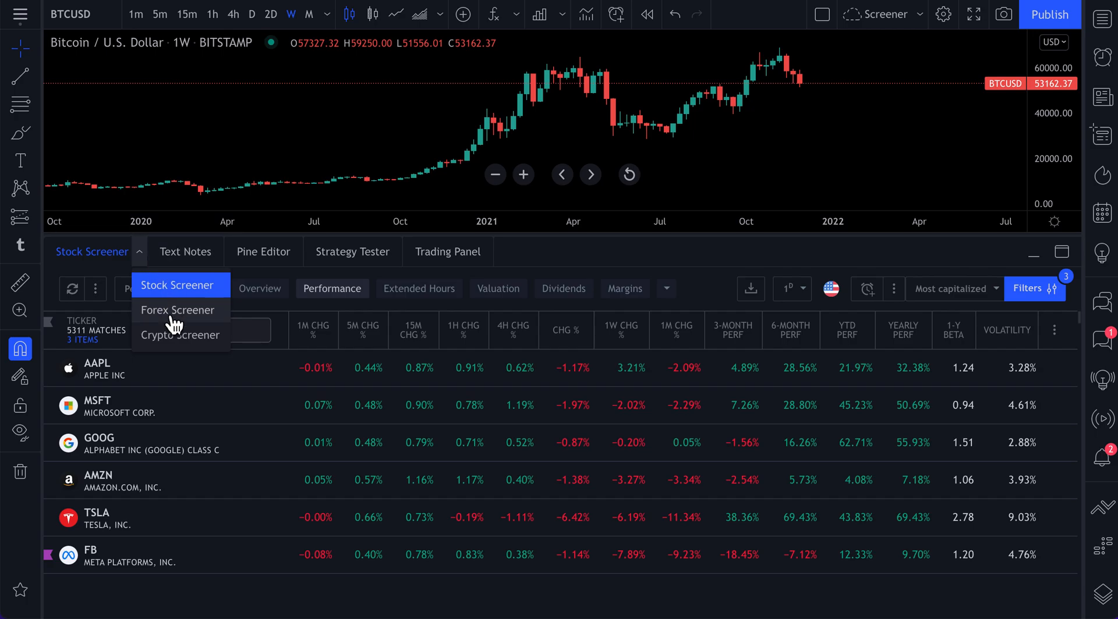
click(177, 309)
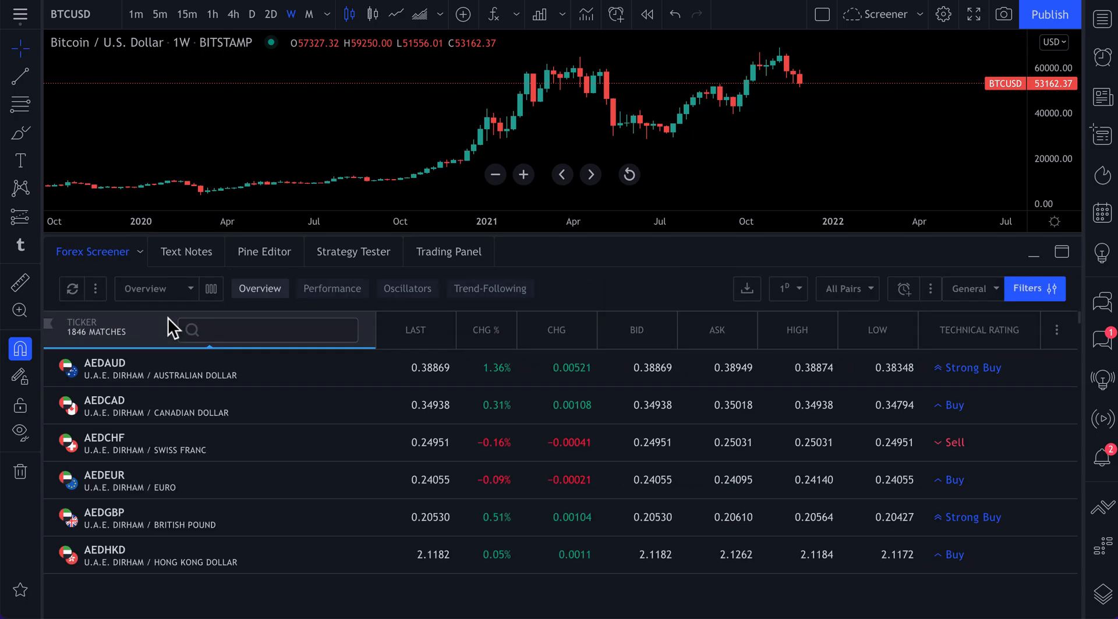
click(91, 251)
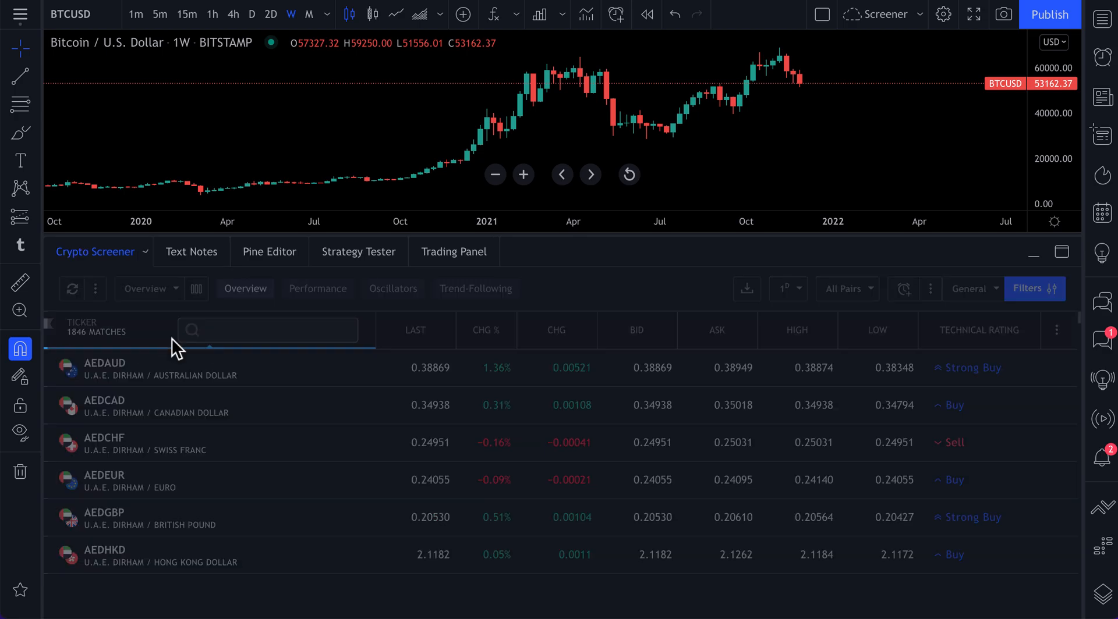
click(318, 289)
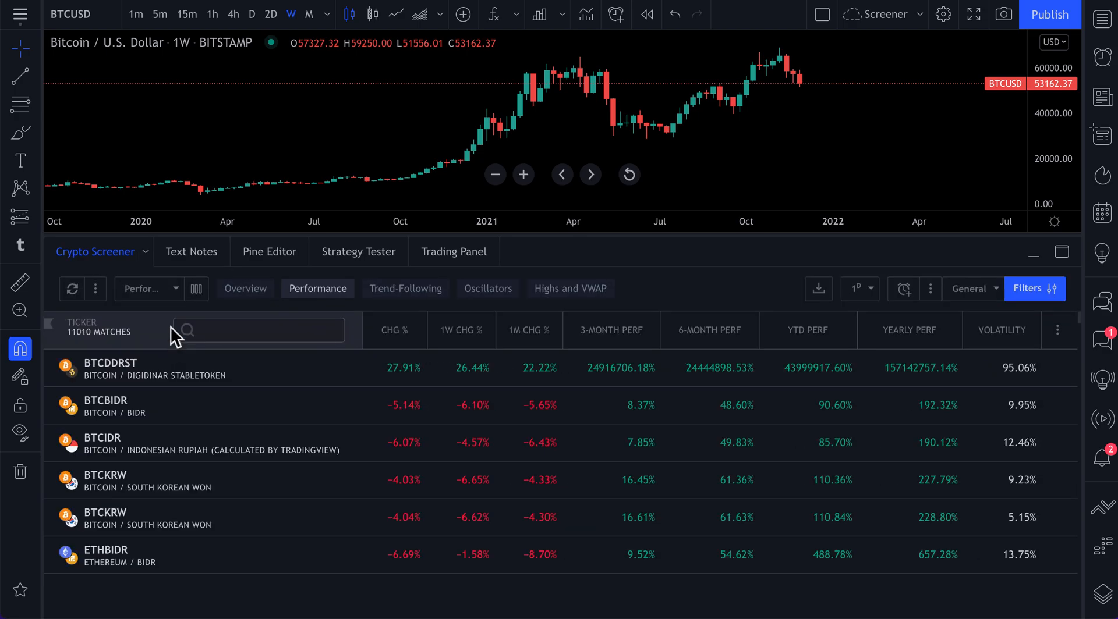
click(95, 251)
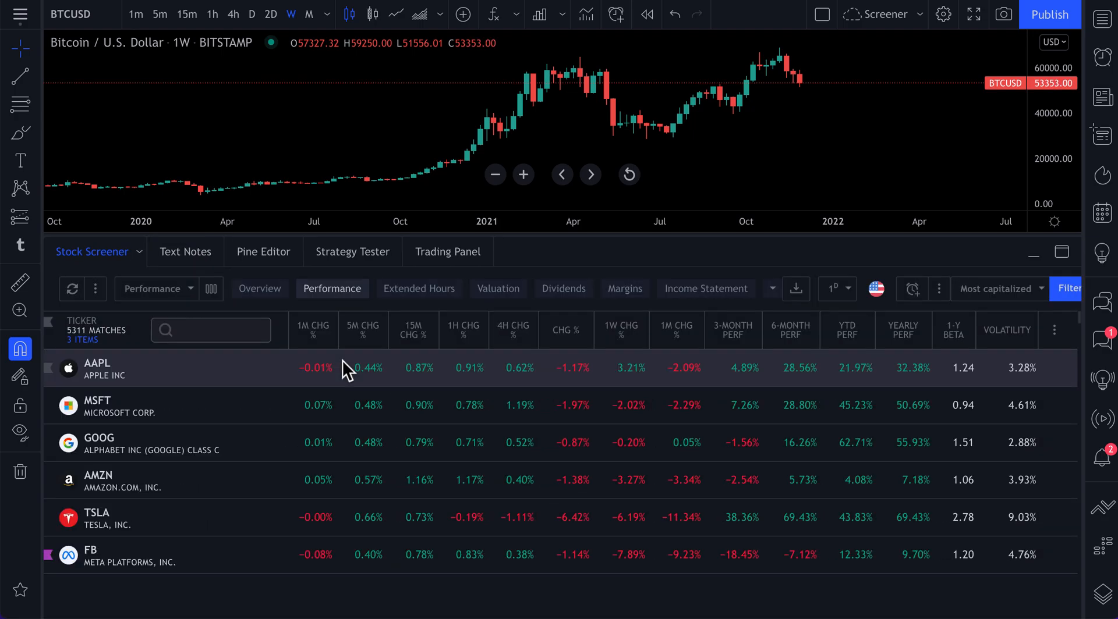
mouse_move(119, 455)
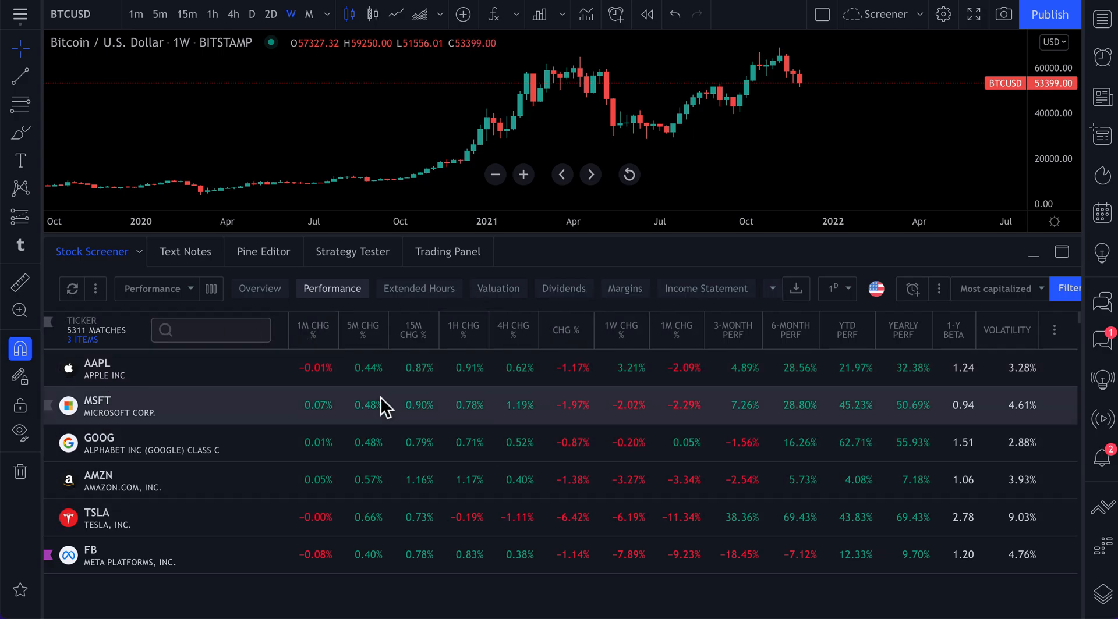
mouse_move(368, 331)
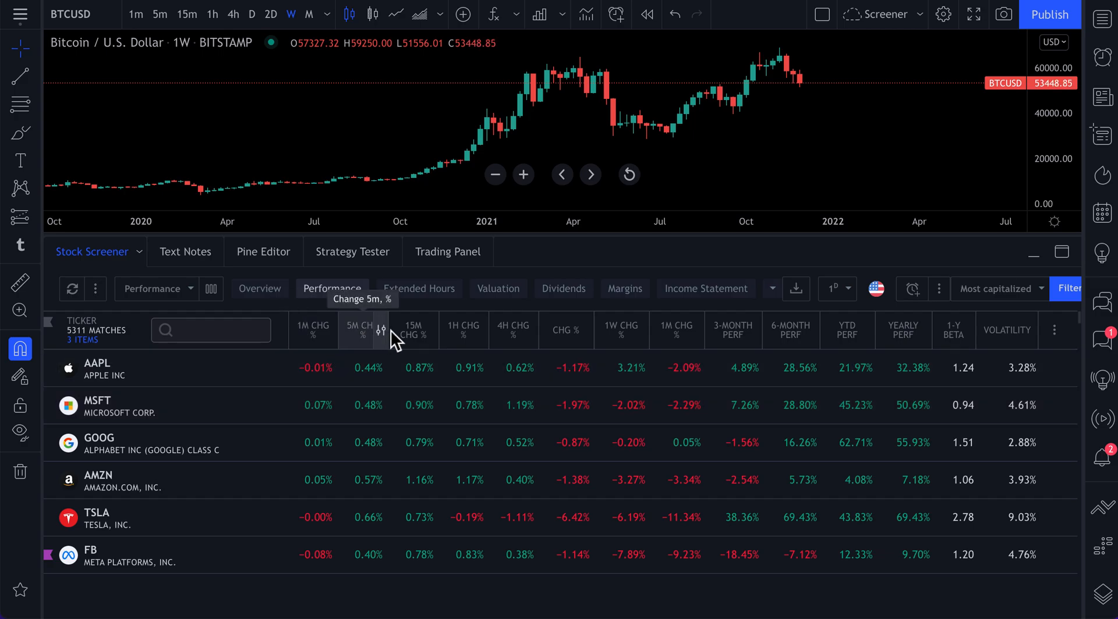
mouse_move(510, 336)
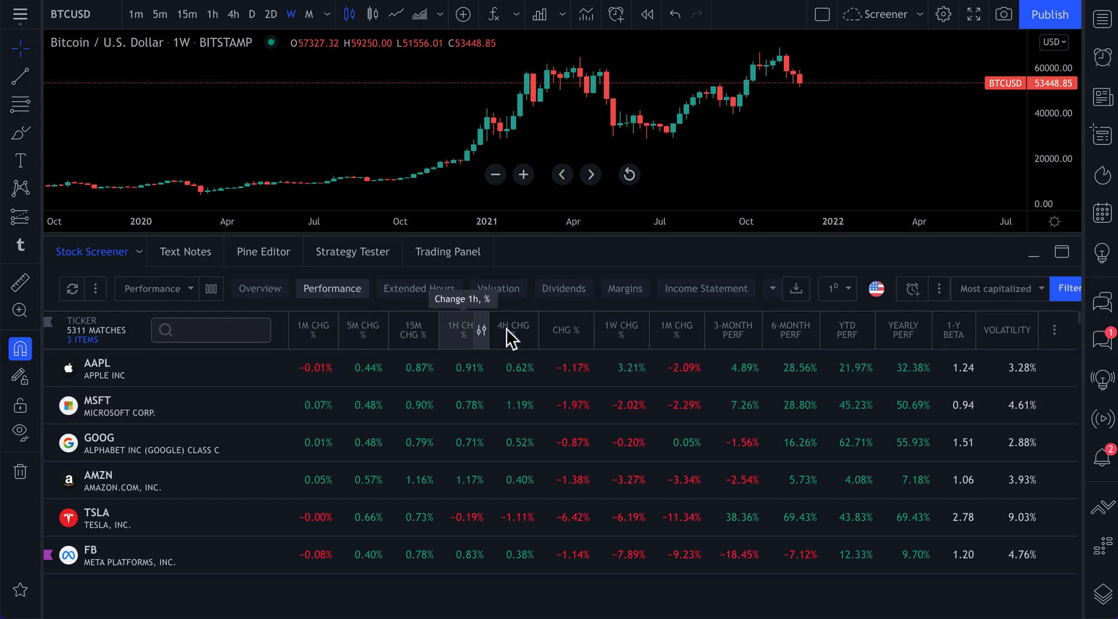
mouse_move(314, 314)
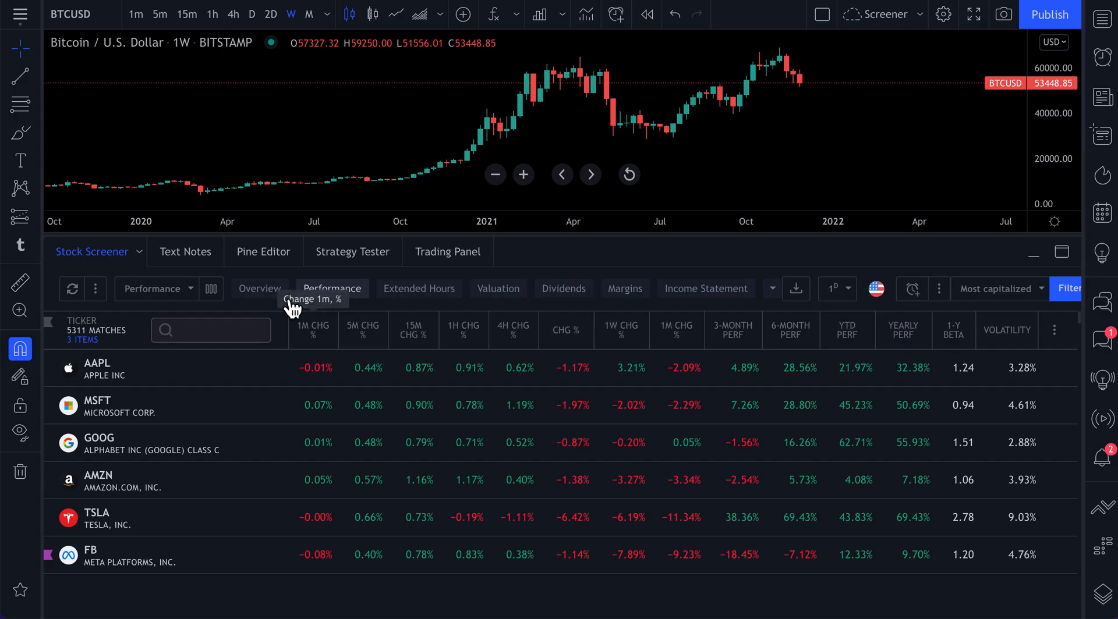
mouse_move(390, 308)
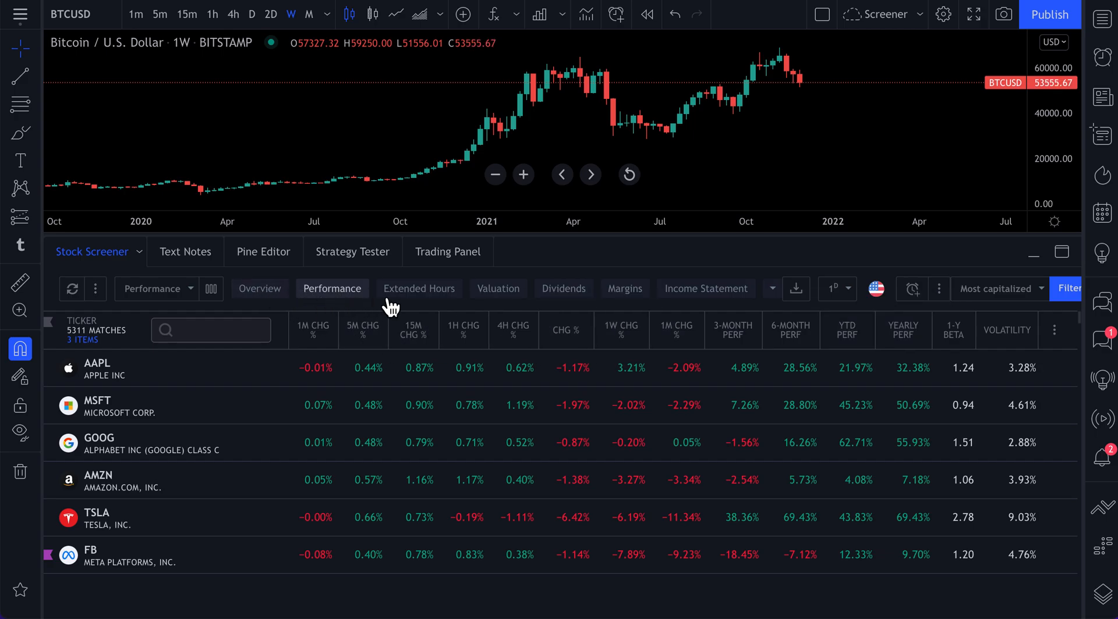
- Sort stocks by 1W CHG %, then by 1M CHG % descending, led by Tuanche Limited
click(331, 289)
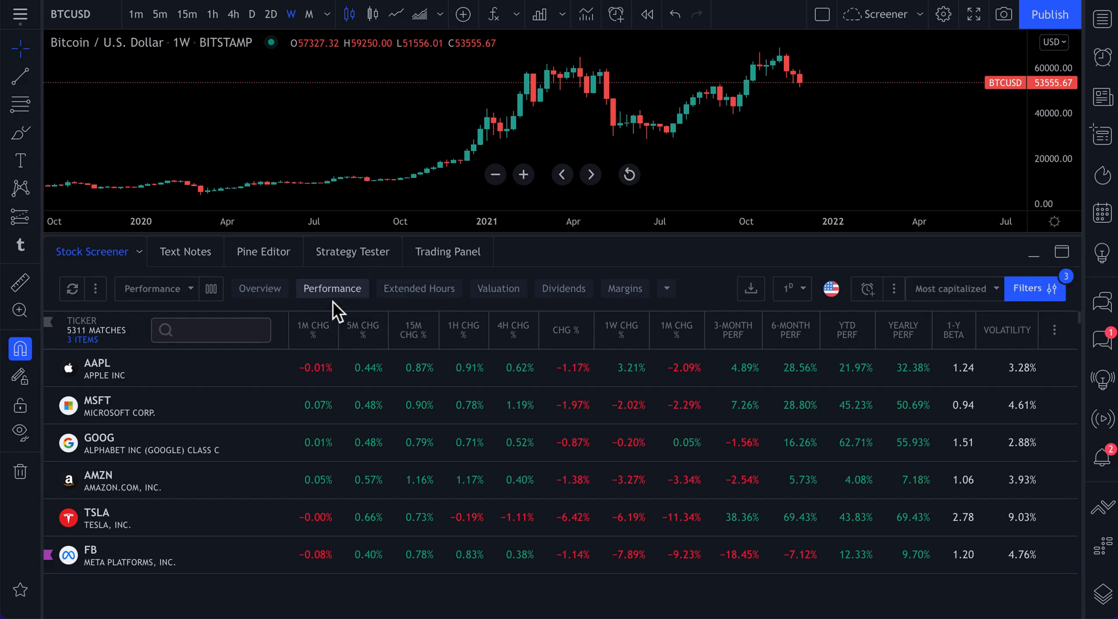
mouse_move(463, 330)
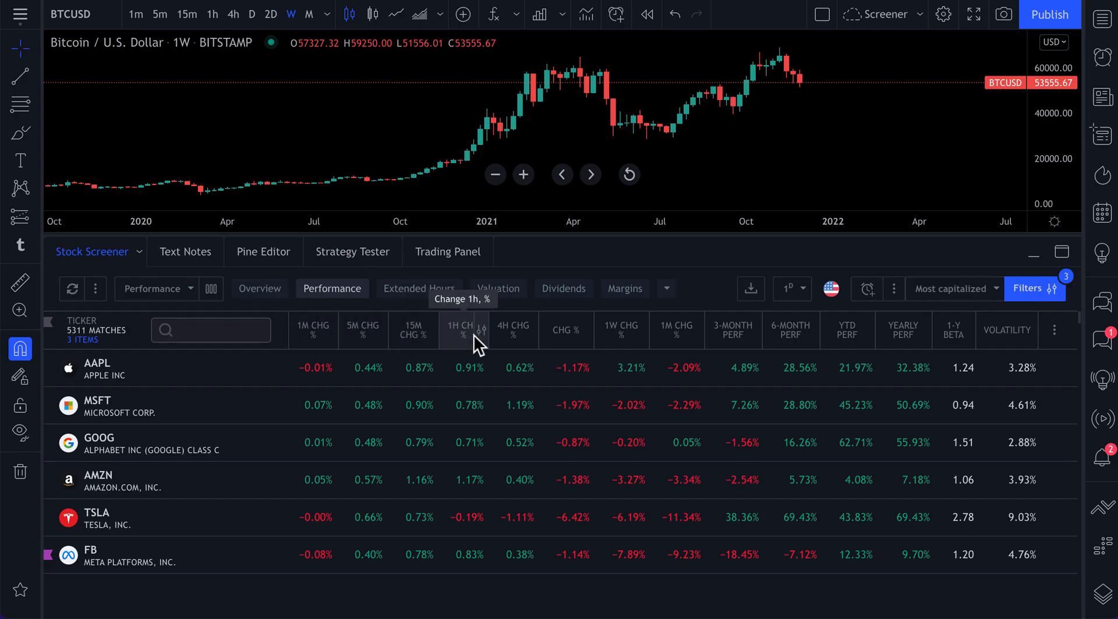
mouse_move(621, 334)
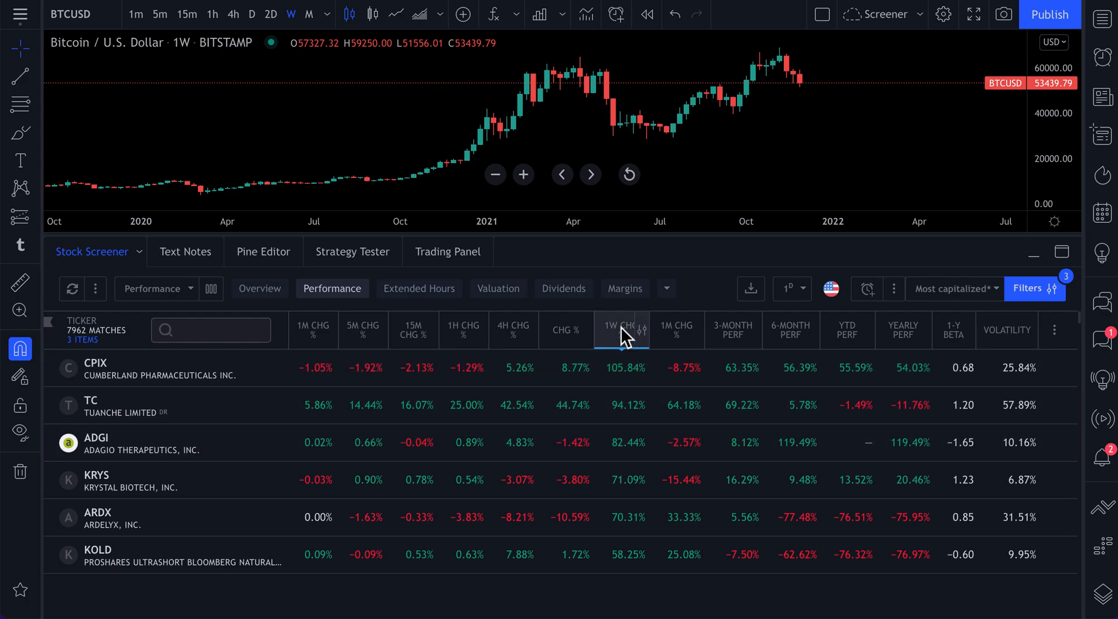
mouse_move(689, 329)
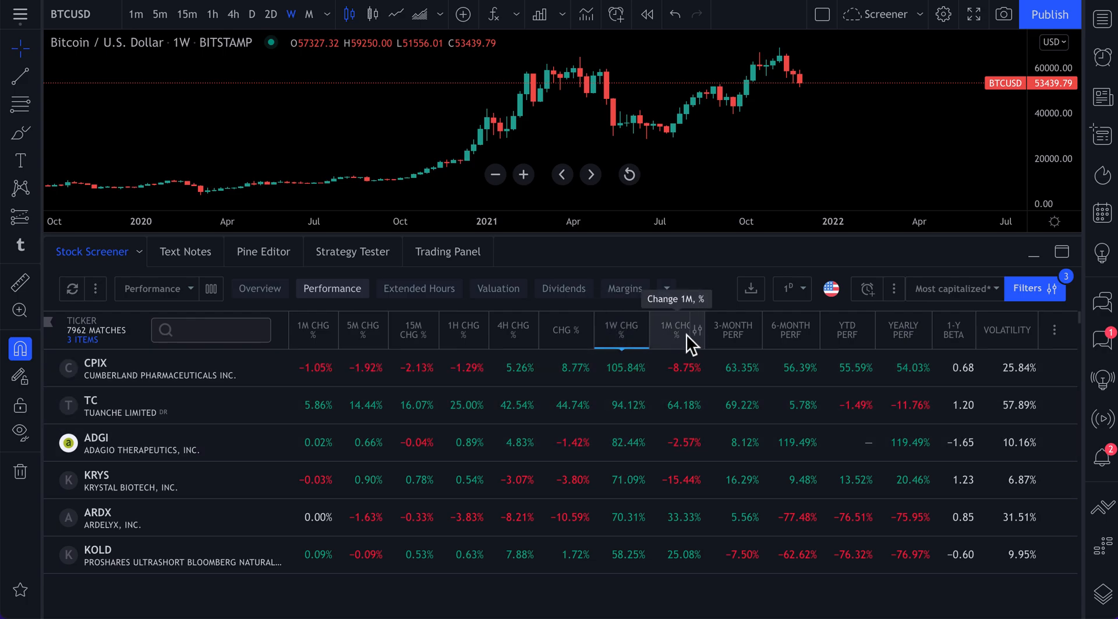
click(675, 329)
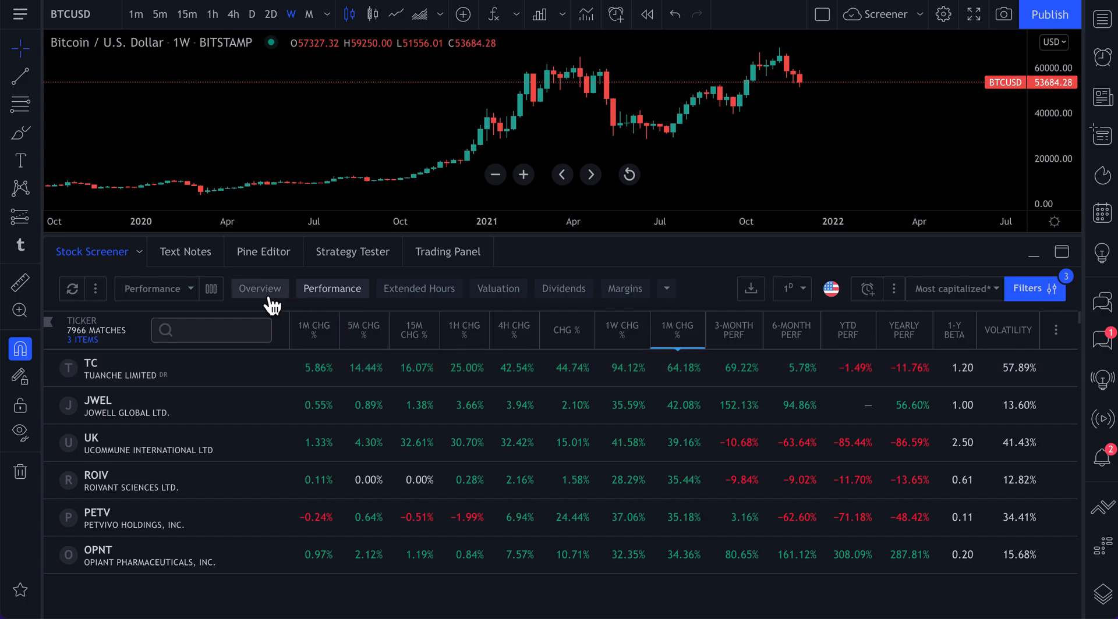
mouse_move(717, 413)
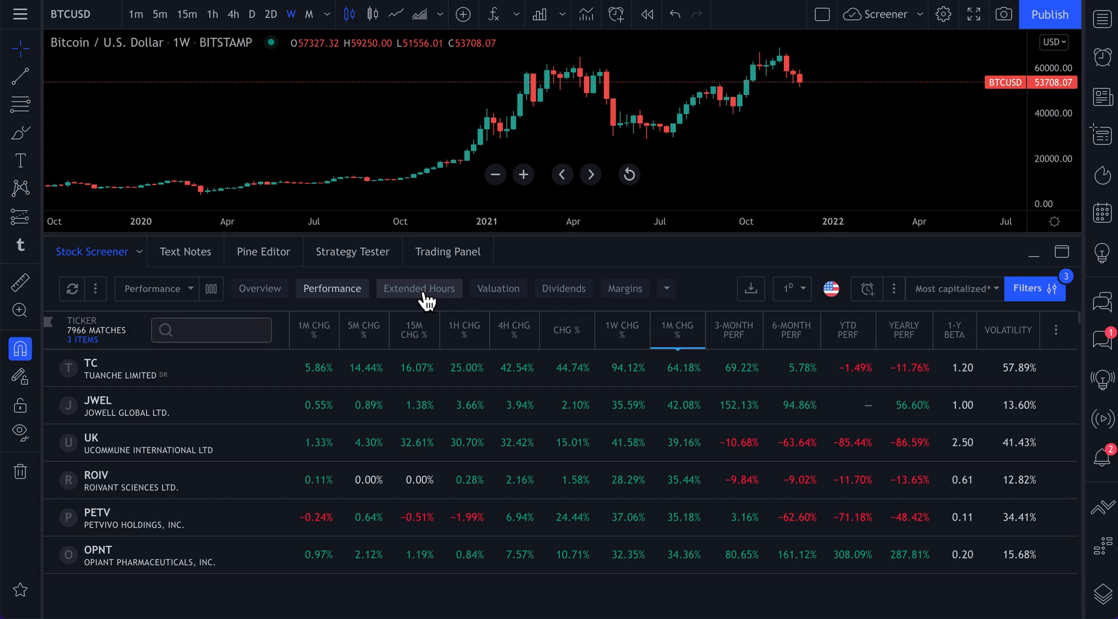
- Show Extended Hours columns sorted by Post-Market Chg %, with Conifer Holdings on top
click(418, 289)
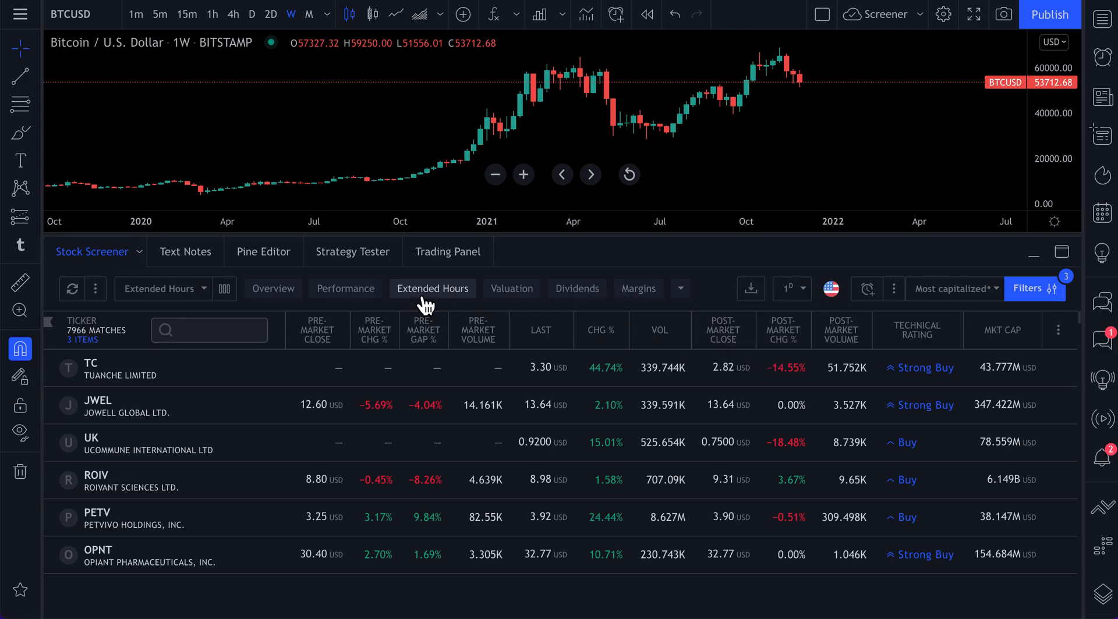
mouse_move(790, 368)
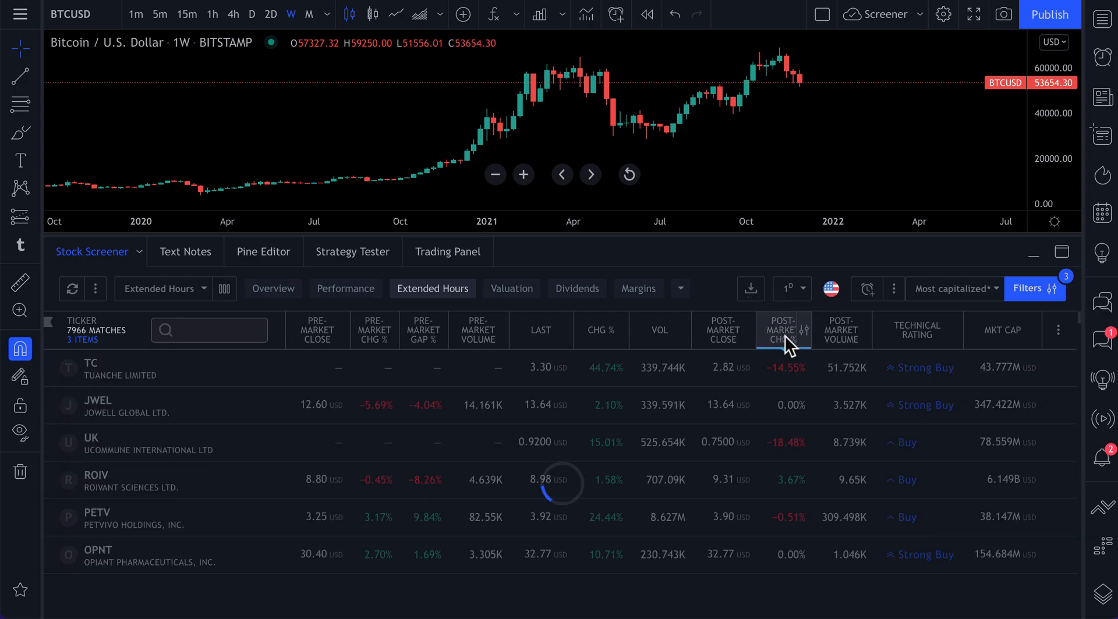
click(784, 330)
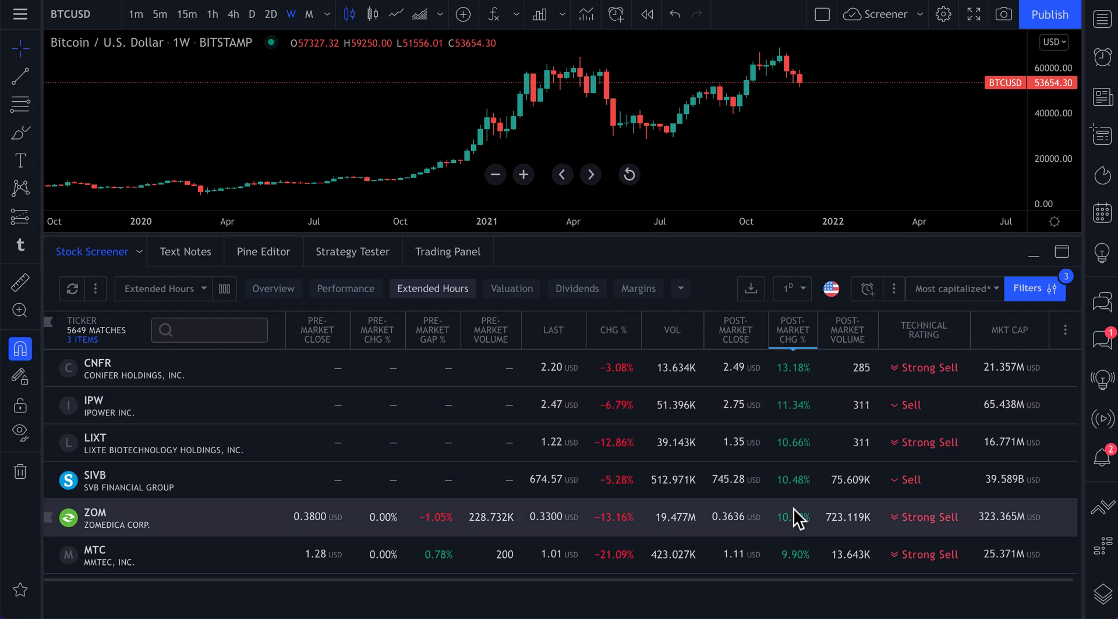
mouse_move(692, 417)
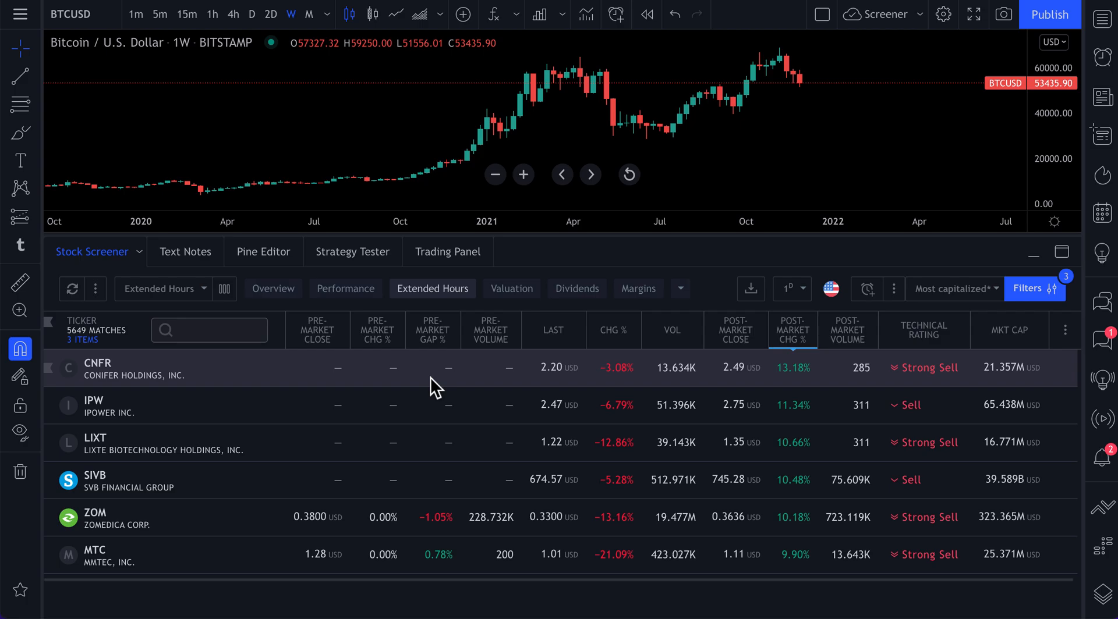
mouse_move(633, 136)
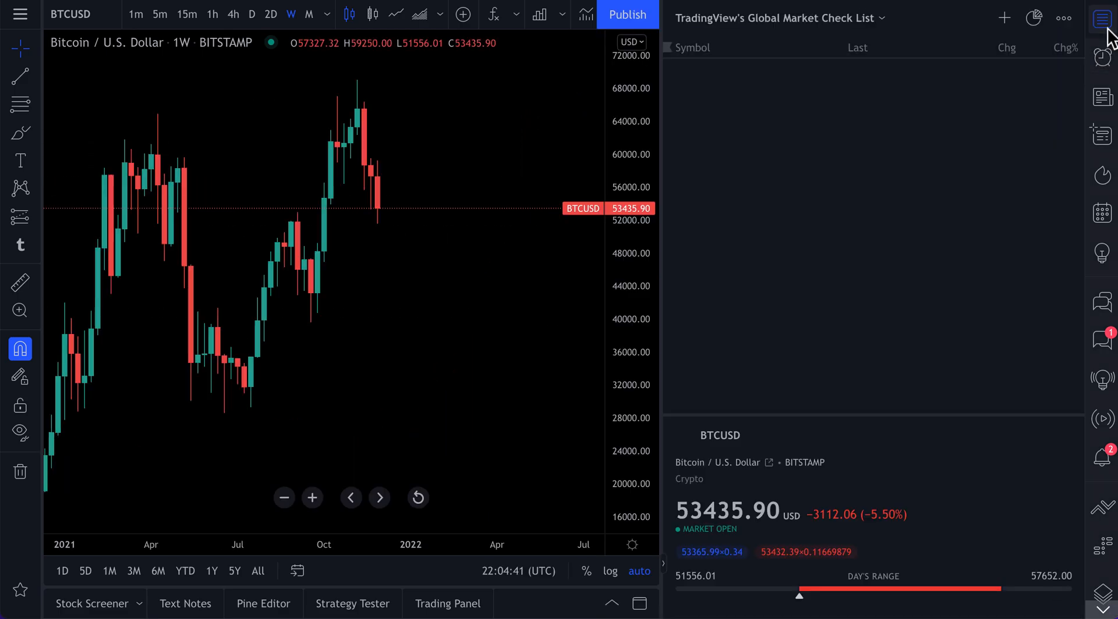
- Pick JNK from the watchlist's Income / Rates section, then close the watchlist panel
click(1101, 18)
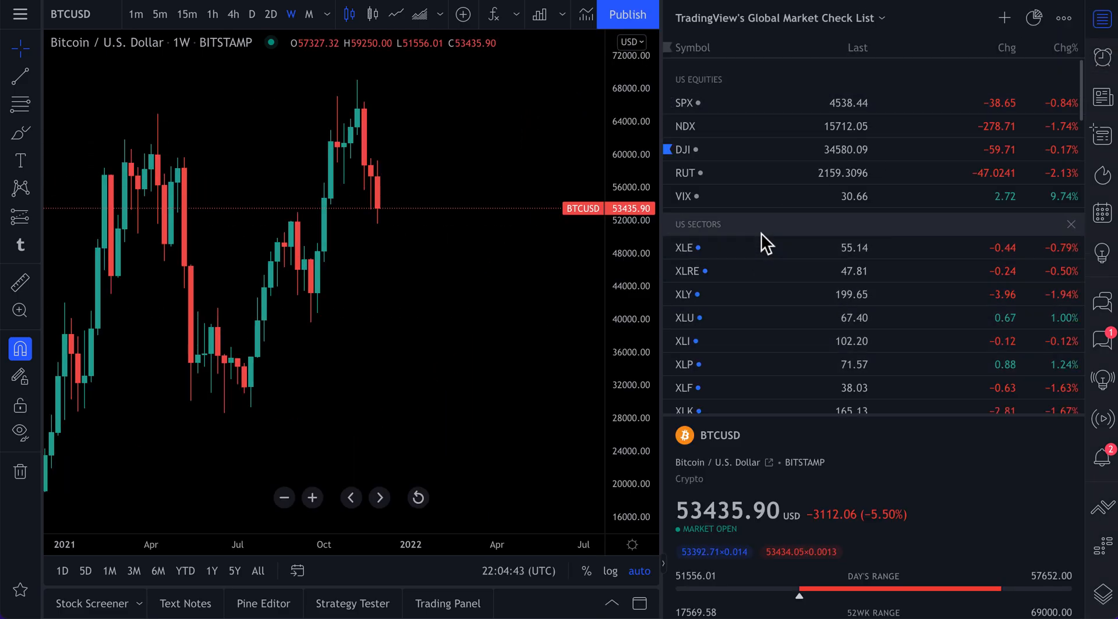
scroll(down, 3)
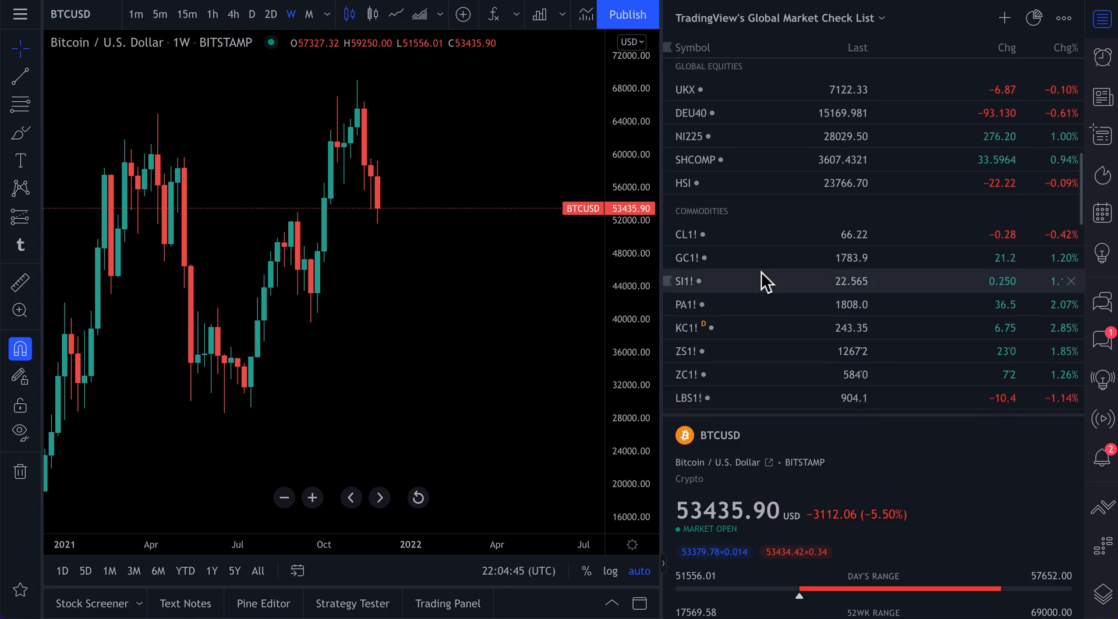
scroll(down, 3)
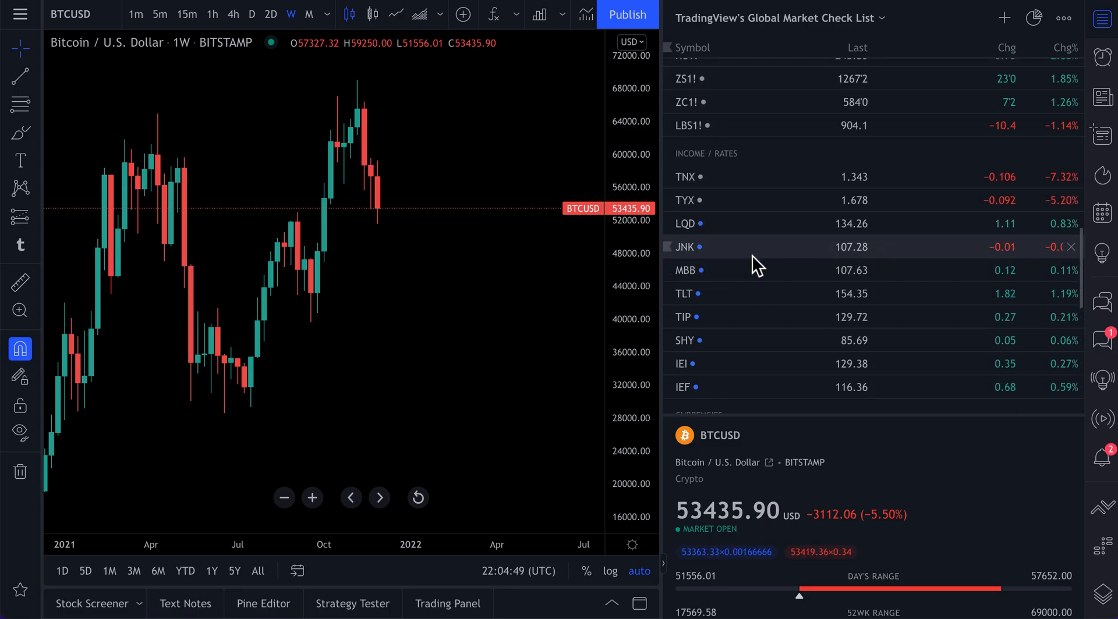
click(706, 247)
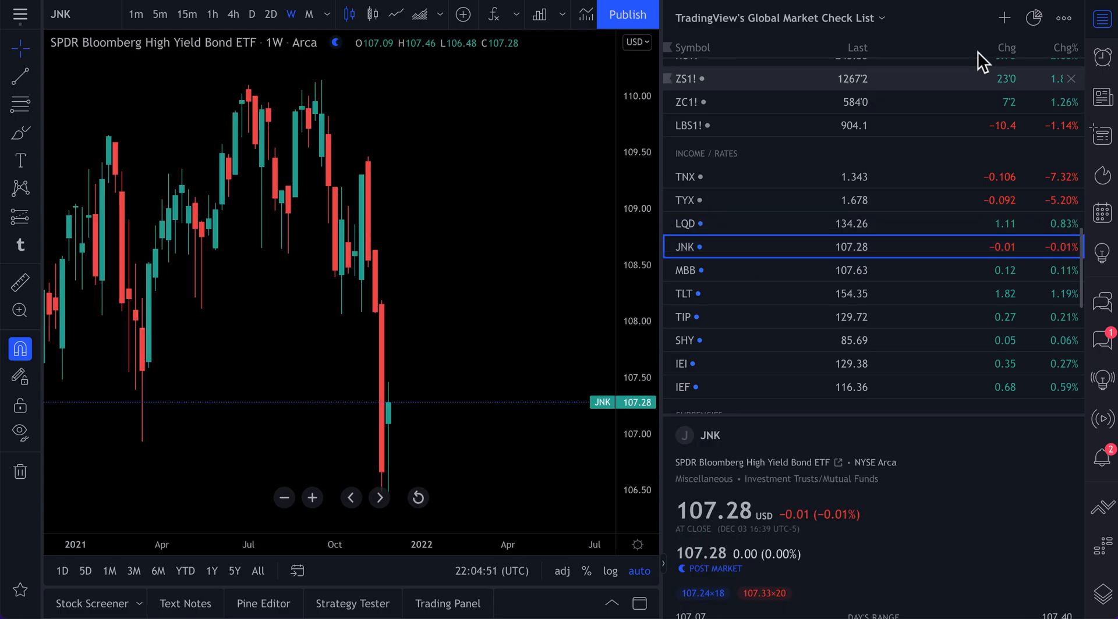
click(1103, 17)
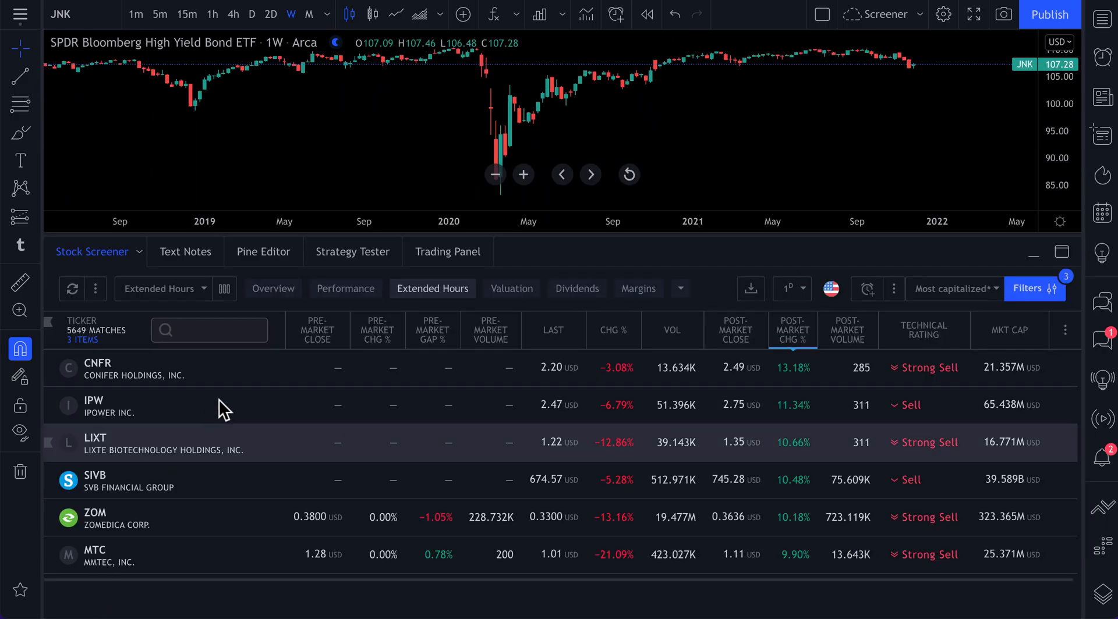
mouse_move(640, 405)
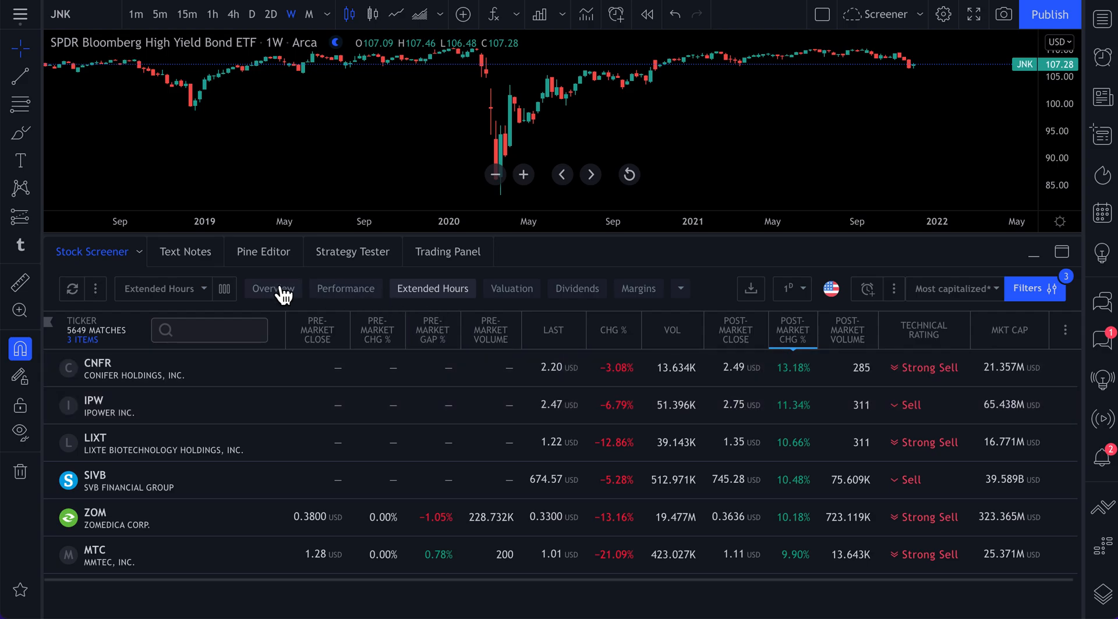
- Show Performance columns sorted by YTD Perf, Destination XL Group first, then load Extended Hours
click(272, 289)
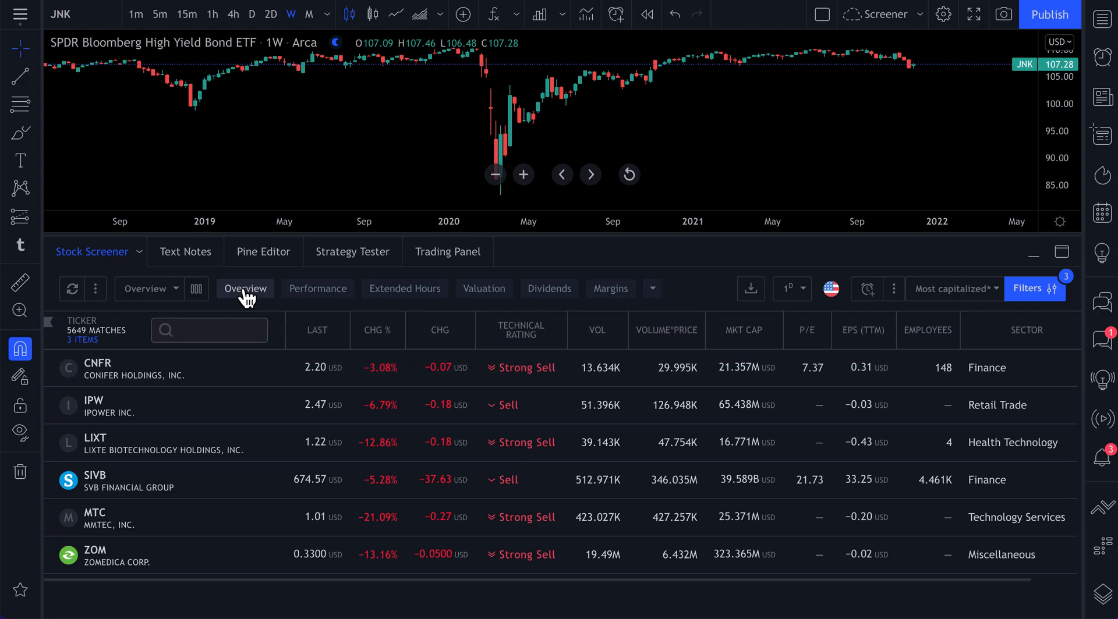
mouse_move(619, 333)
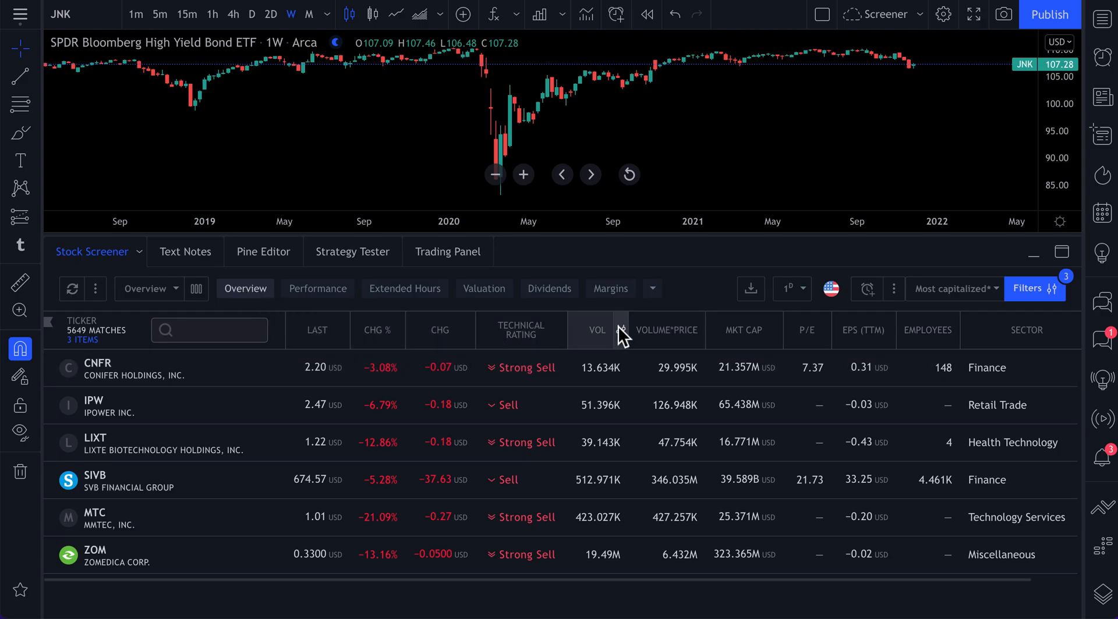
mouse_move(674, 334)
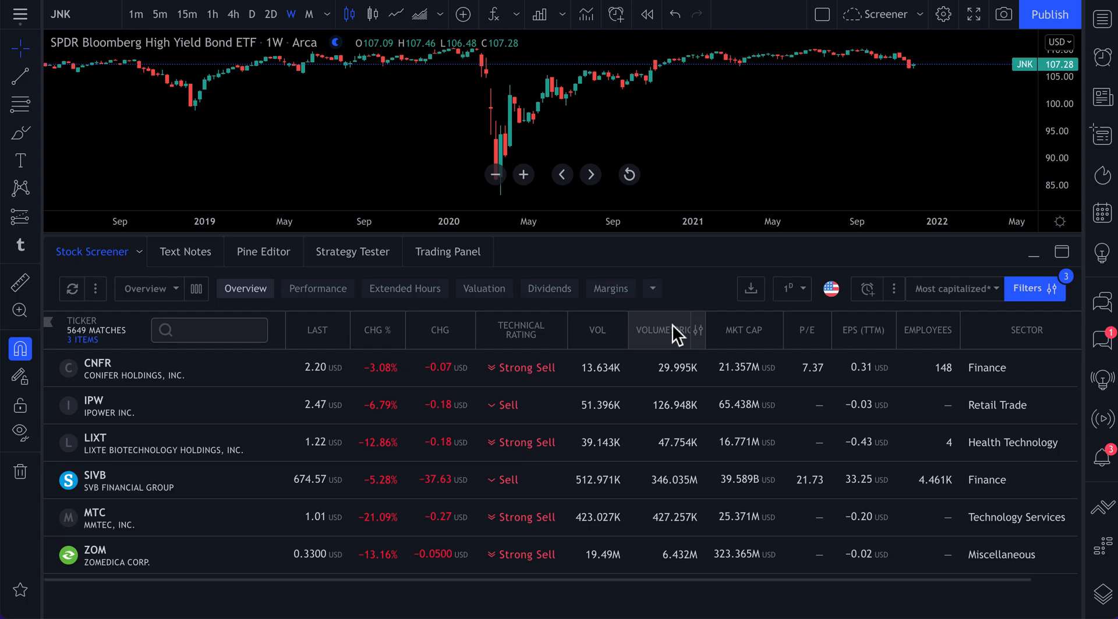
mouse_move(806, 330)
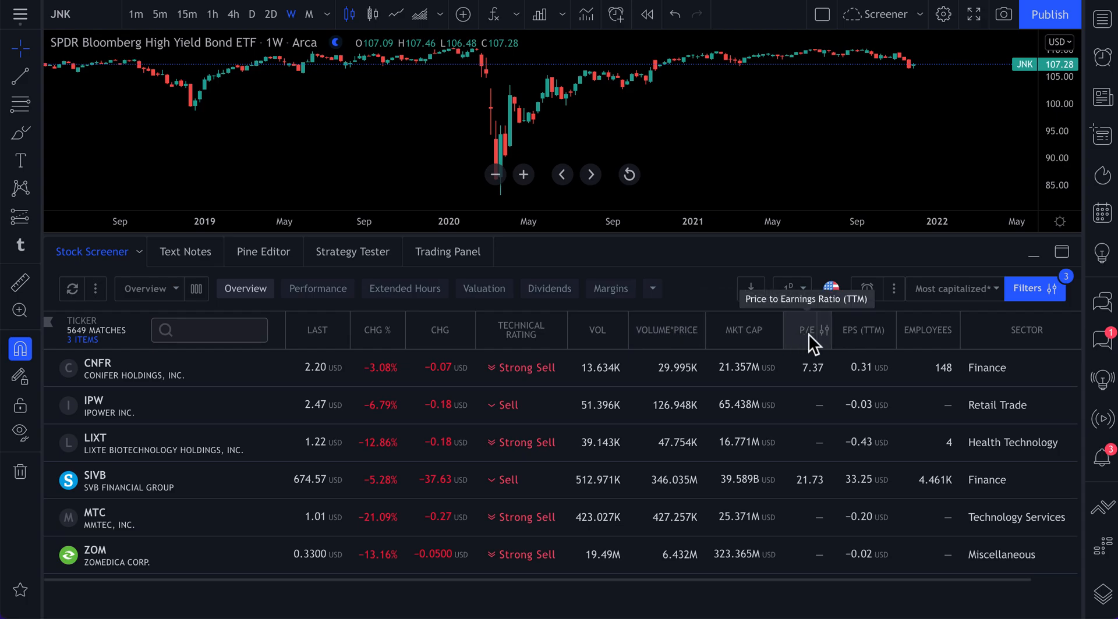
mouse_move(673, 328)
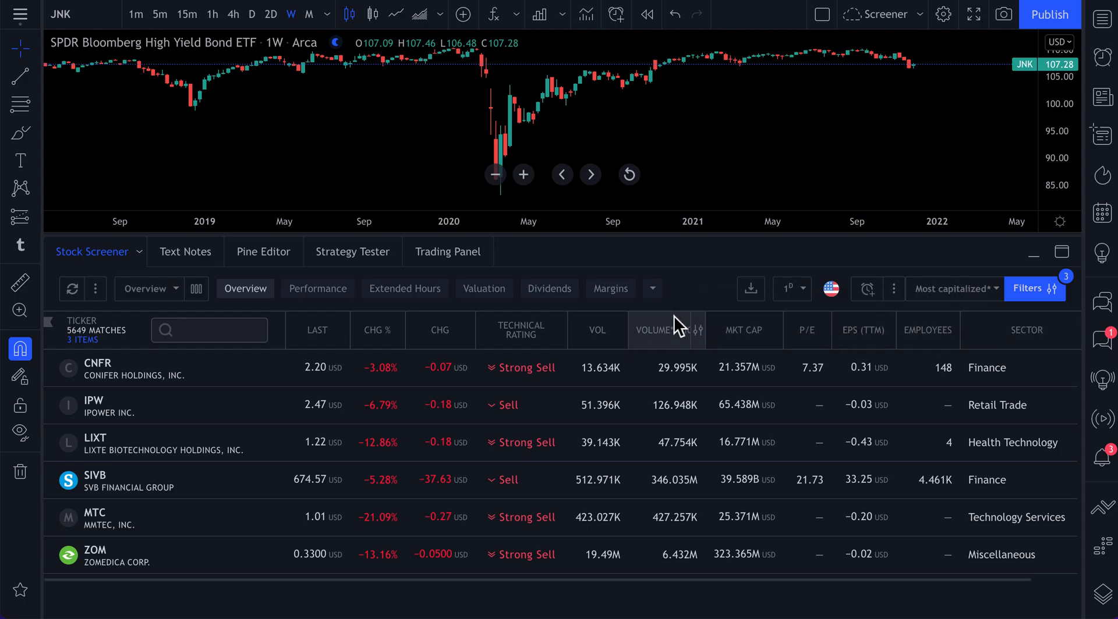
click(317, 288)
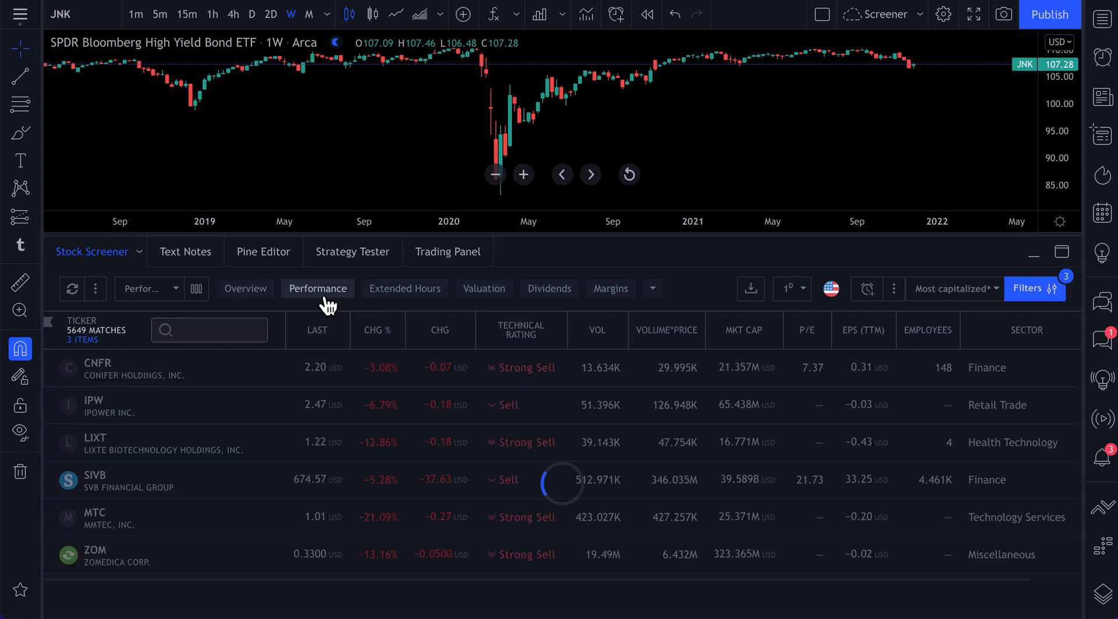
click(331, 289)
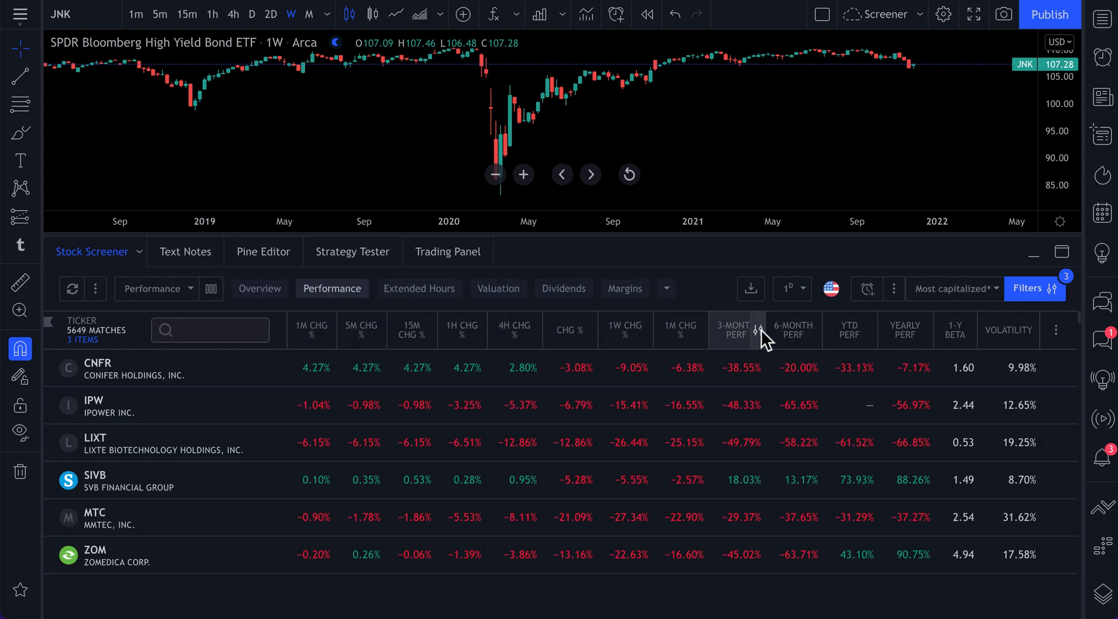
mouse_move(873, 347)
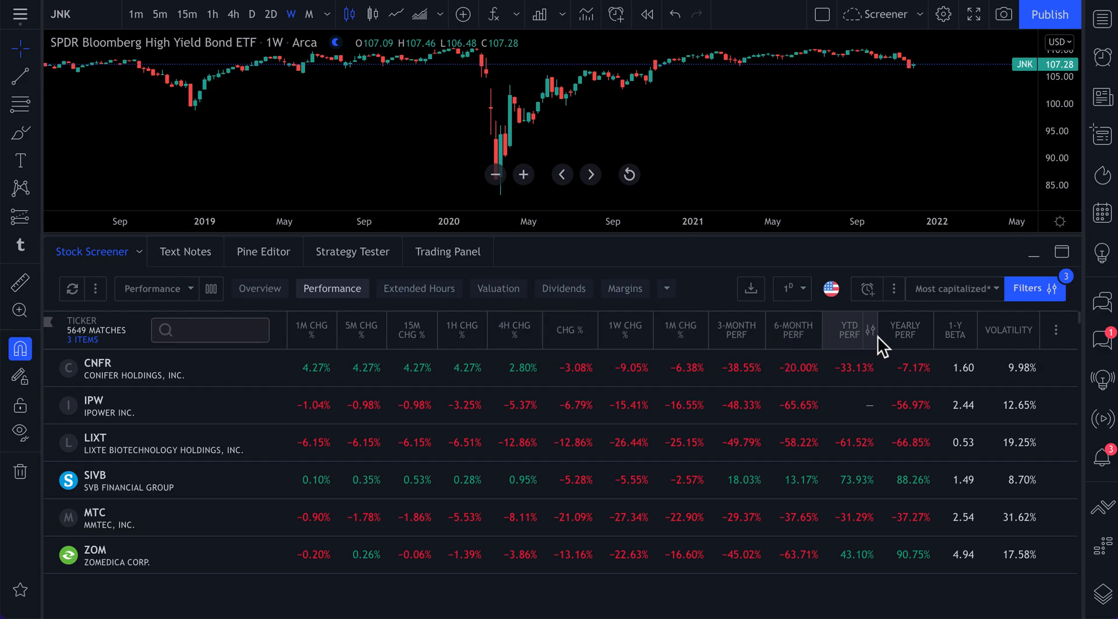
click(849, 330)
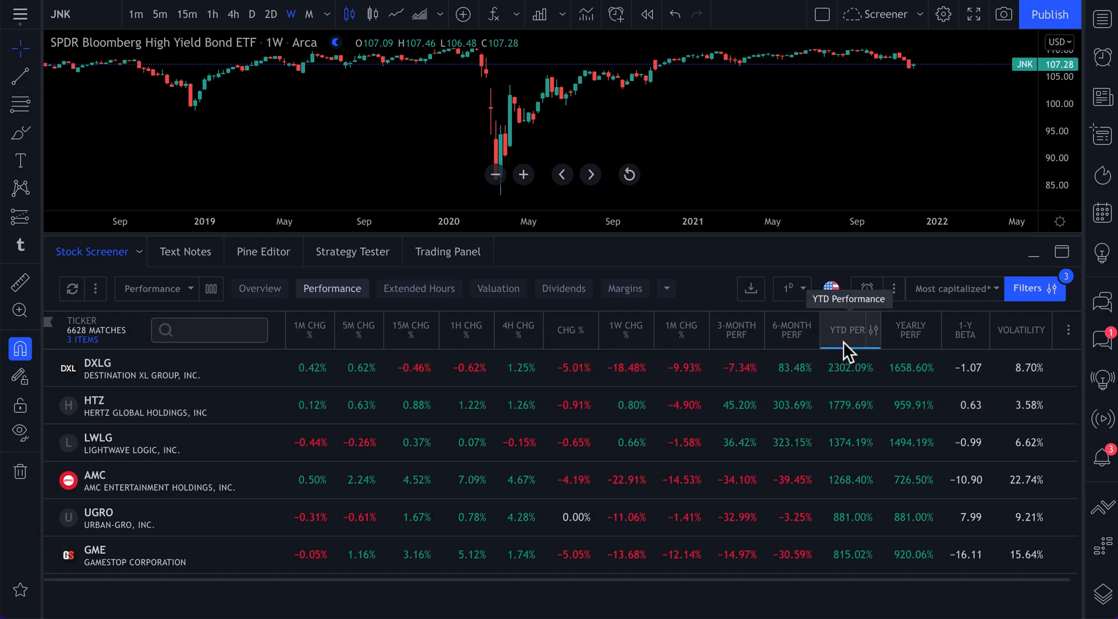
click(419, 288)
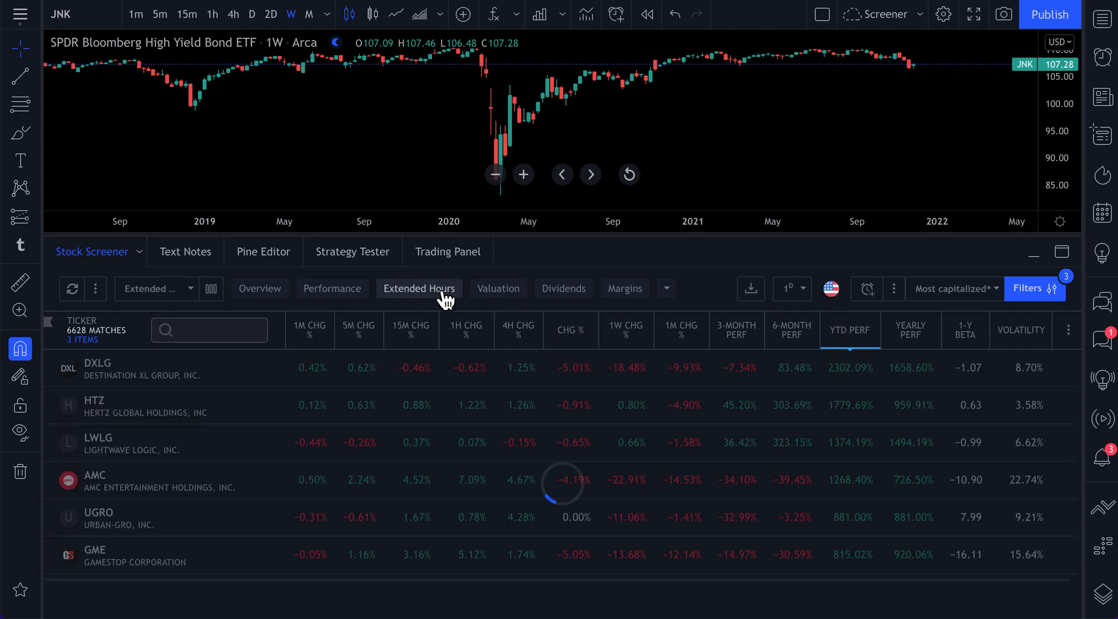
- Show Valuation columns ranked by Mkt Cap, largest first, with Apple and Microsoft leading
click(419, 289)
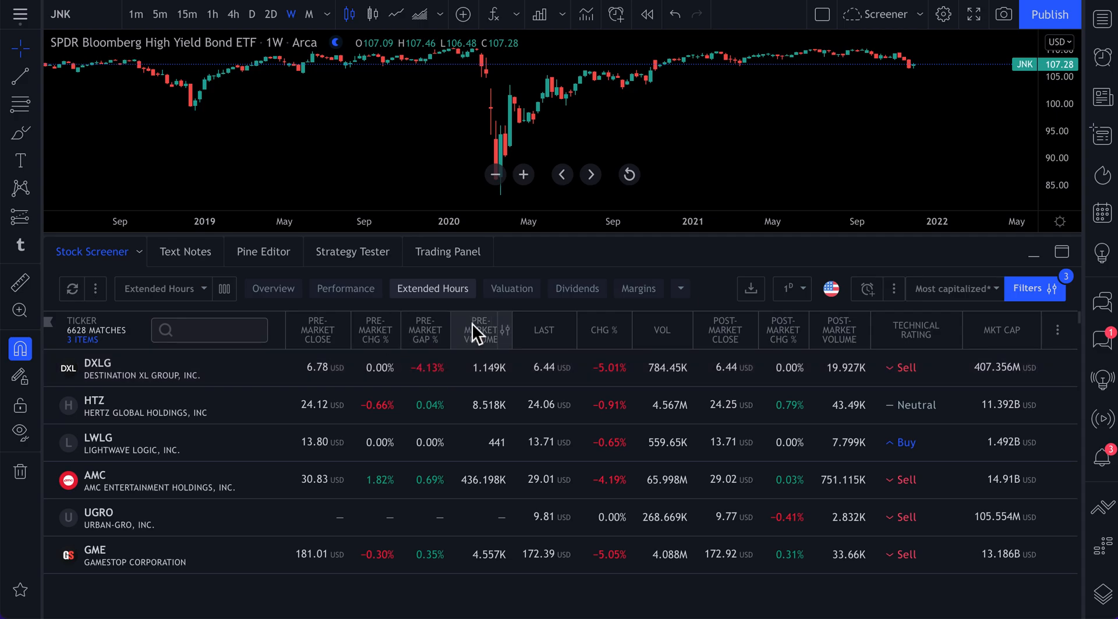
click(482, 288)
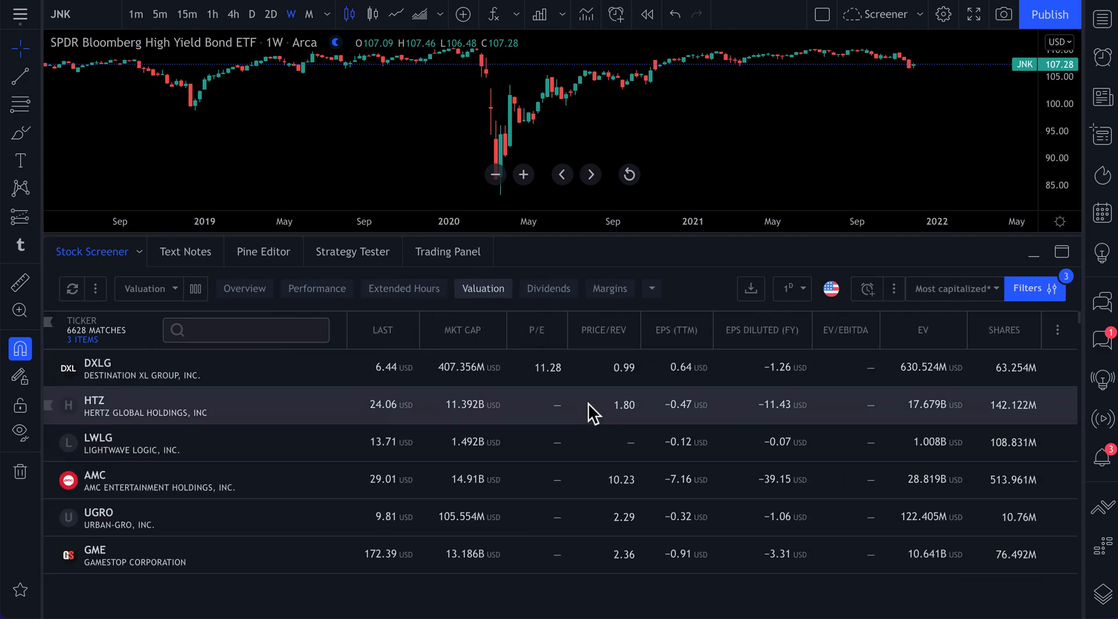
mouse_move(441, 416)
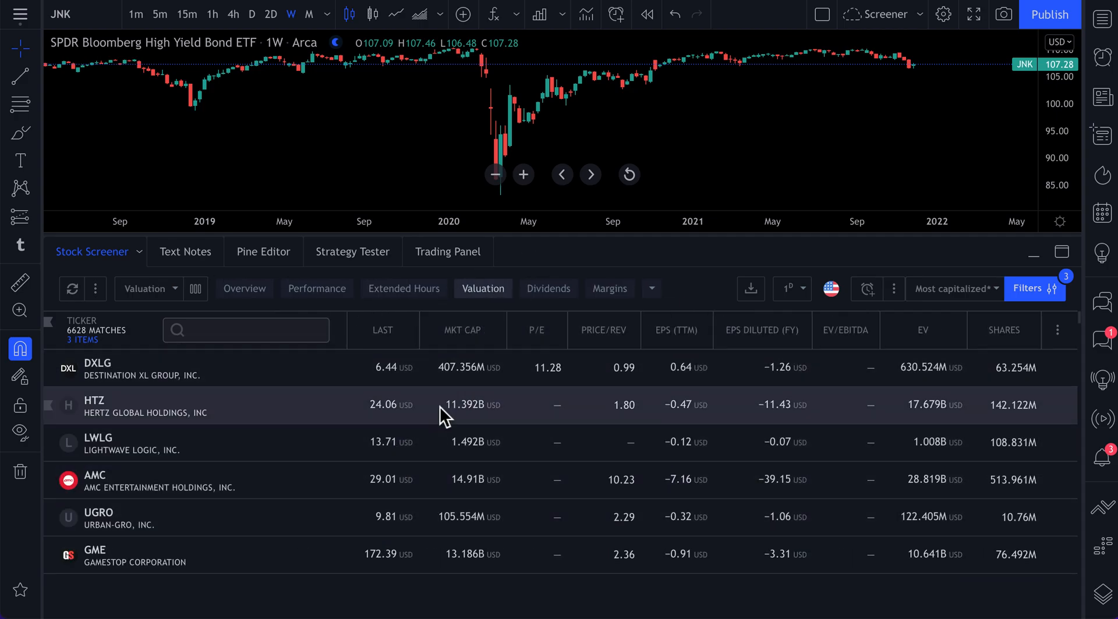
click(461, 330)
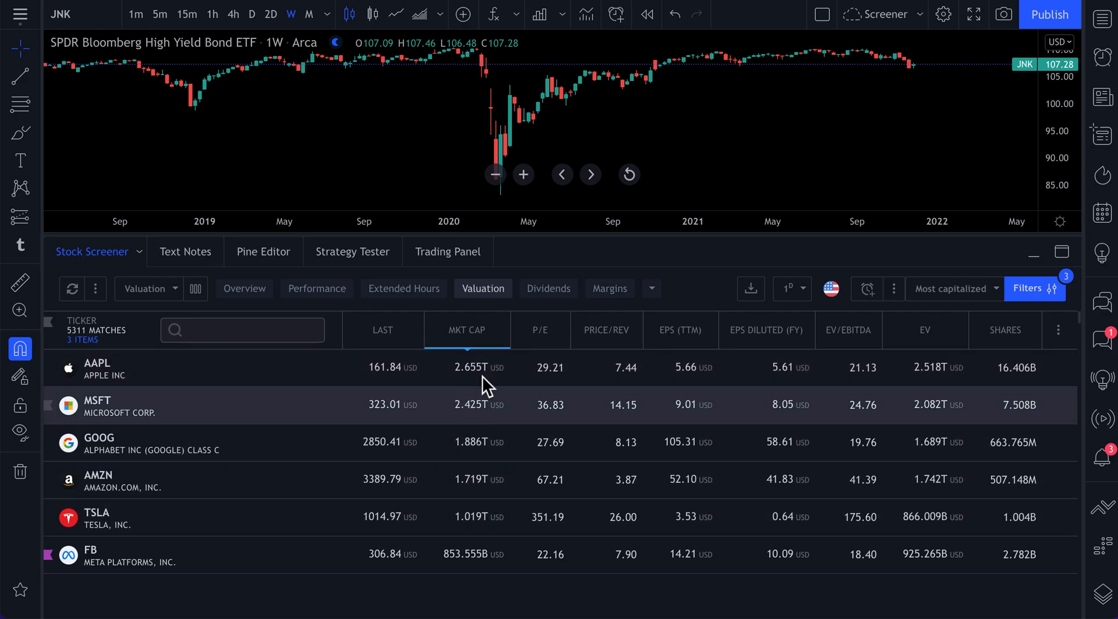
- Show Dividends columns ranked by Div Paid, with Microsoft, AT&T and Exxon Mobil leading
click(548, 289)
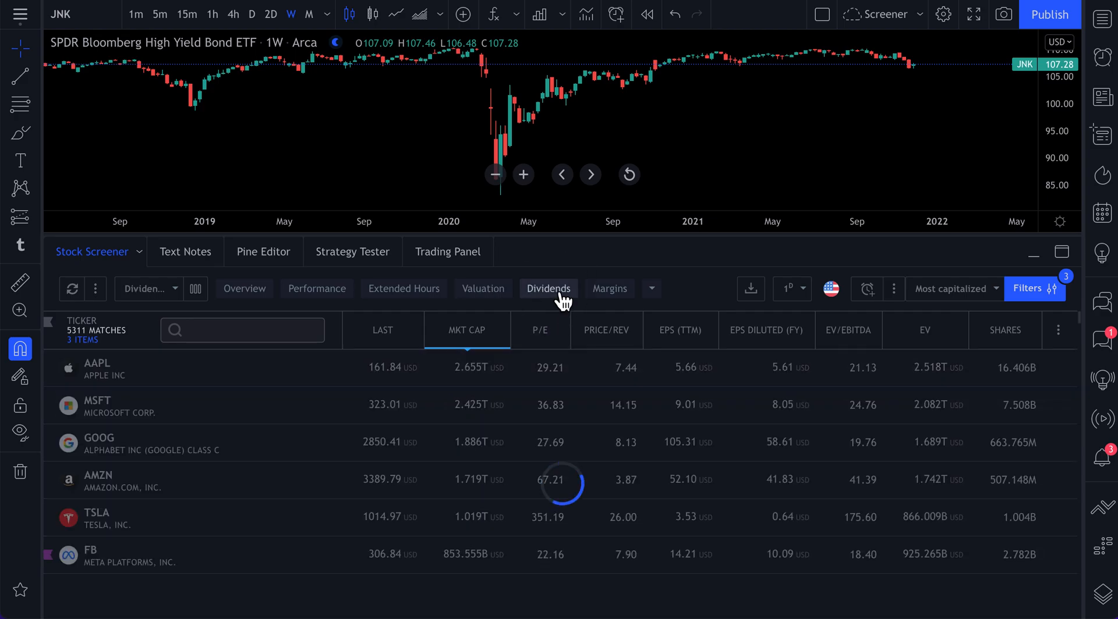
click(549, 288)
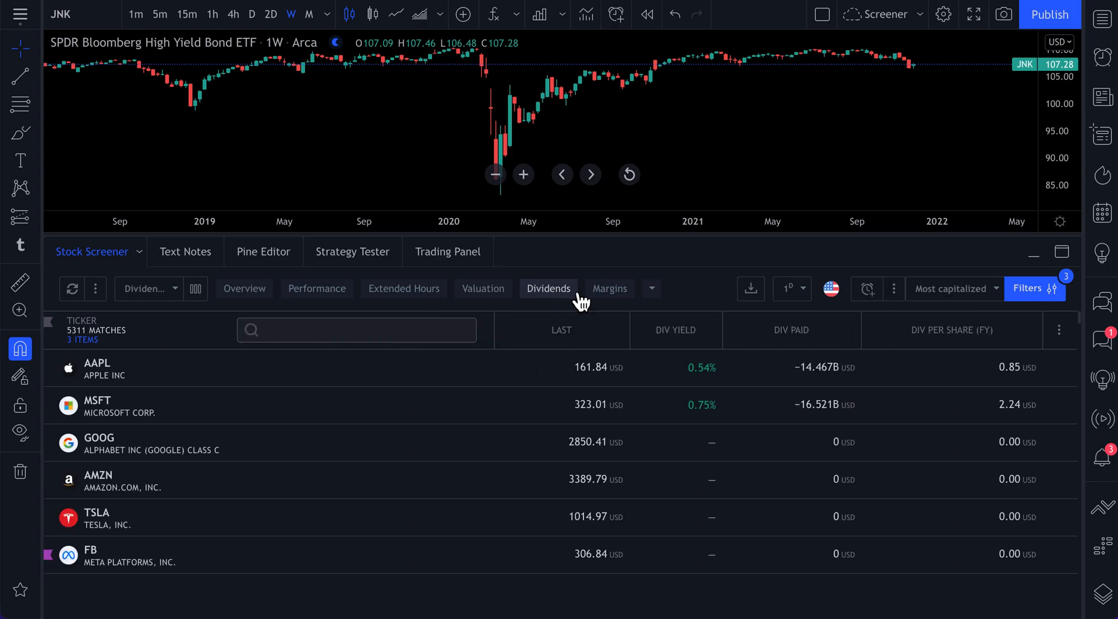
click(675, 330)
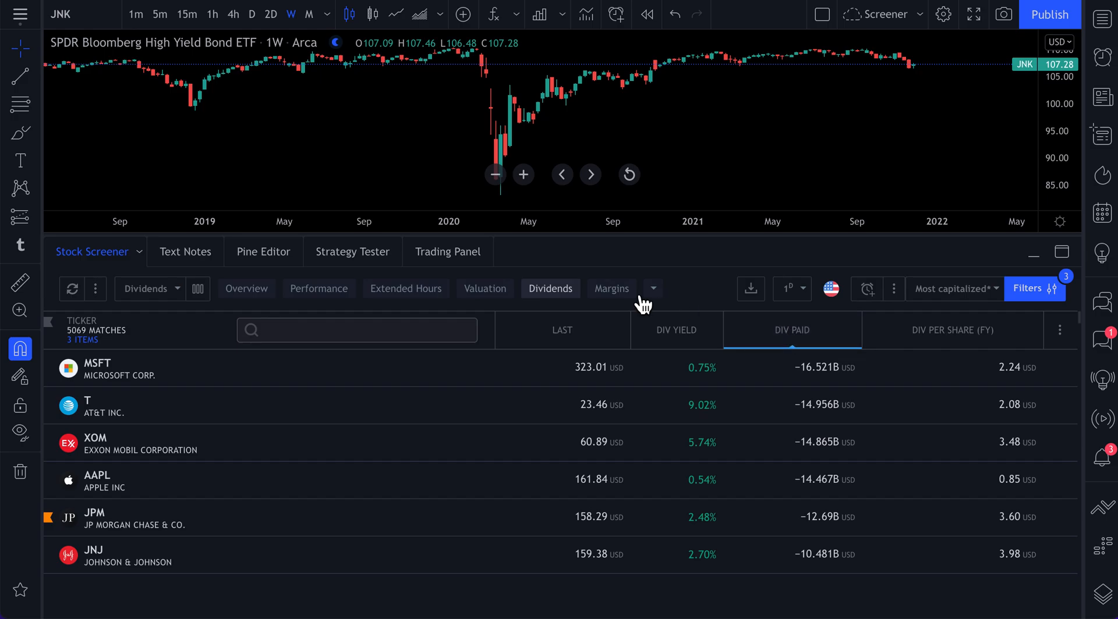
- Show Margins columns sorted by Operating Margin, Rand Capital first, and scroll down the results
click(611, 289)
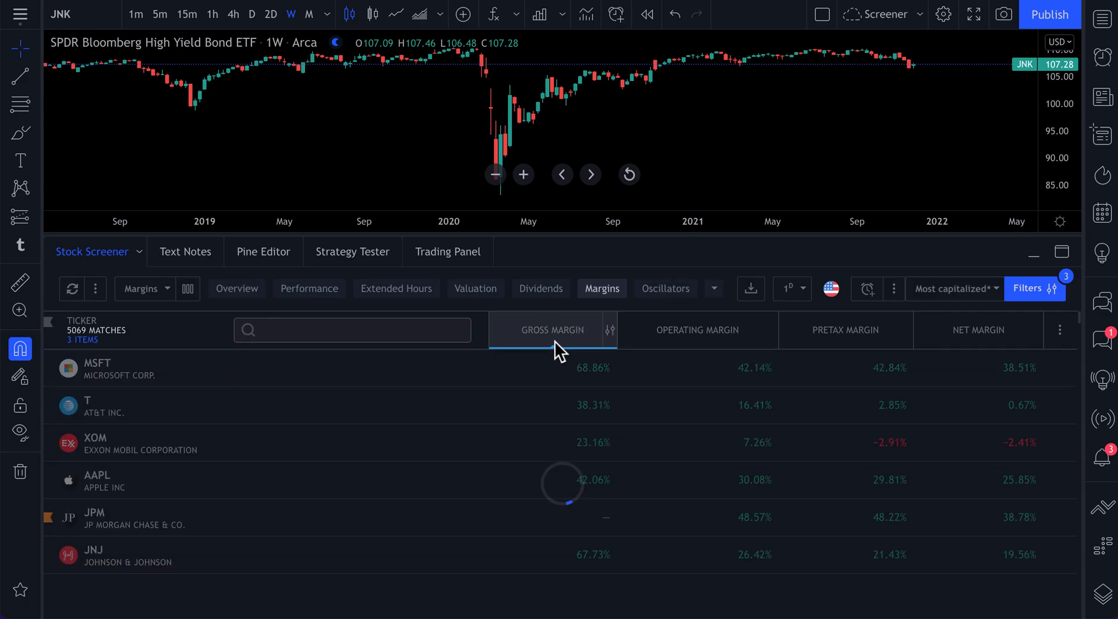
click(551, 330)
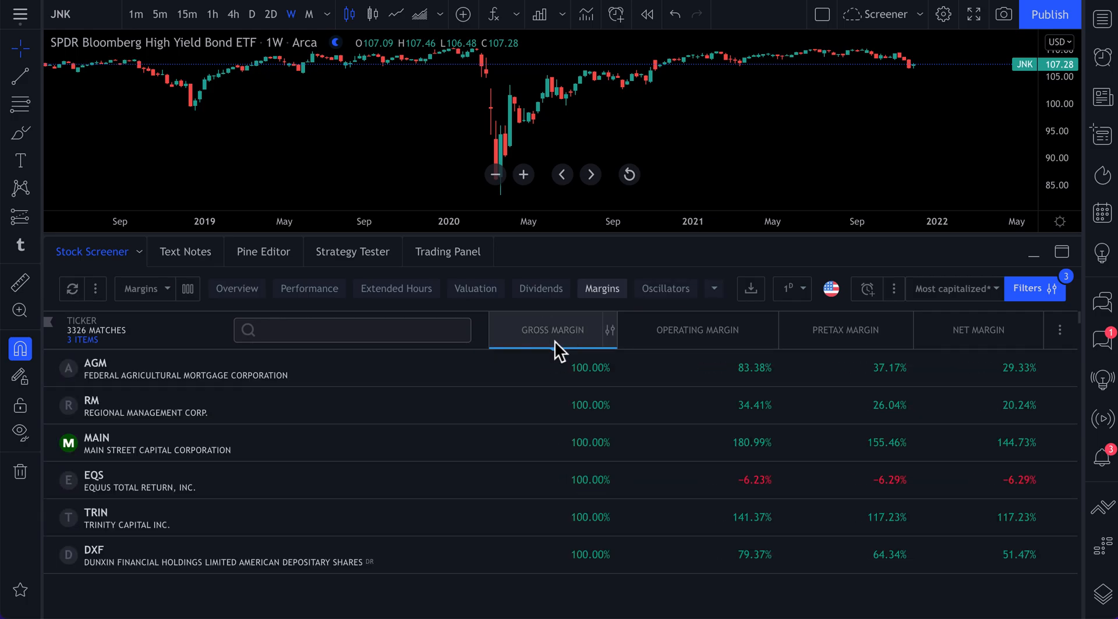
click(697, 330)
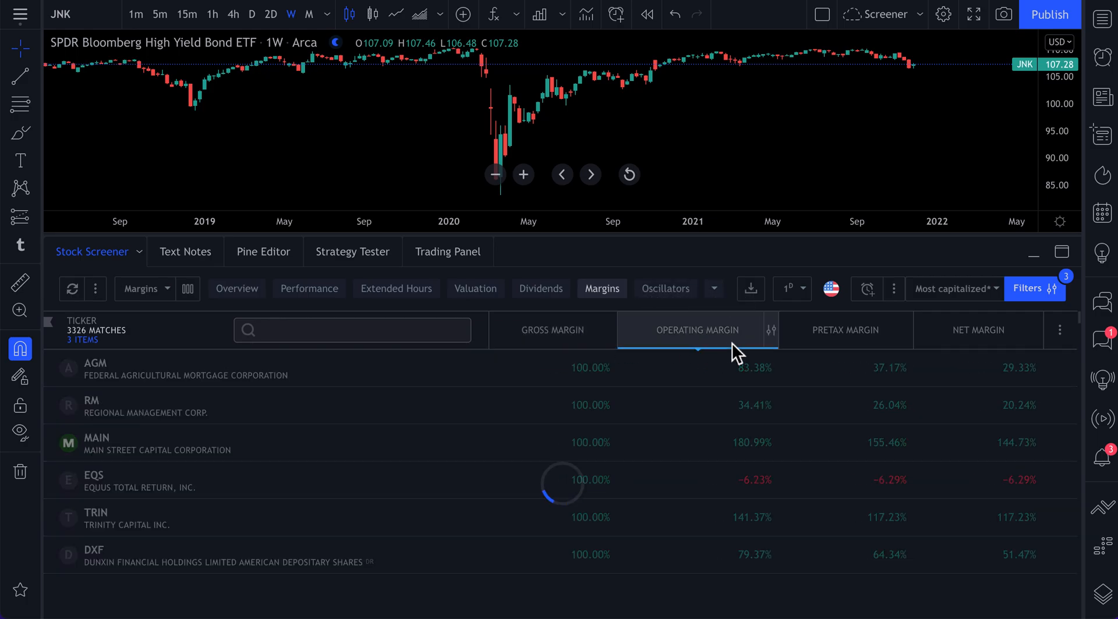
click(696, 330)
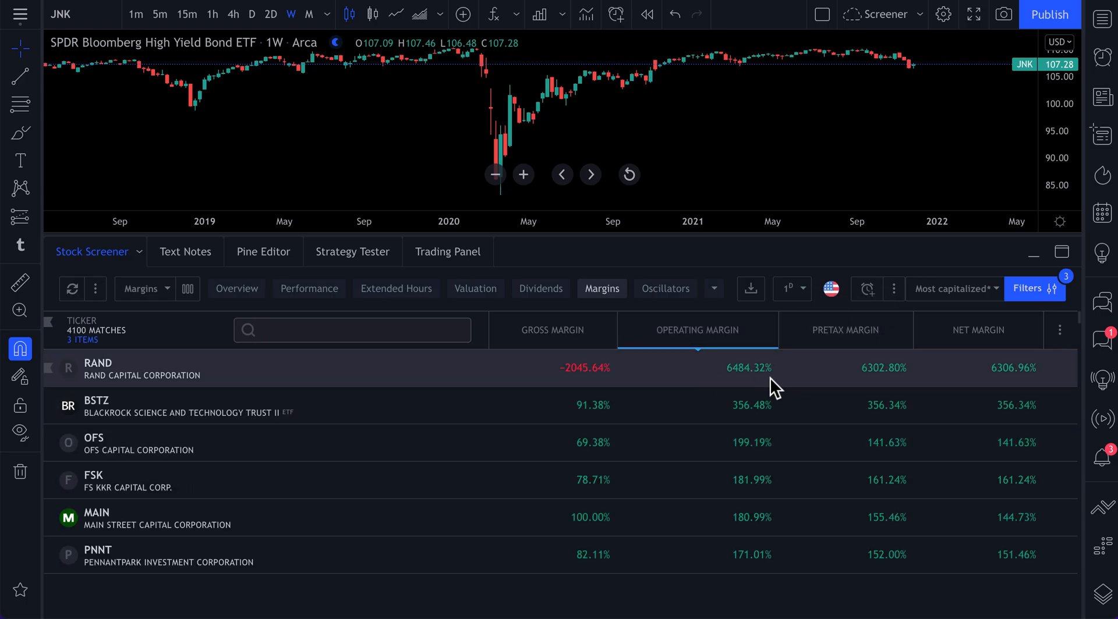
mouse_move(667, 406)
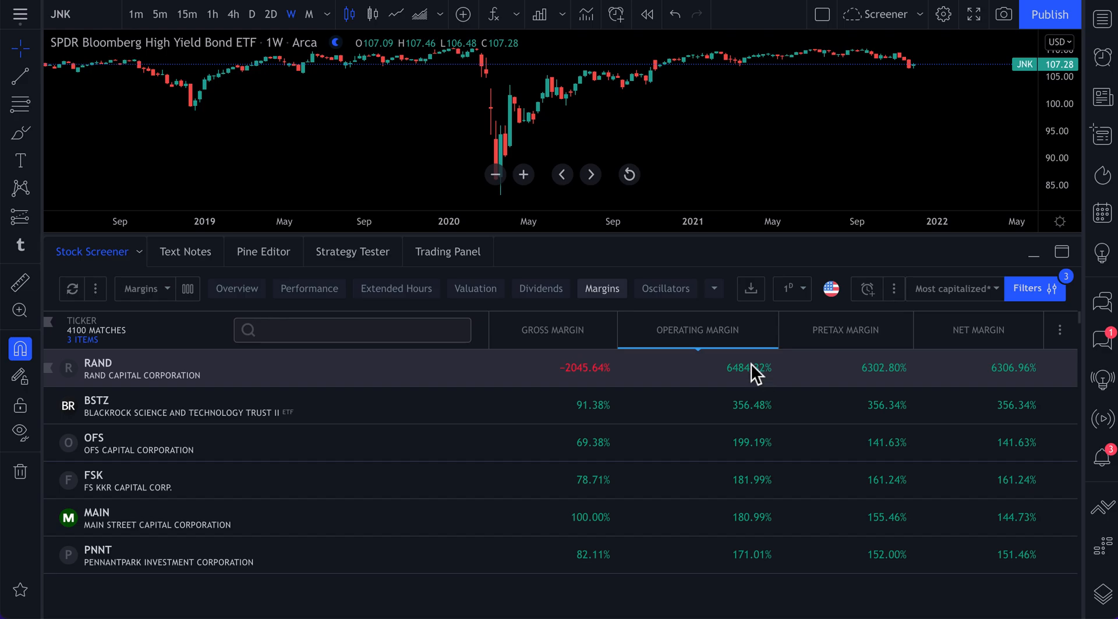
mouse_move(790, 446)
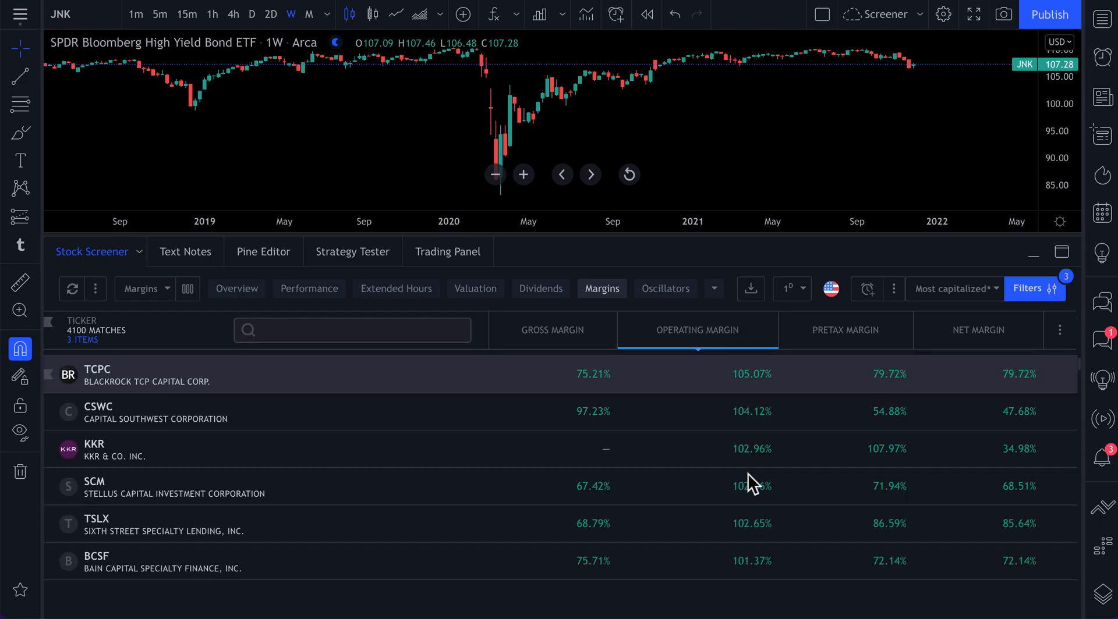
scroll(down, 3)
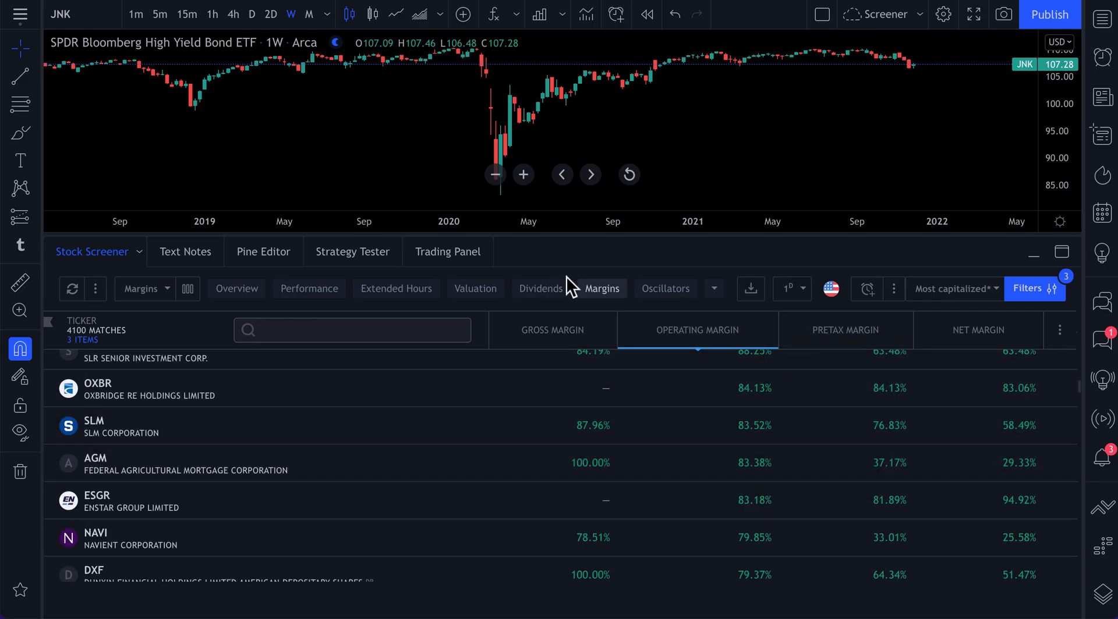
- Apply the Trend-Following favorite column set, then dismiss the saved column sets list unchanged
click(664, 289)
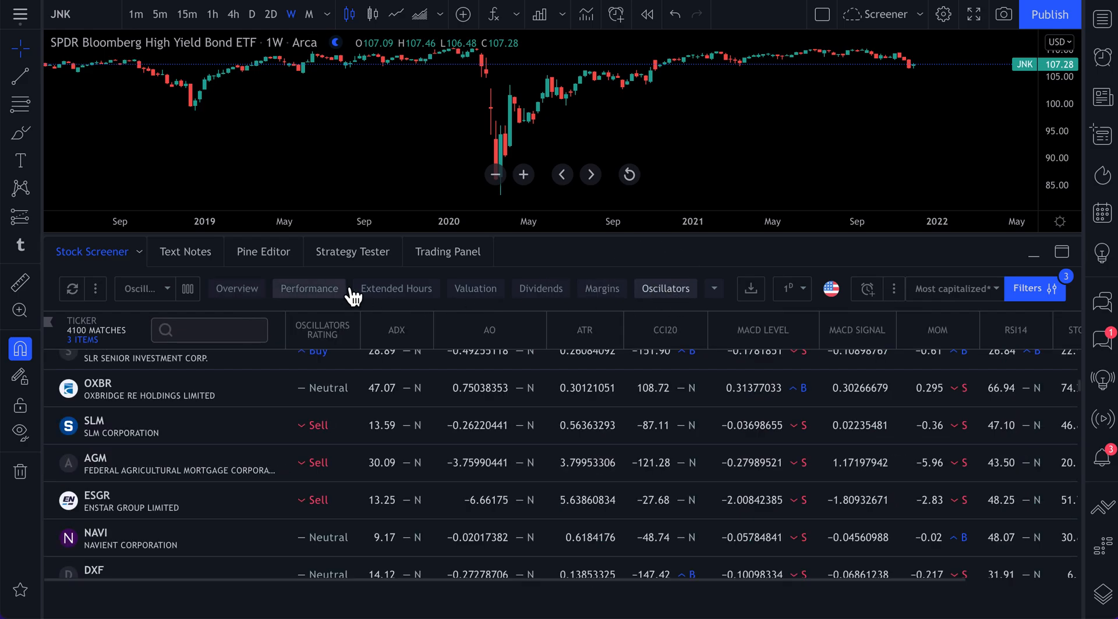
scroll(down, 3)
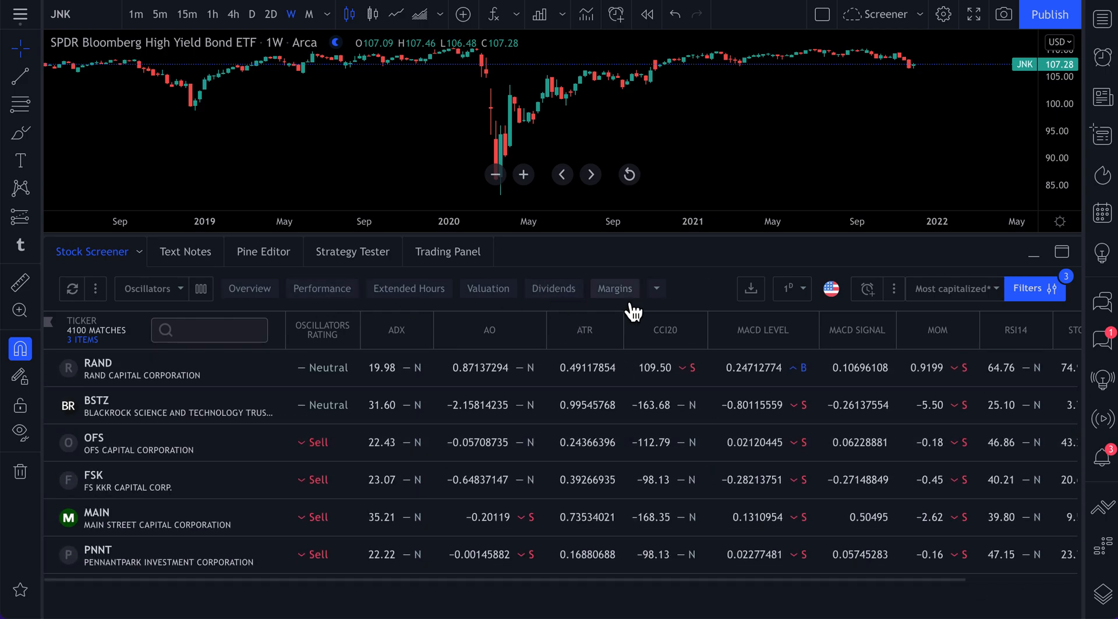
click(655, 288)
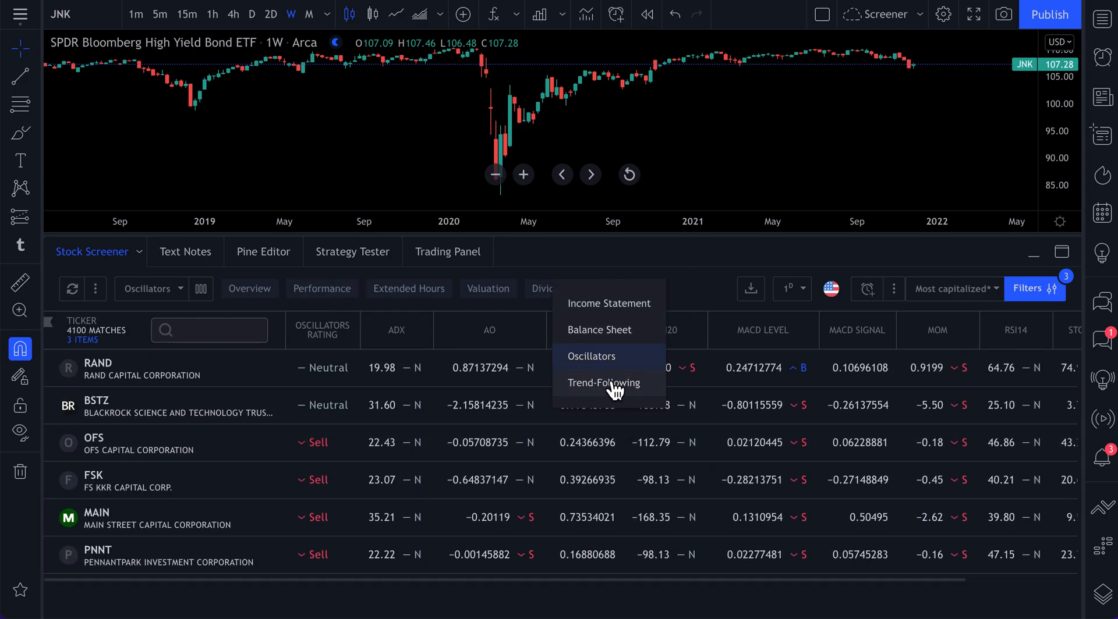
click(604, 383)
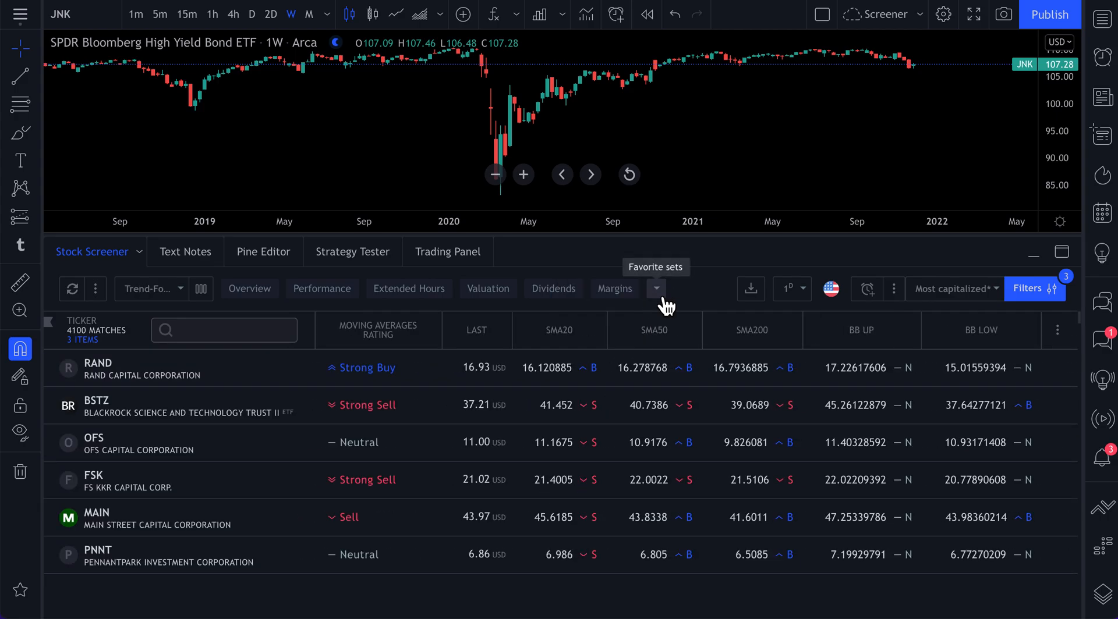
mouse_move(194, 302)
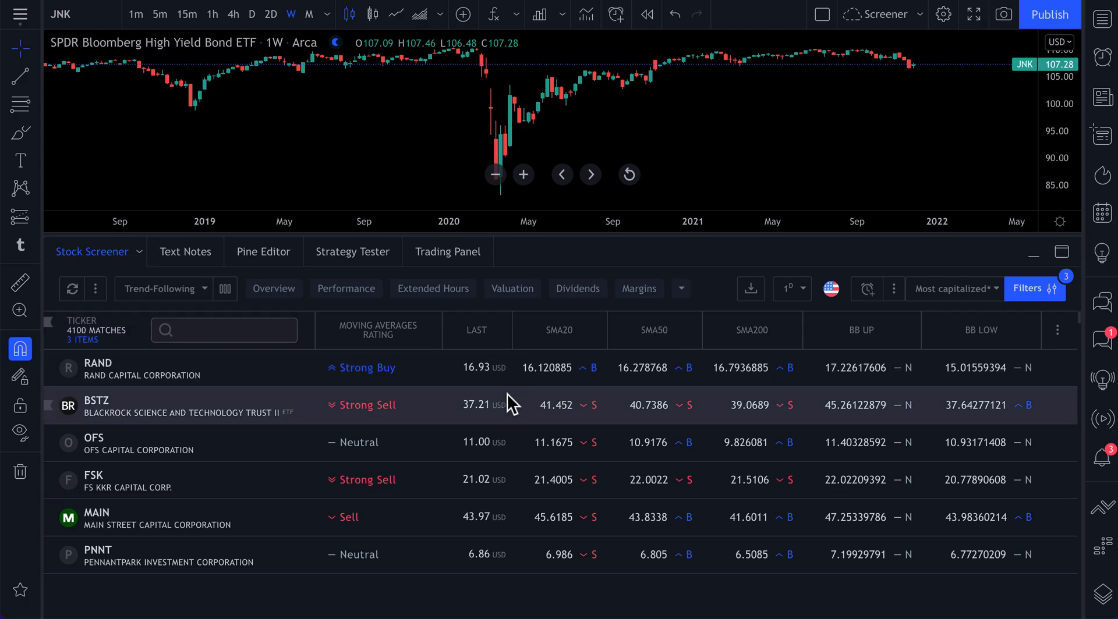
mouse_move(326, 295)
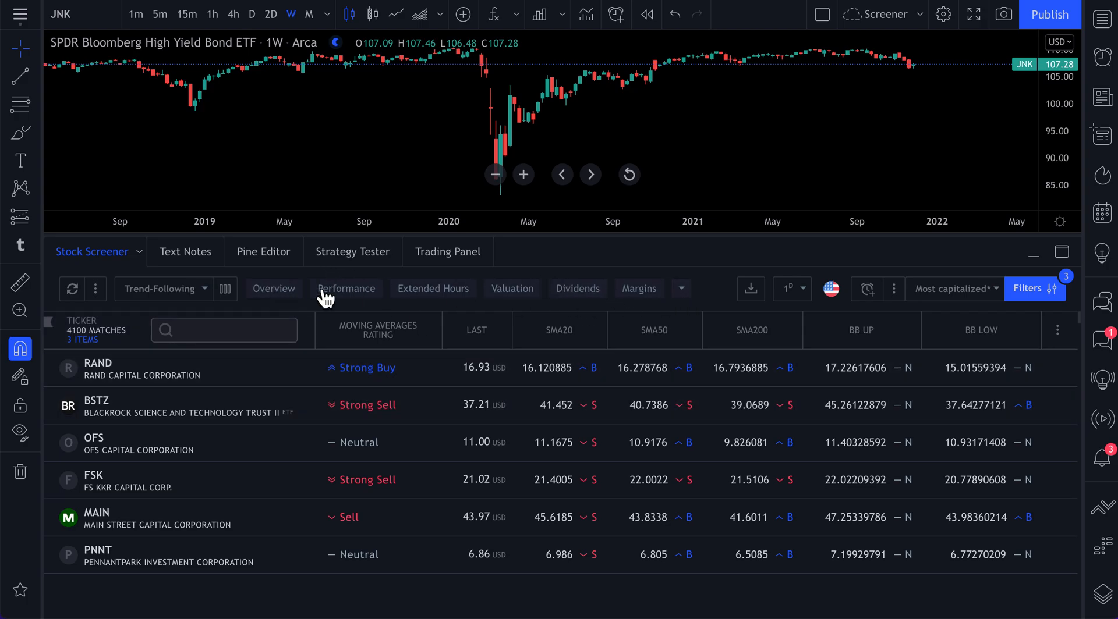
click(162, 289)
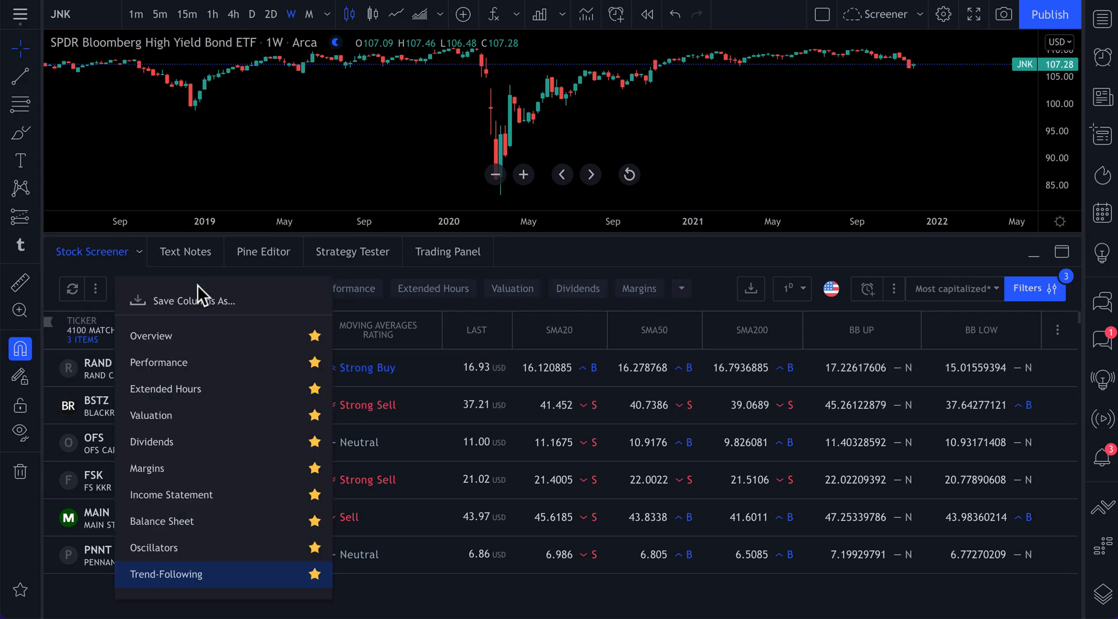
click(166, 574)
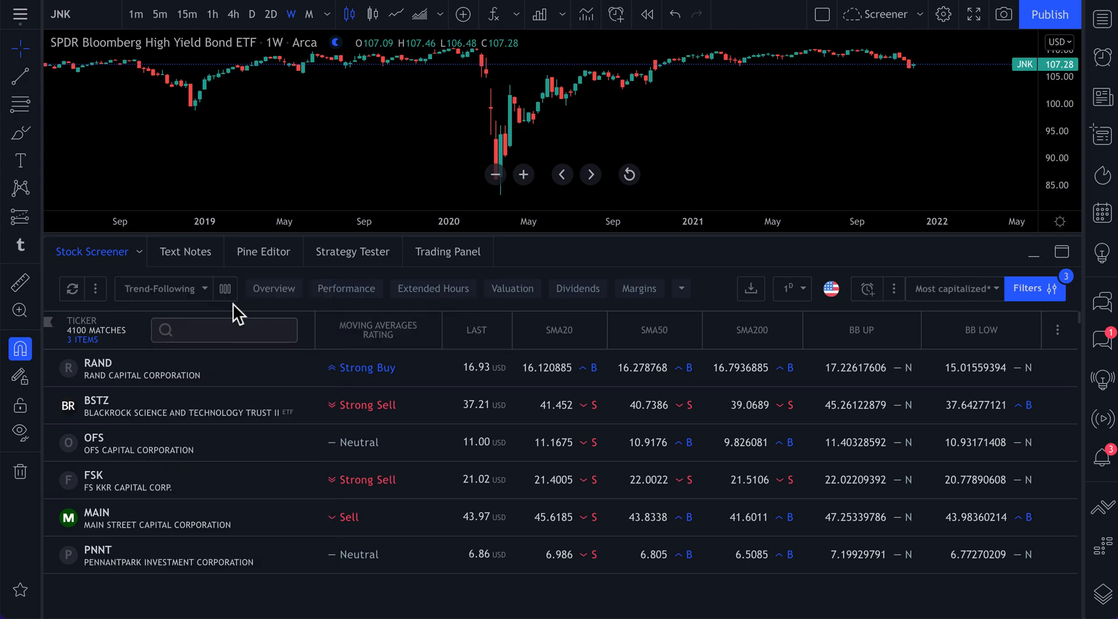
mouse_move(225, 289)
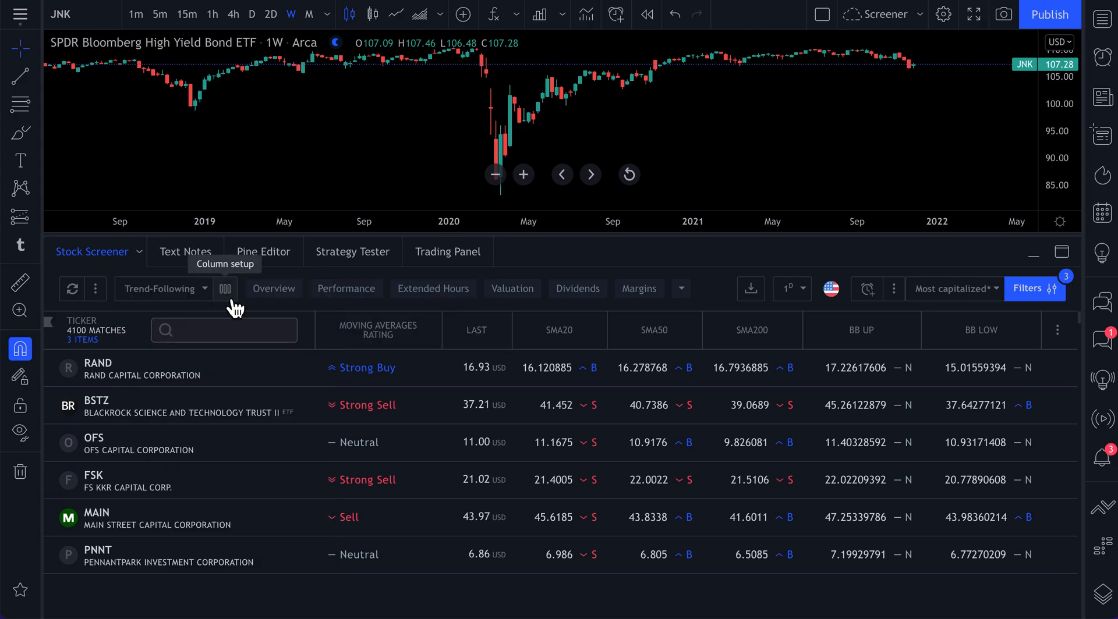
- Clear the existing trend-following columns and add only the Basic EPS (TTM) column
click(225, 289)
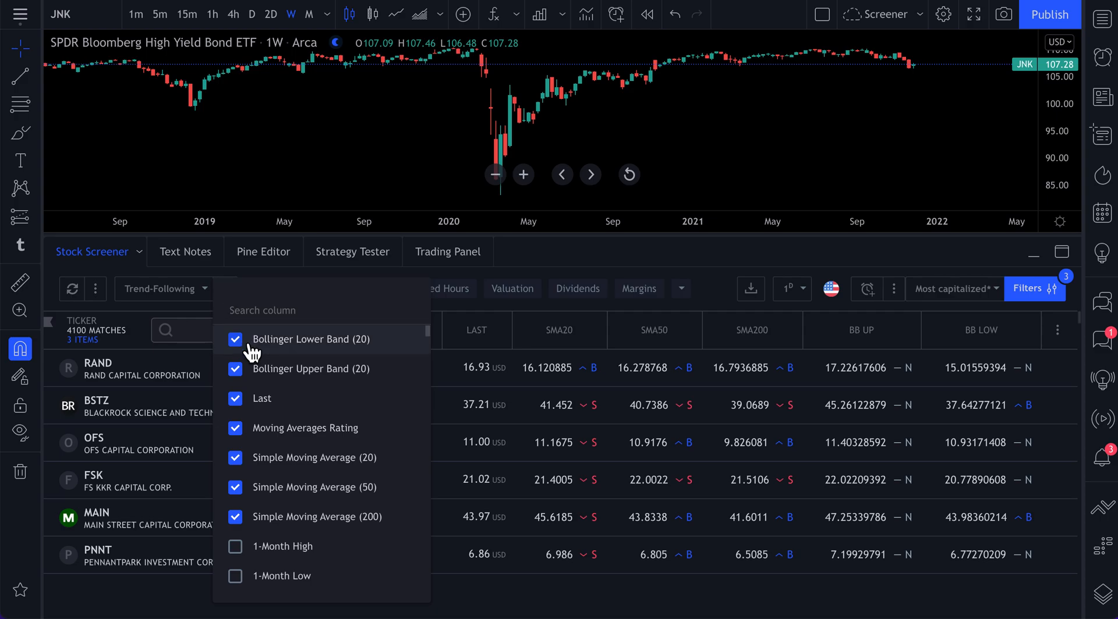
click(235, 340)
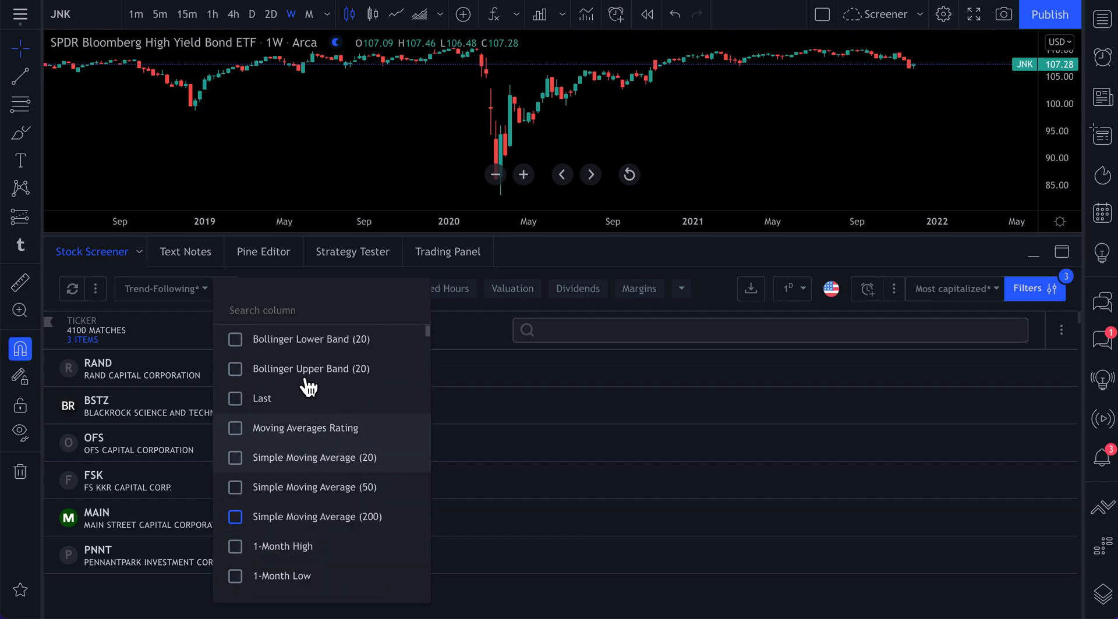
text(ps)
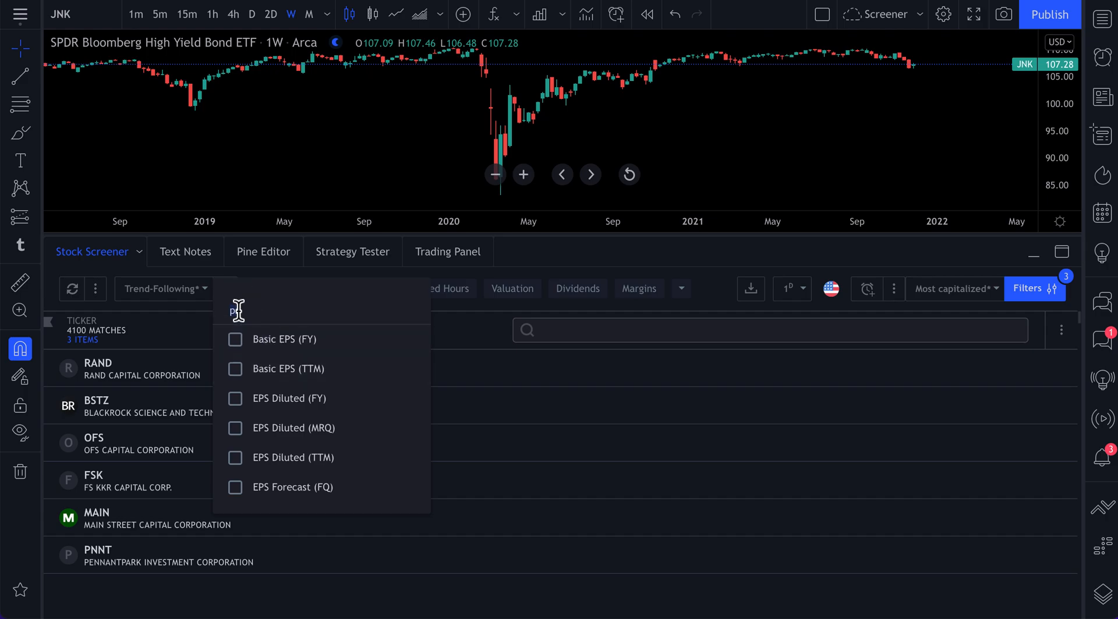
text(EPS)
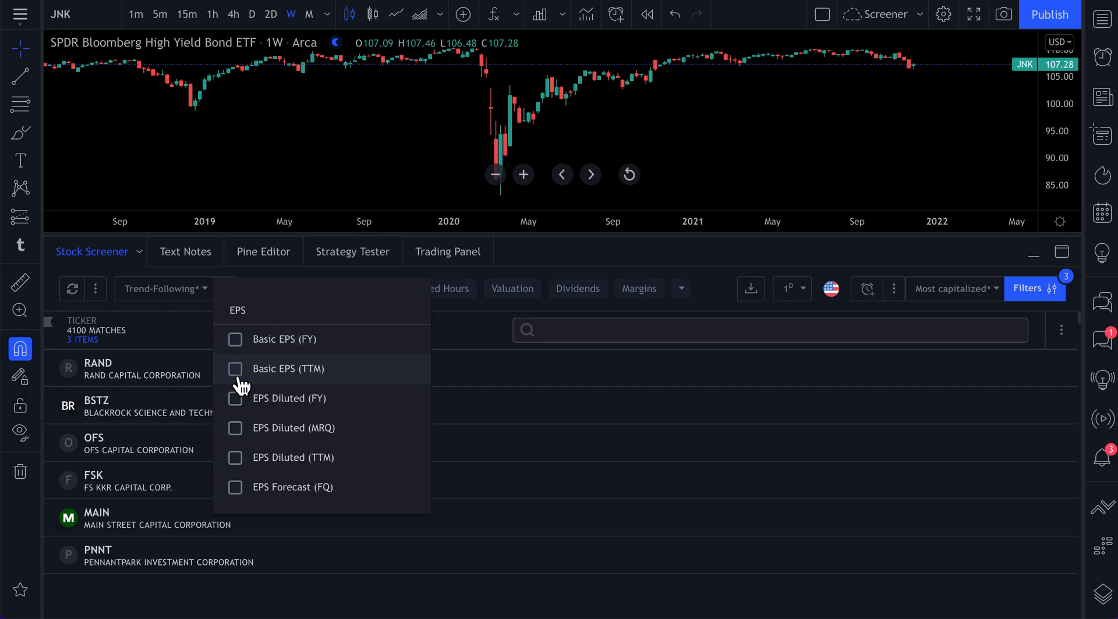
click(235, 369)
text(PE)
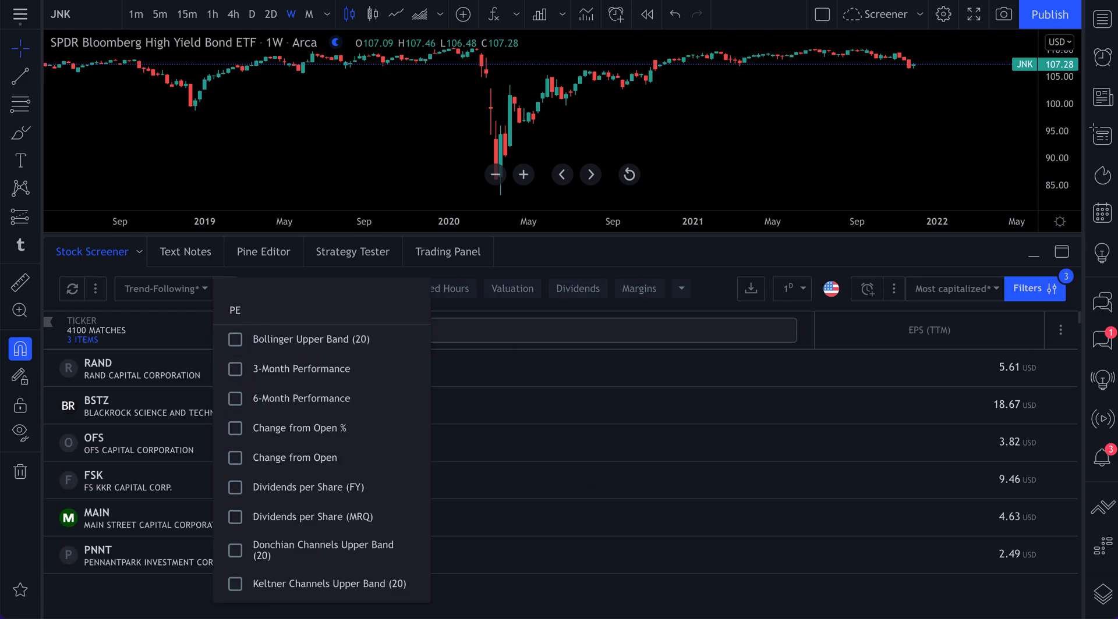
scroll(down, 3)
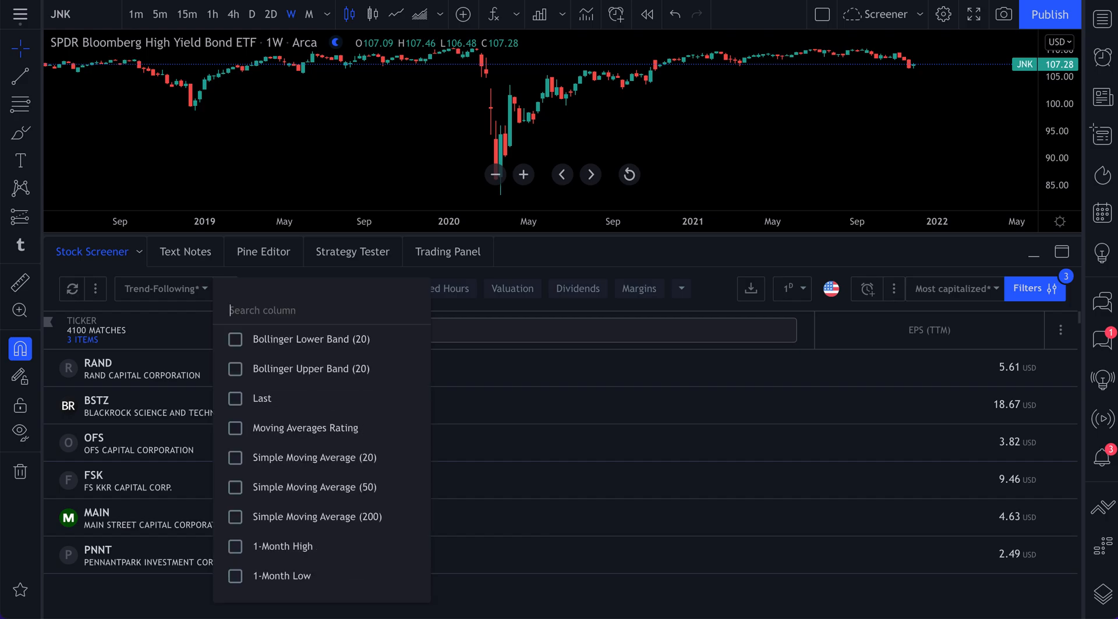
- Add Price to Sales (FY), Price to Earnings Ratio (TTM) and Price to Free Cash Flow (TTM) columns
text(price to)
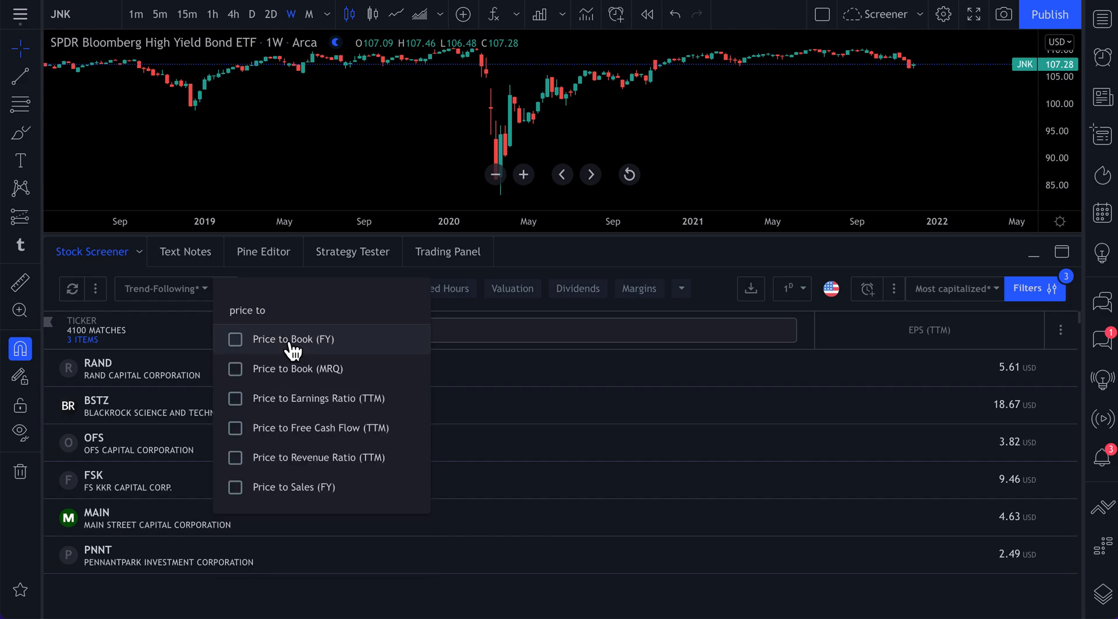
click(235, 487)
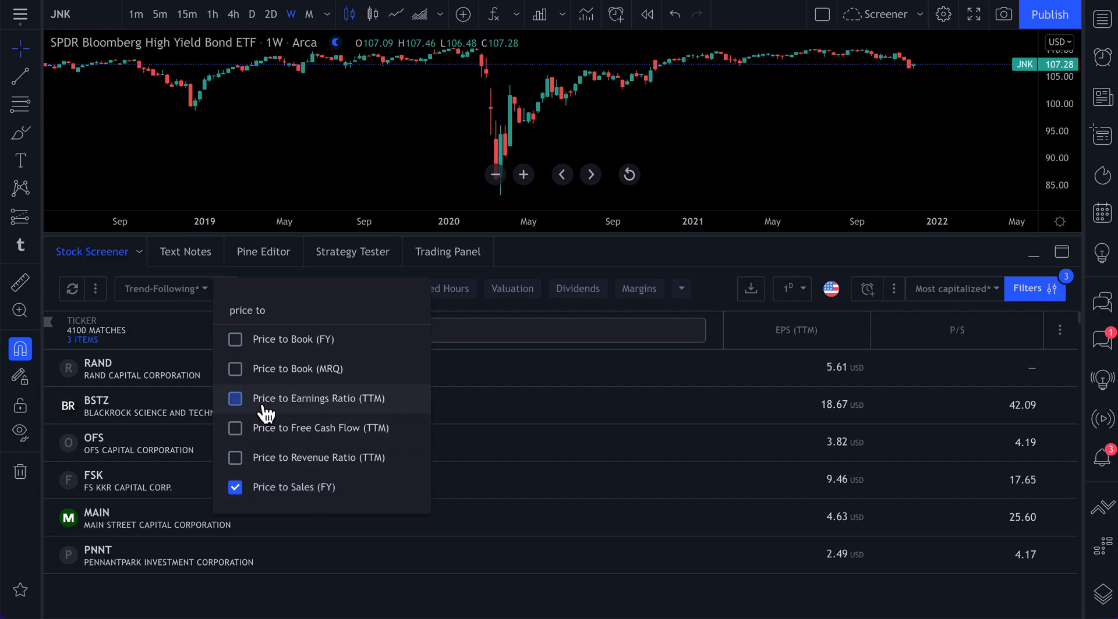
click(234, 398)
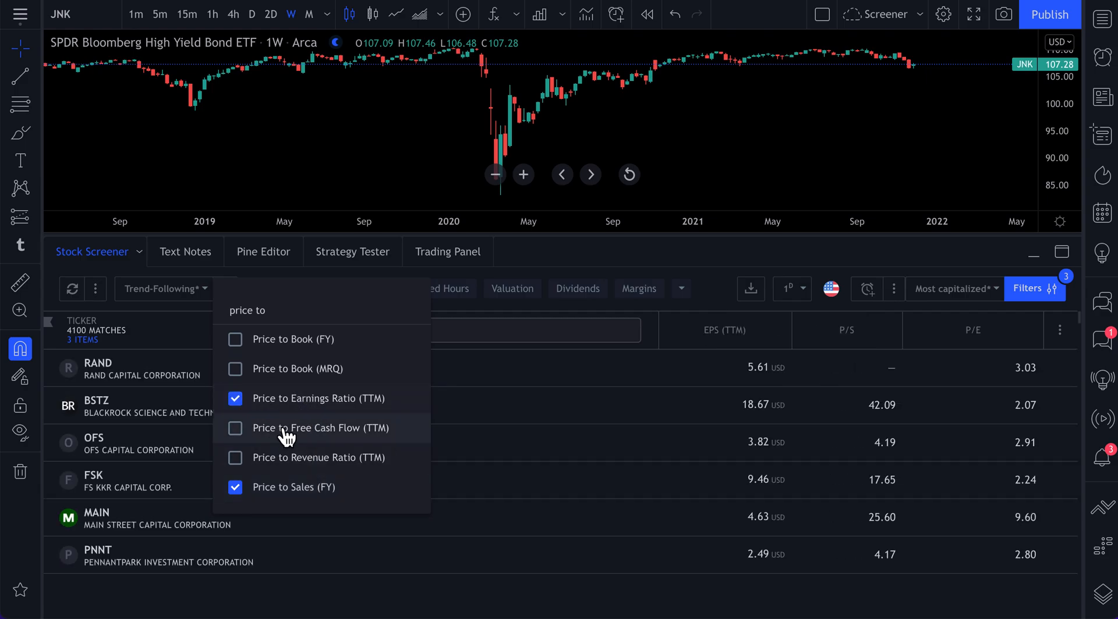
click(235, 429)
text(%)
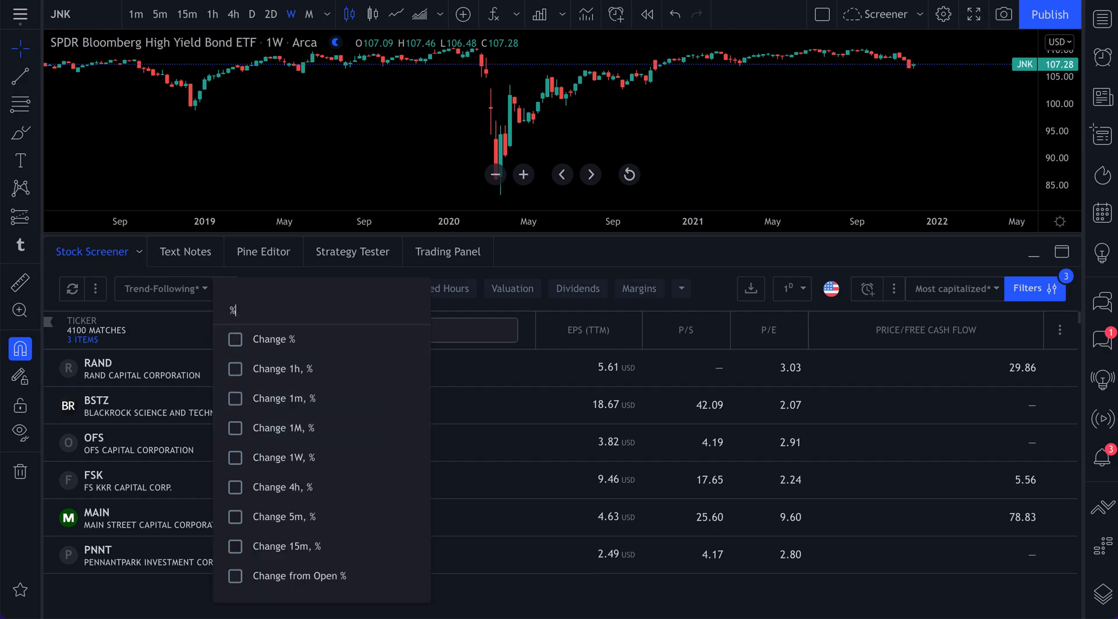
- Add Change 1W %, YTD Performance and Average Volume (30 day) columns to the table
scroll(down, 3)
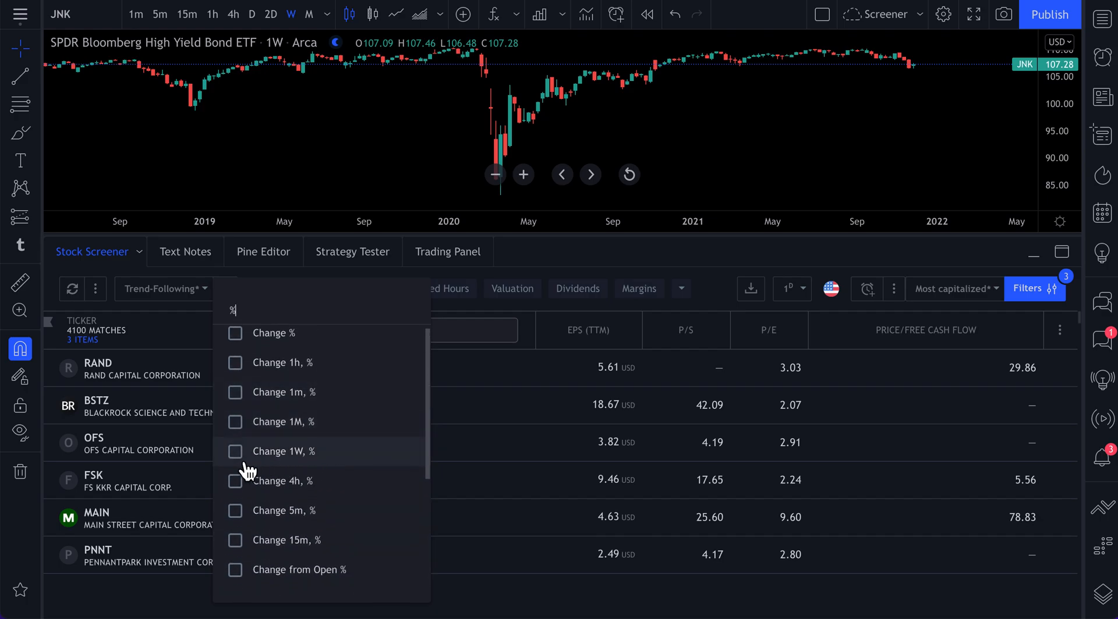
click(235, 458)
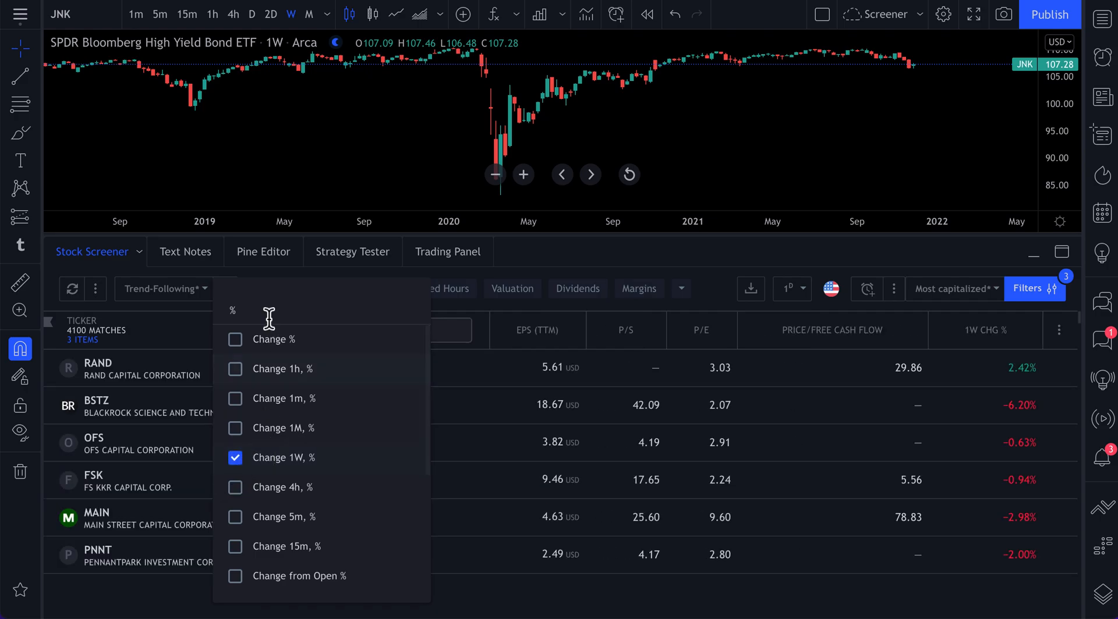
text(YTD)
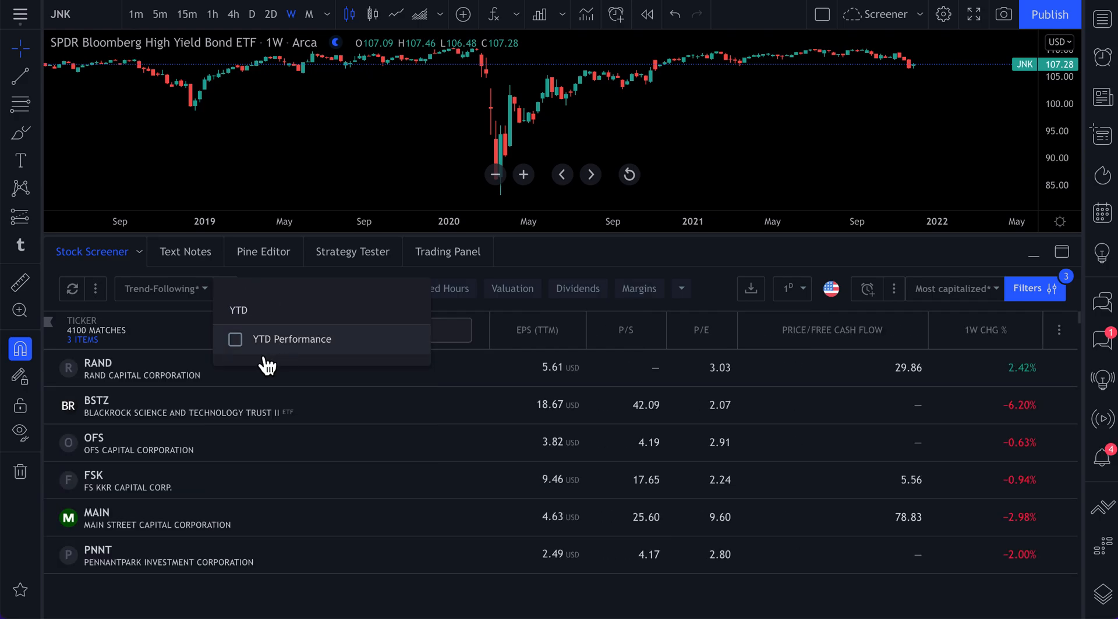
click(235, 339)
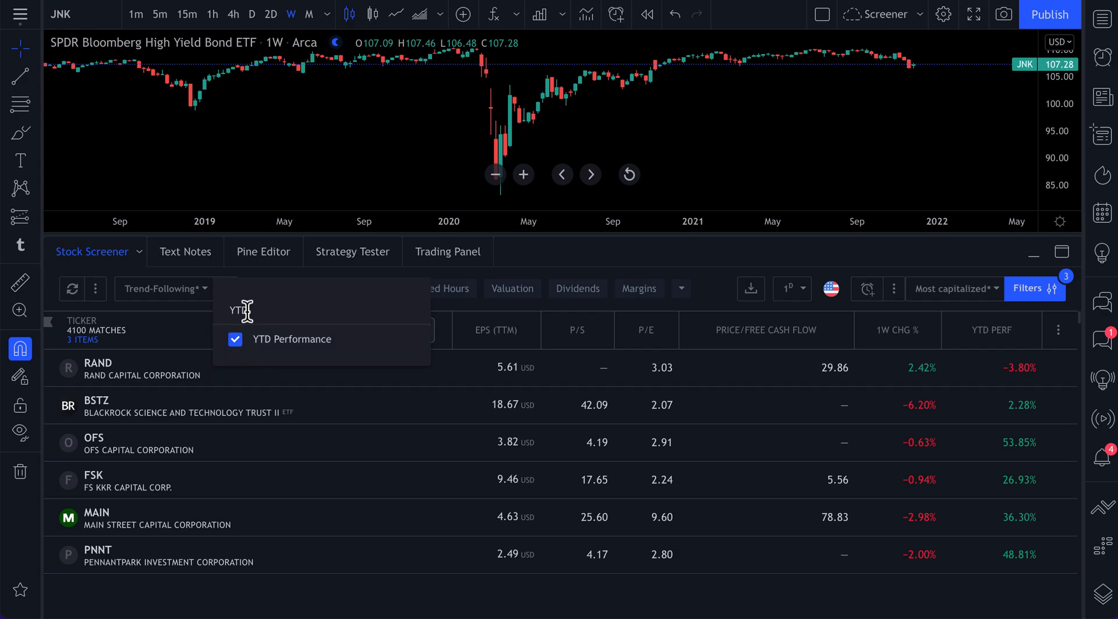
text(volume)
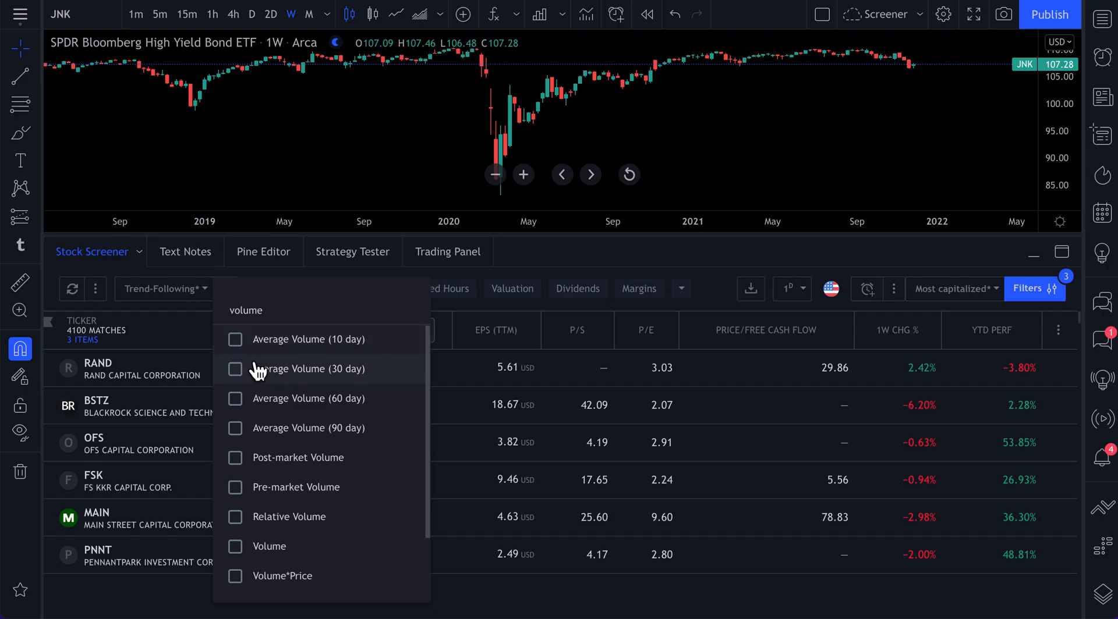
scroll(down, 3)
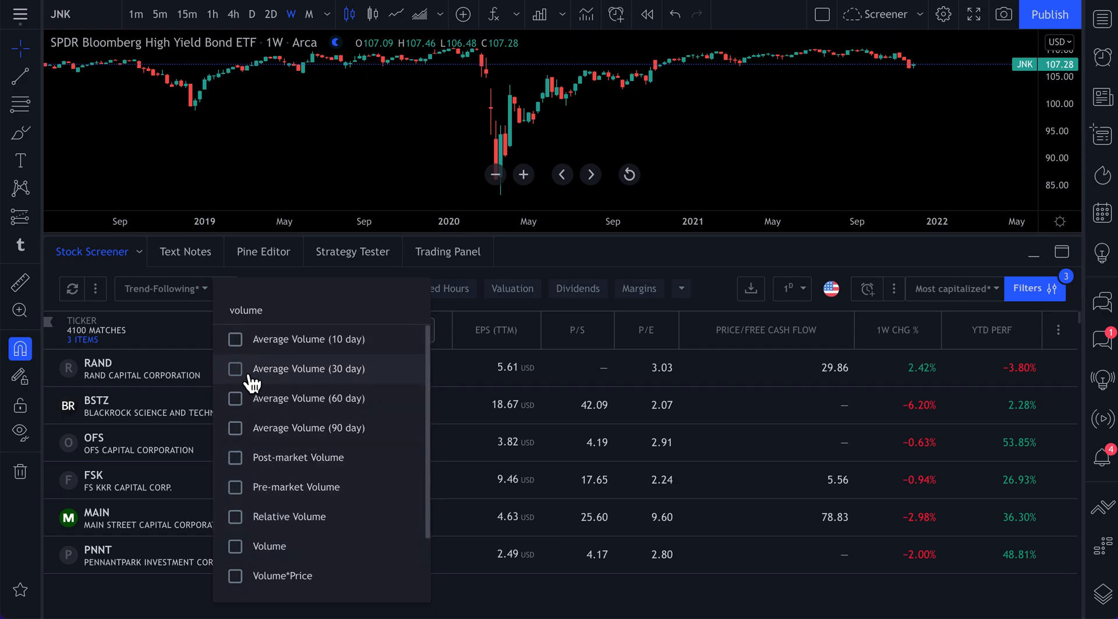
click(234, 368)
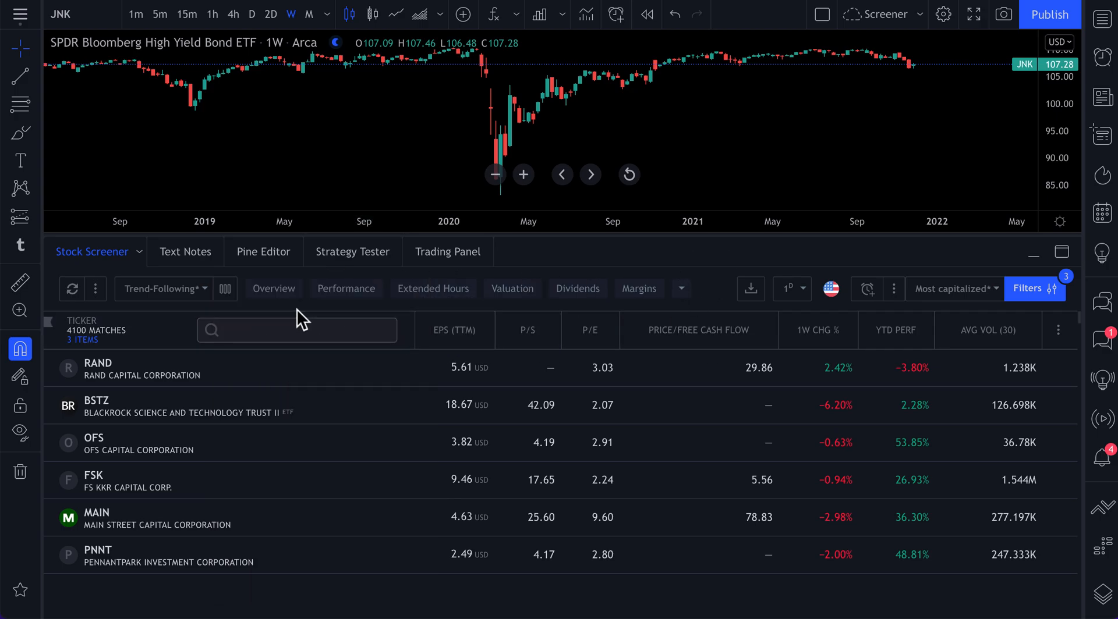
mouse_move(895, 330)
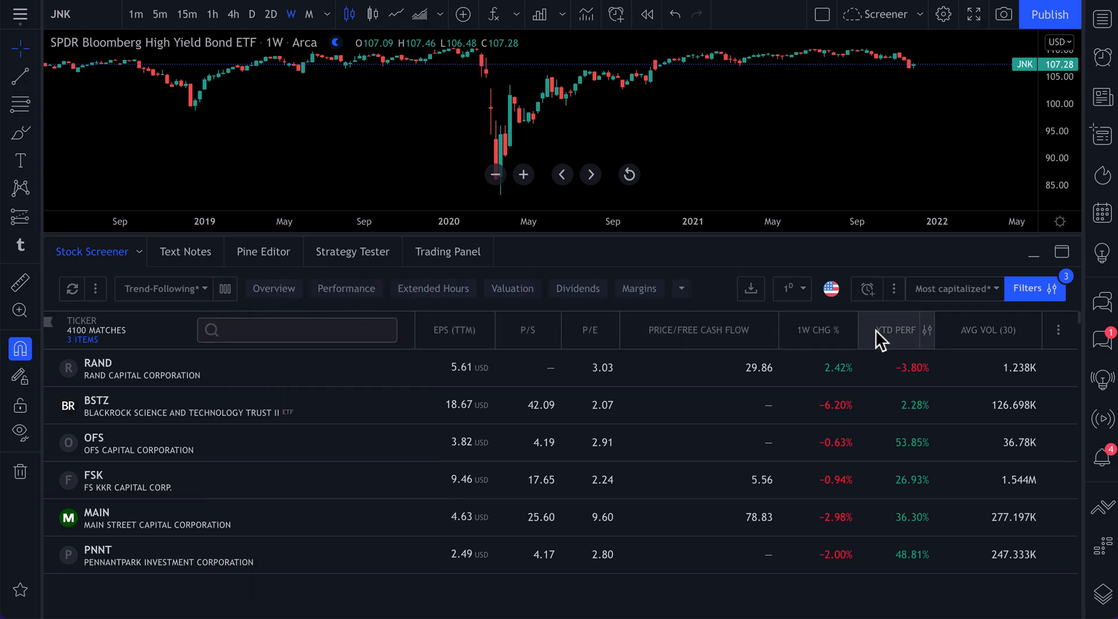
- Sort the matches by the YTD PERF column in descending order
click(896, 330)
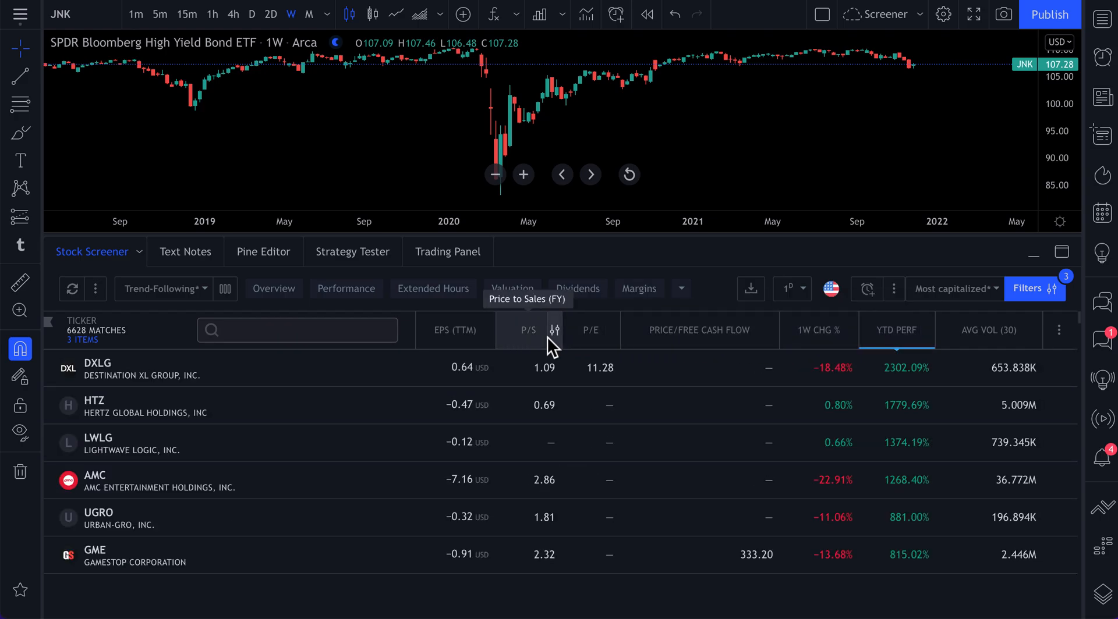
mouse_move(1016, 331)
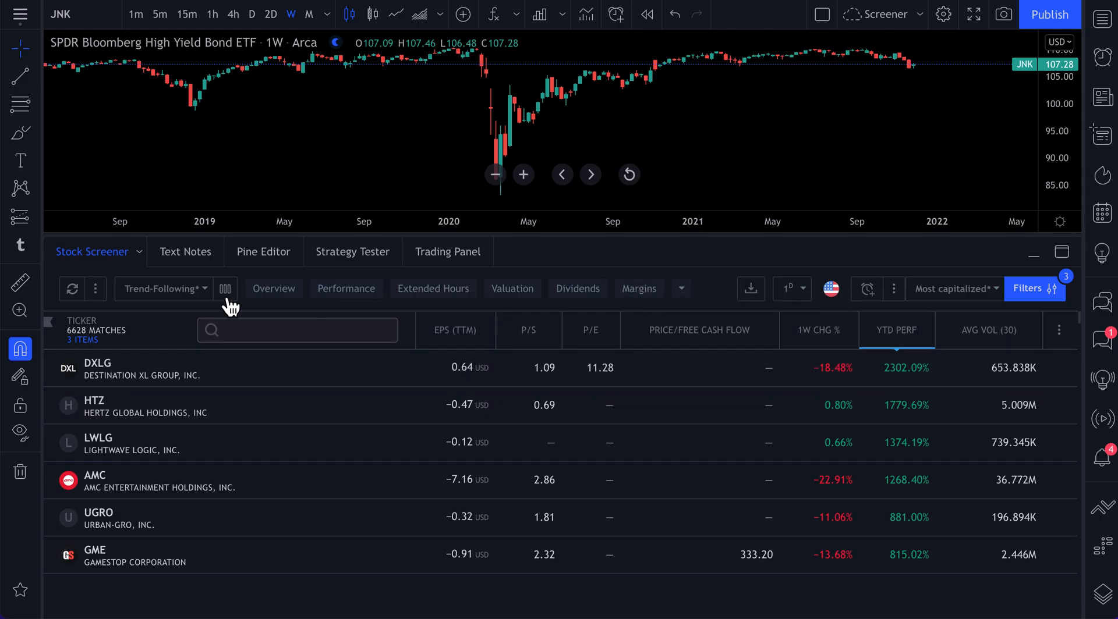
- Save the current columns as a new column set named 'Youtube Video Example'
click(225, 288)
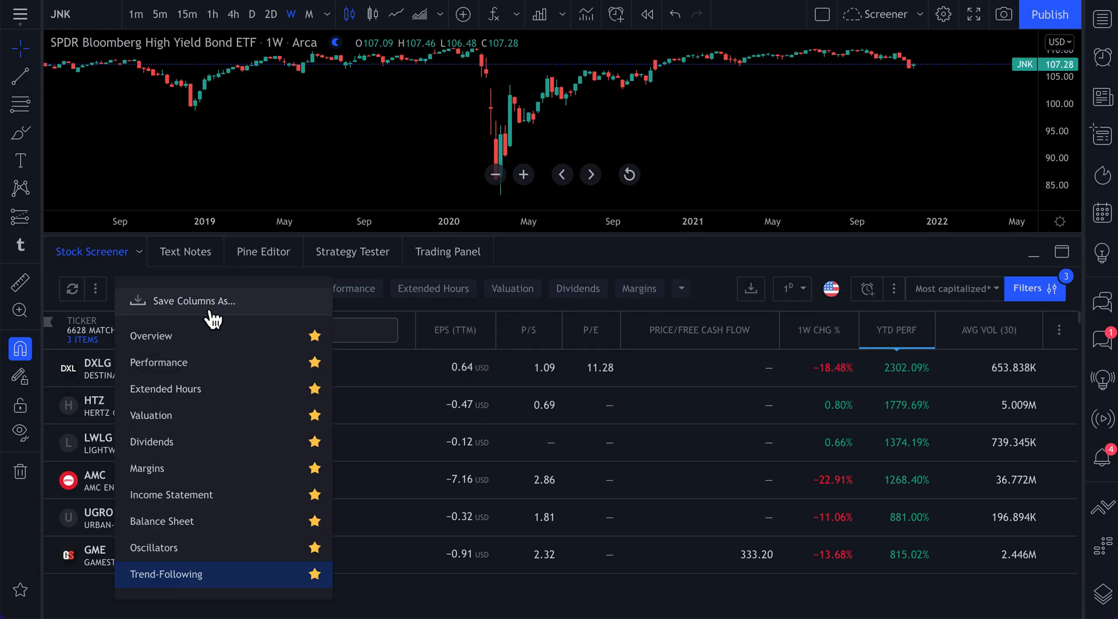
click(193, 301)
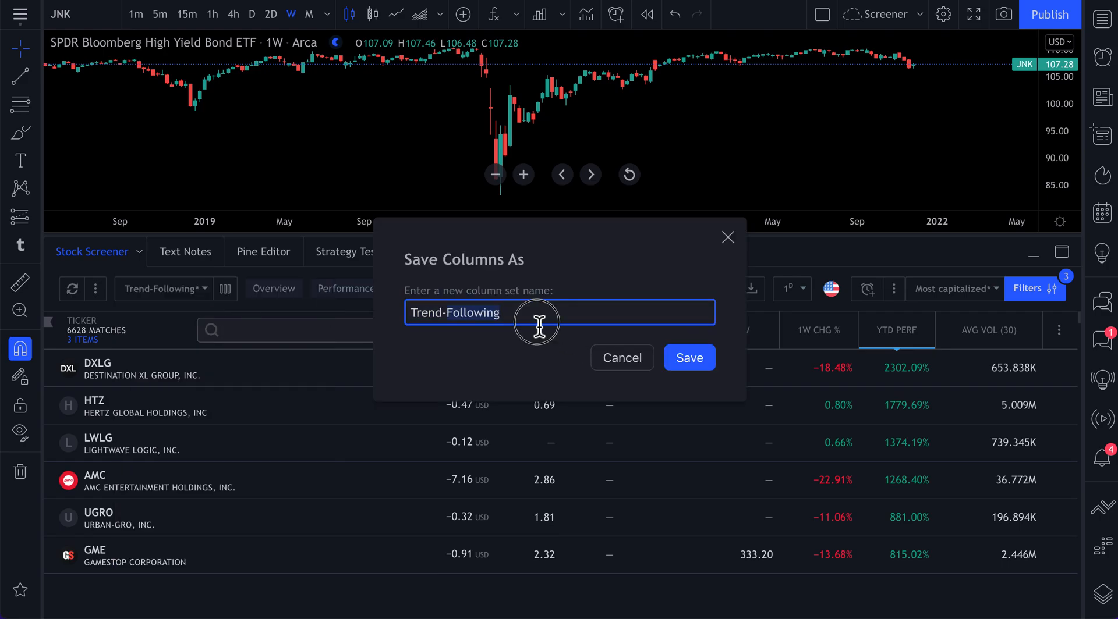
text(Youtube Video Example)
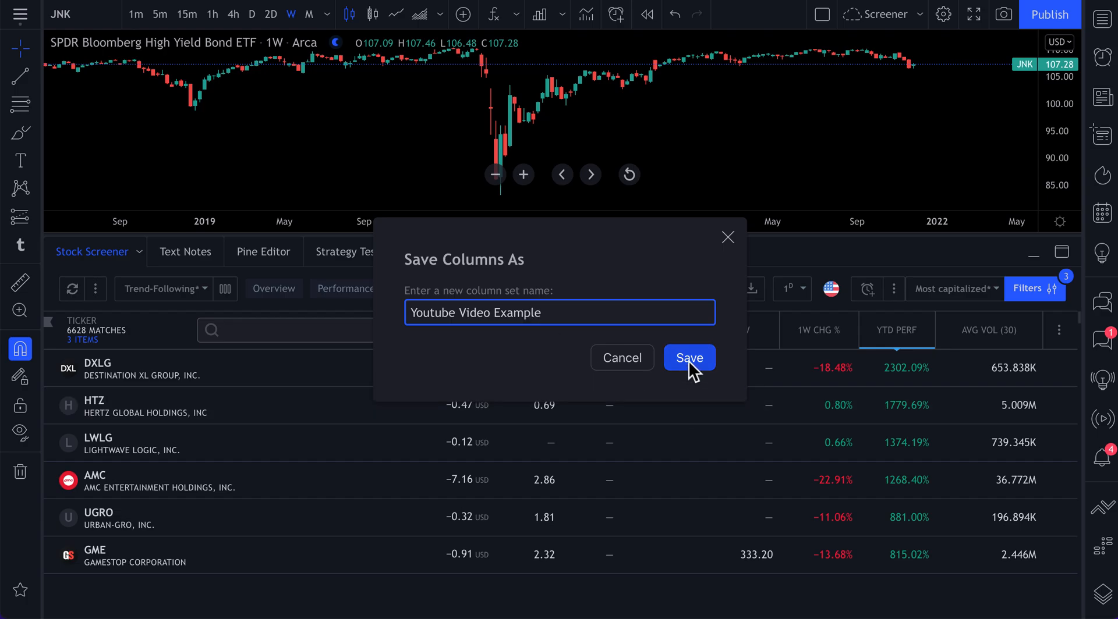
click(686, 357)
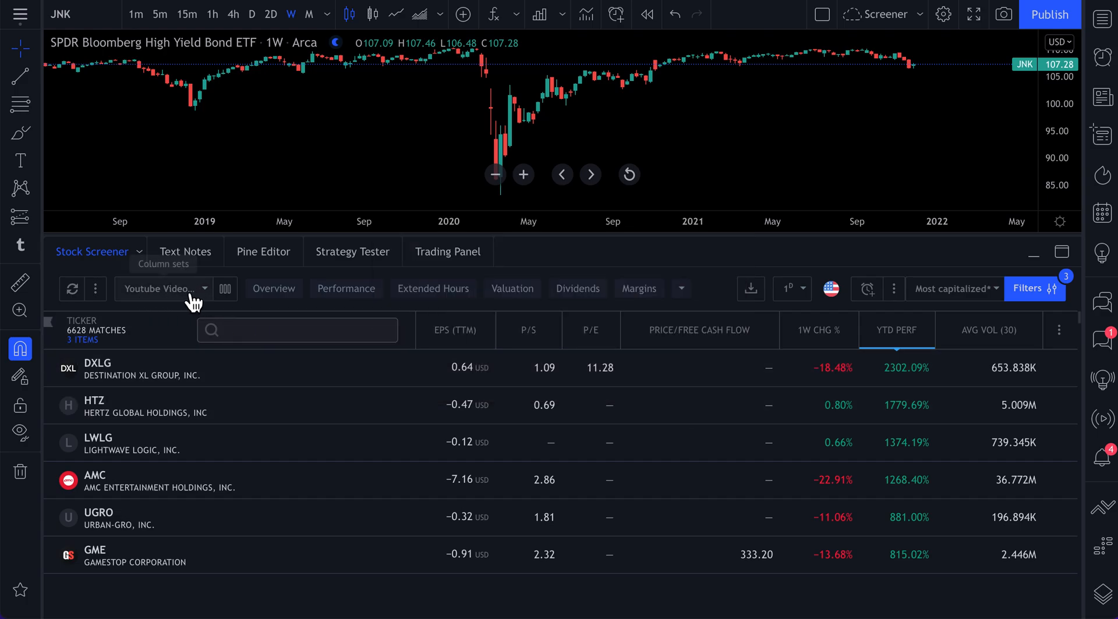
click(163, 289)
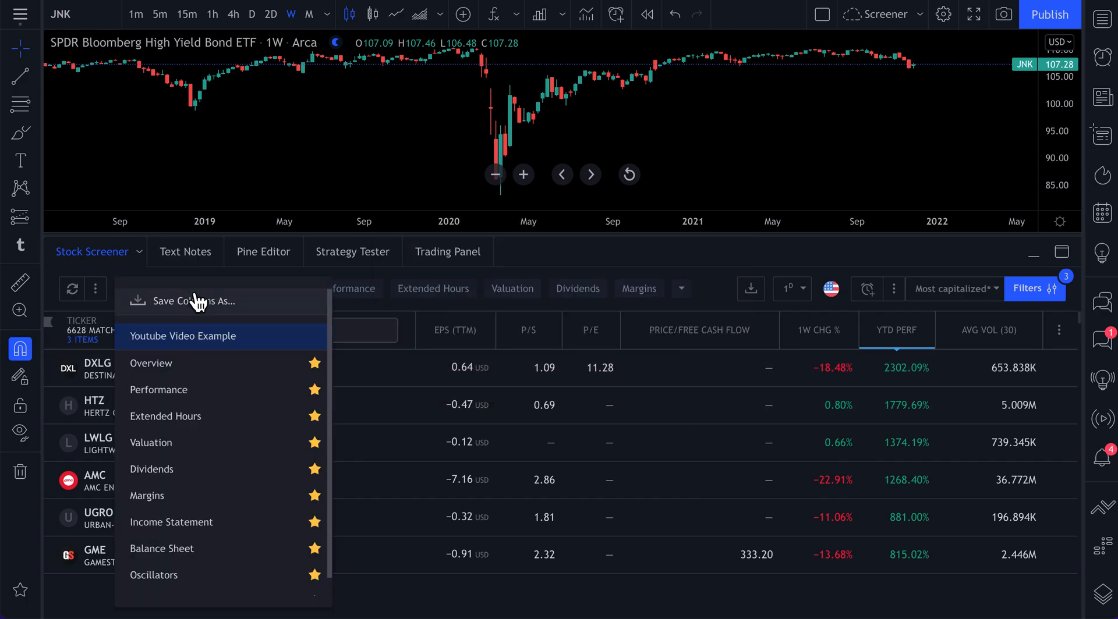
click(158, 390)
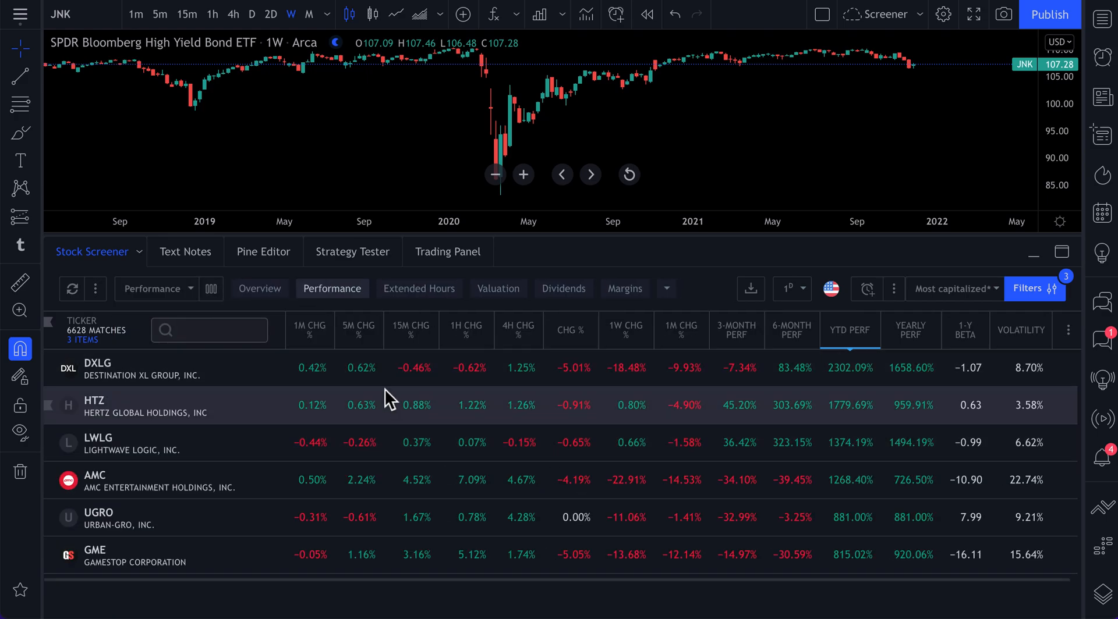
click(156, 289)
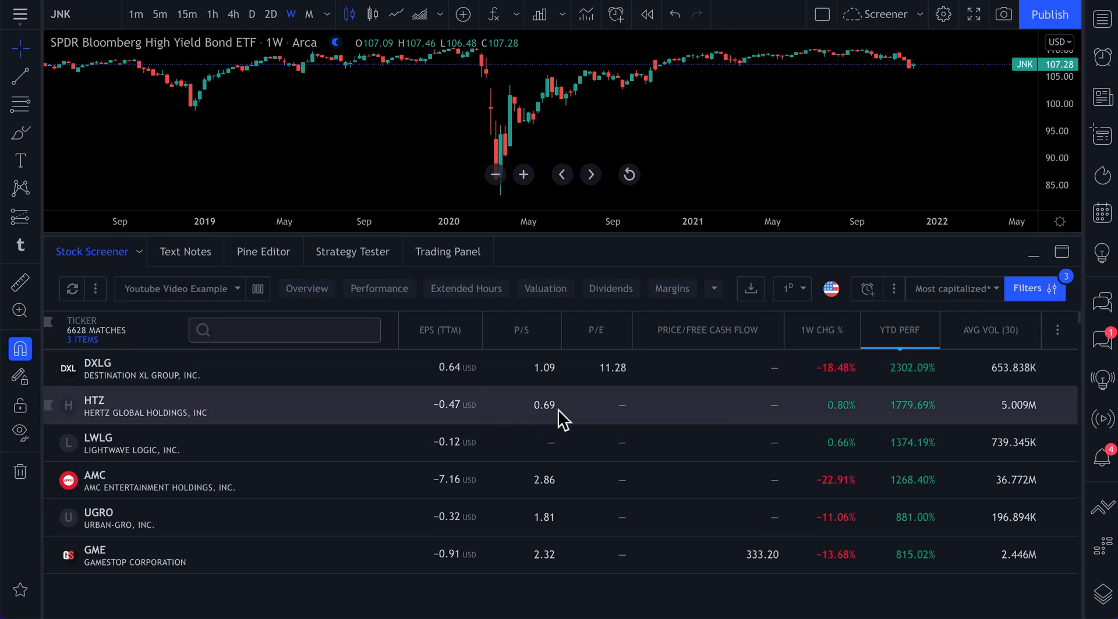
mouse_move(336, 385)
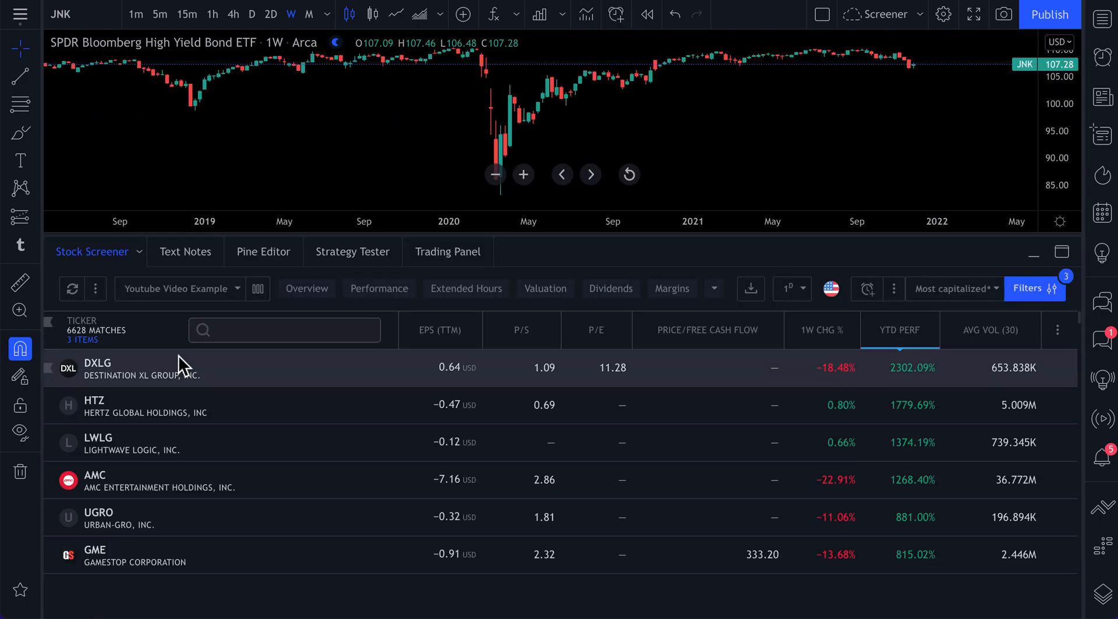
- Cycle through the Overview, Performance and Extended Hours column chips, ending on Valuation
click(307, 289)
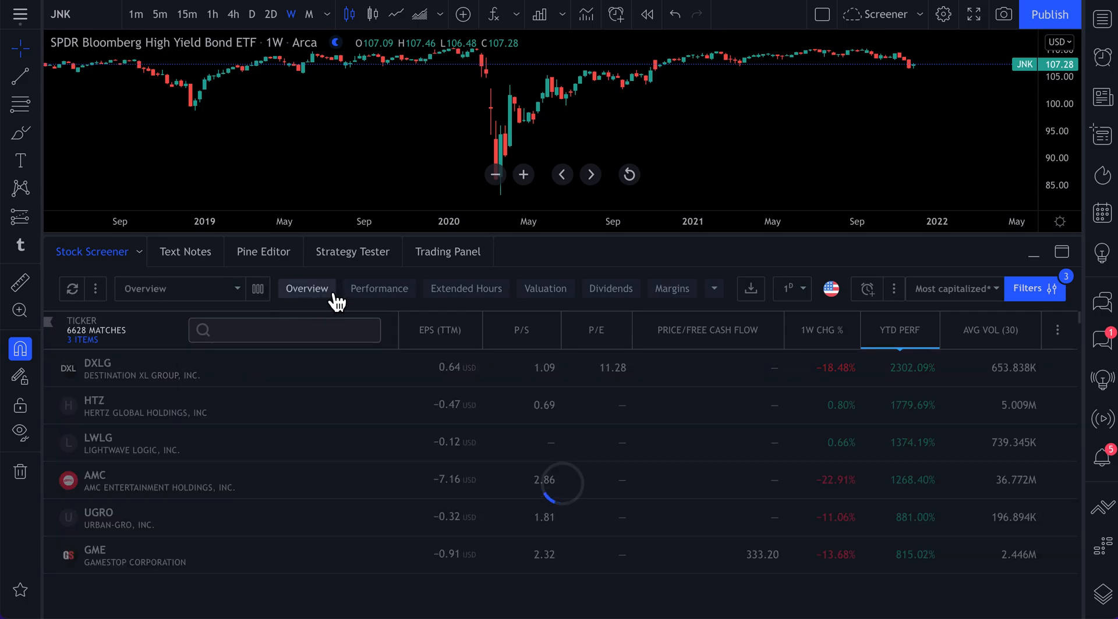
click(305, 289)
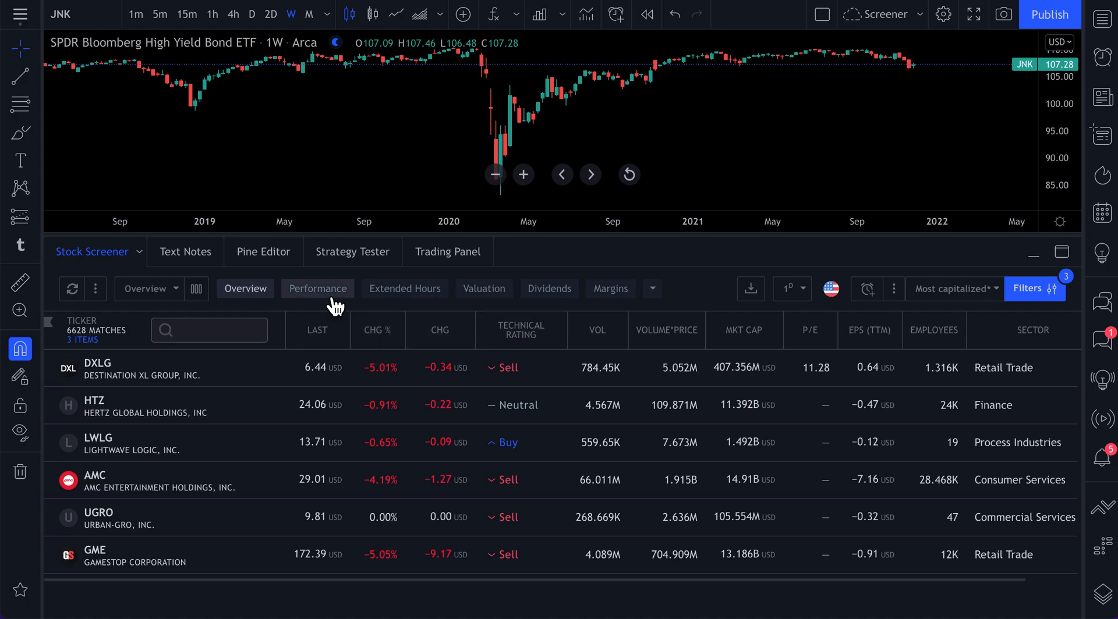
click(317, 289)
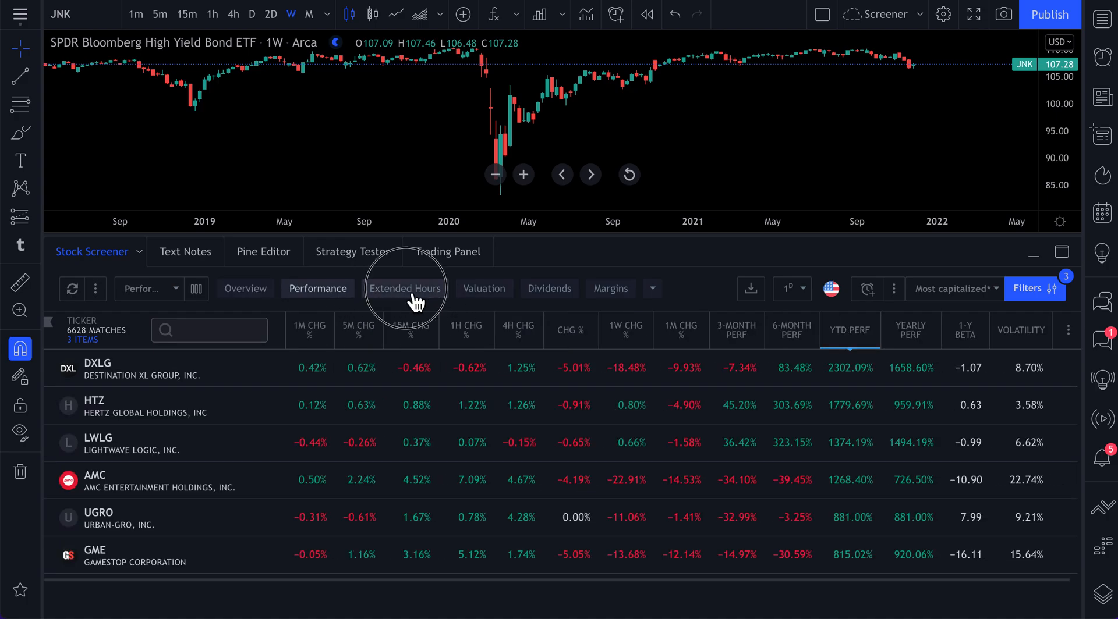
click(404, 289)
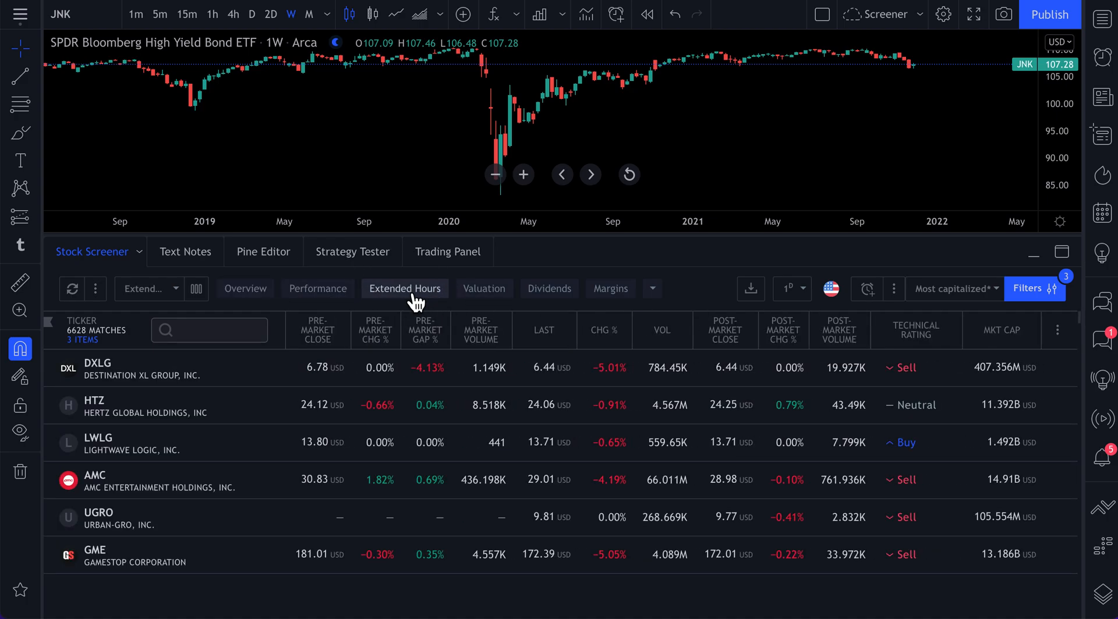
click(484, 289)
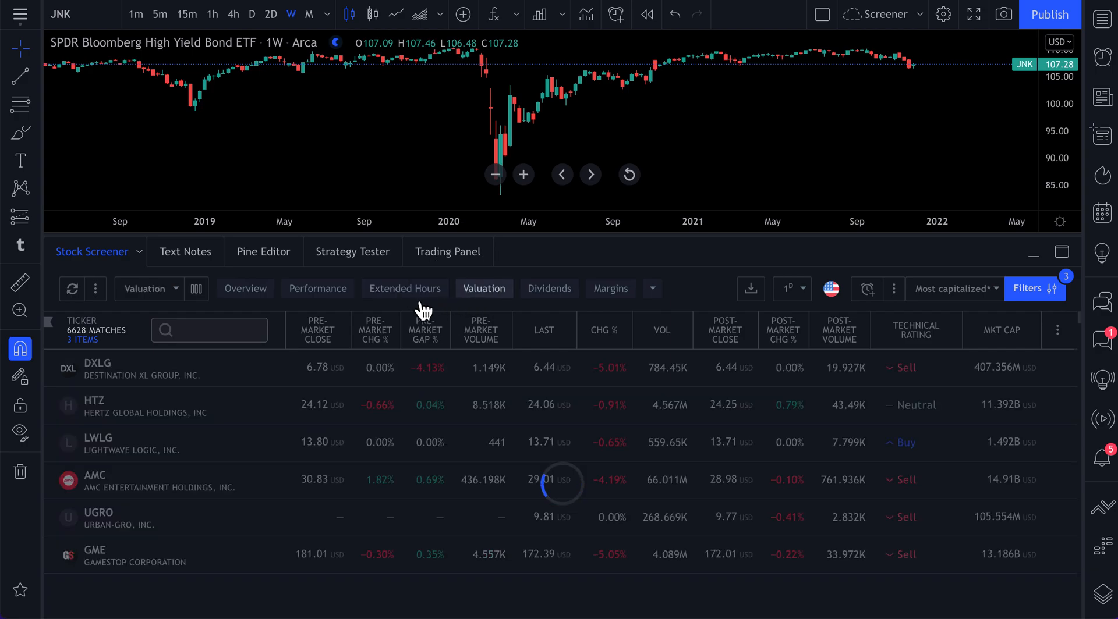
- Bring up the save options for the Valuation column set and dismiss them
click(149, 289)
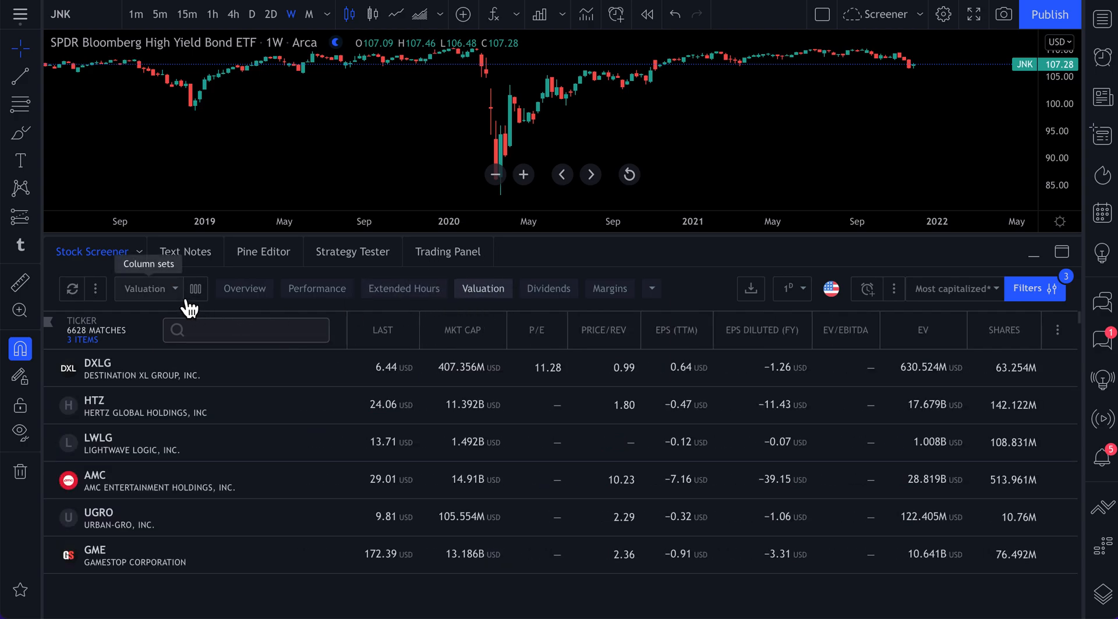
click(150, 289)
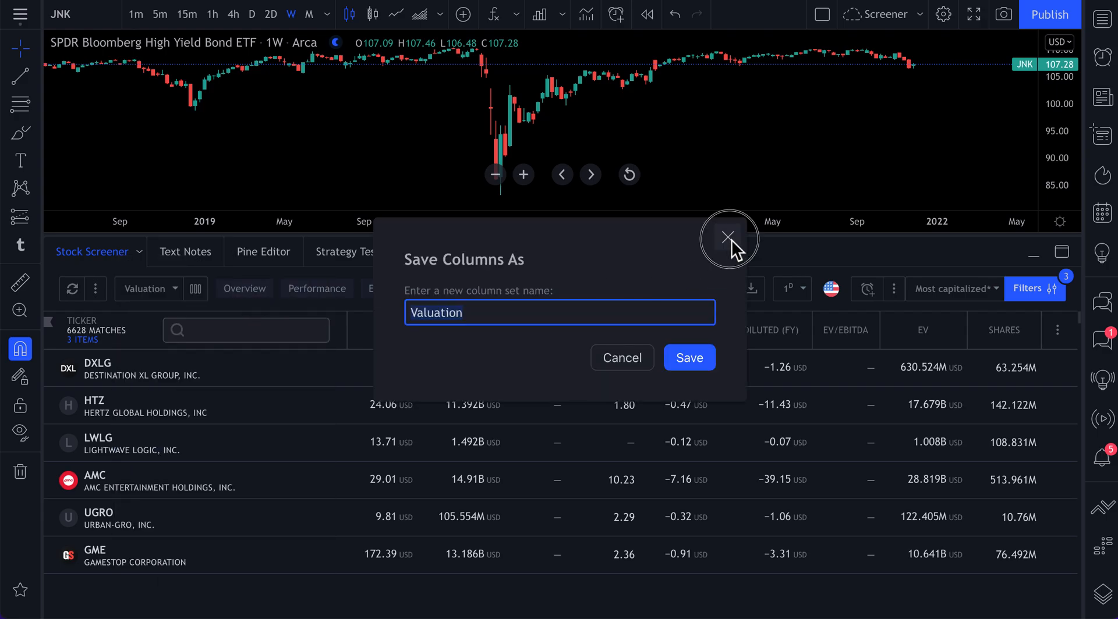
click(727, 237)
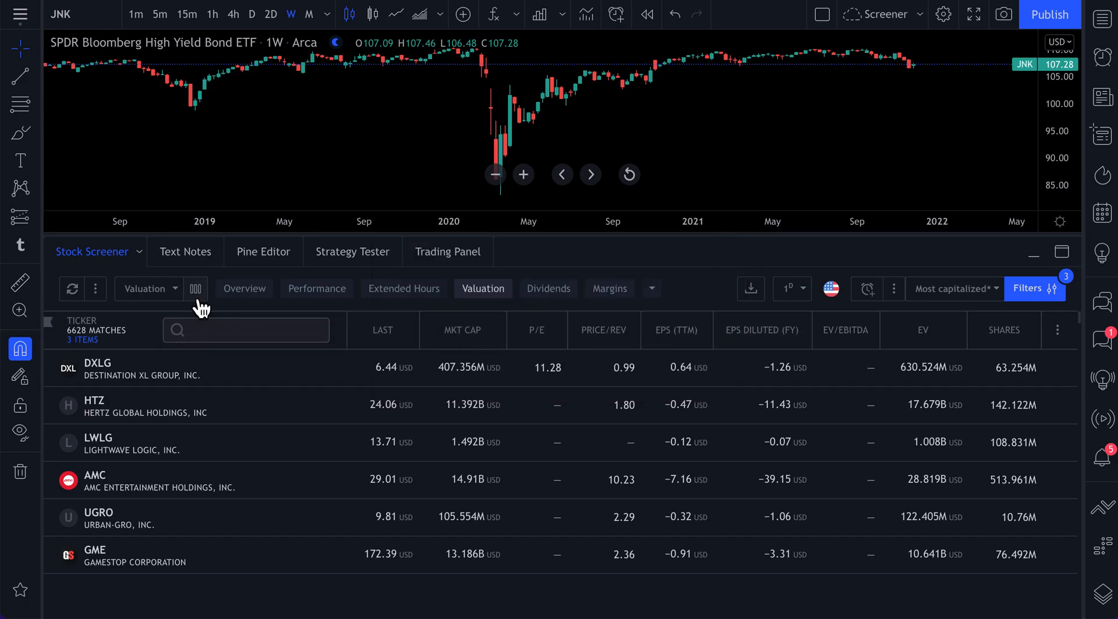
click(196, 289)
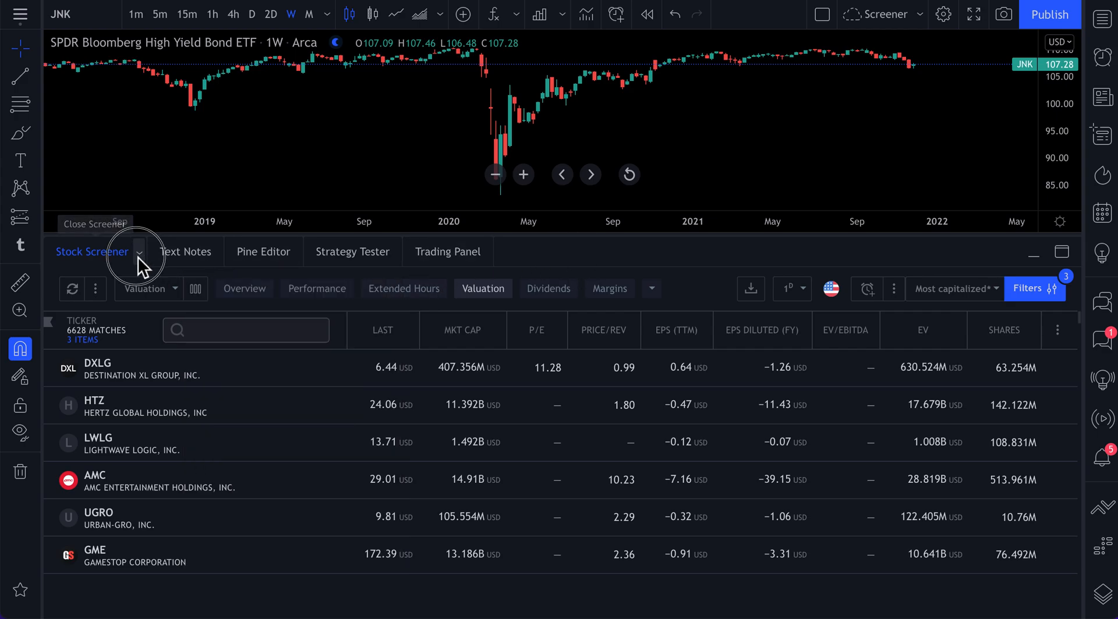
- Switch to the Crypto Screener, saving the stock screen as 'Most capitalized'
click(140, 255)
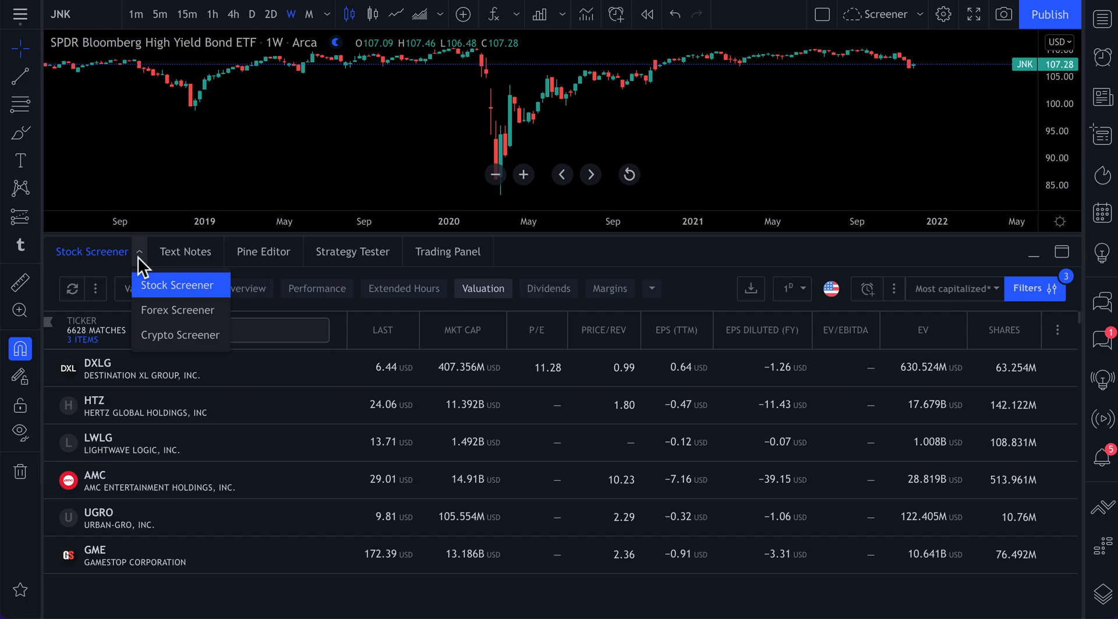
click(180, 334)
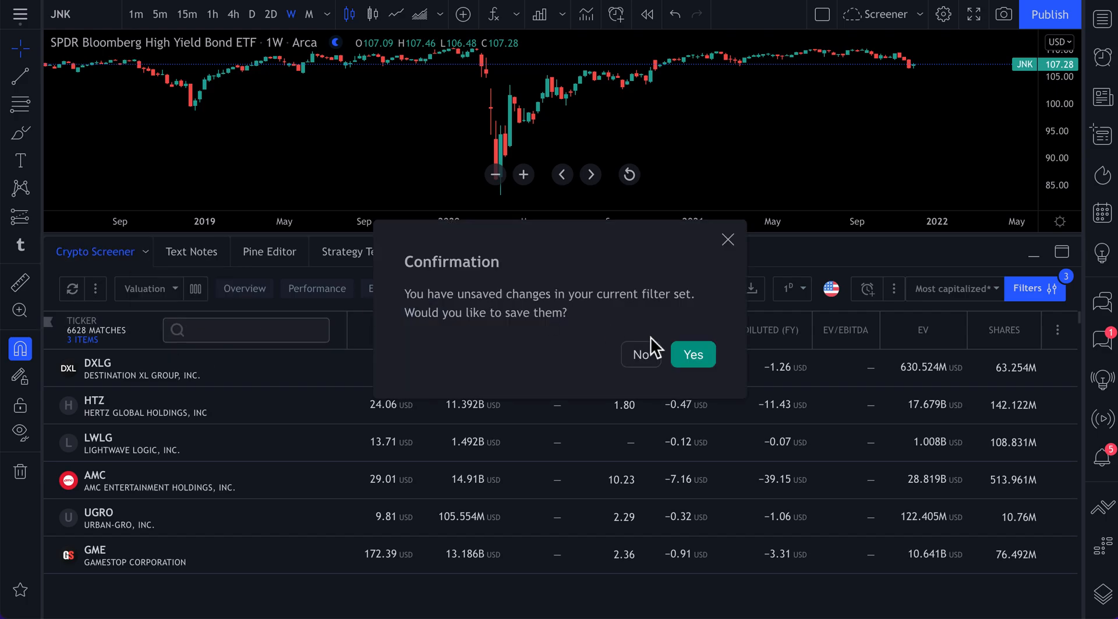
click(692, 355)
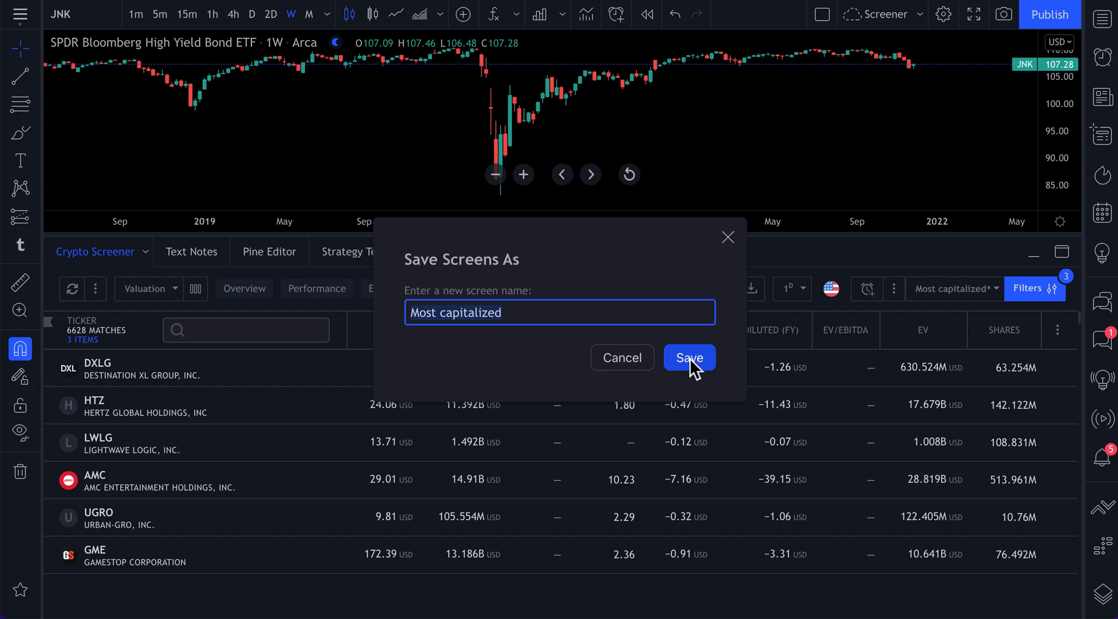
click(688, 358)
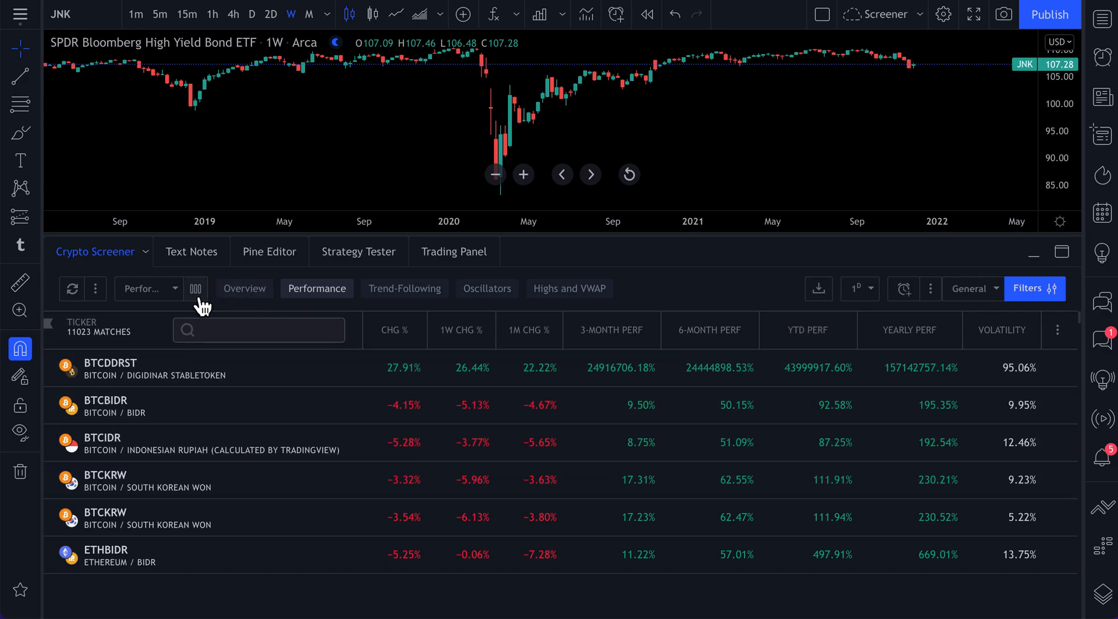
- Search the column list and add Market Capitalization, YTD Performance and Volatility columns
click(193, 289)
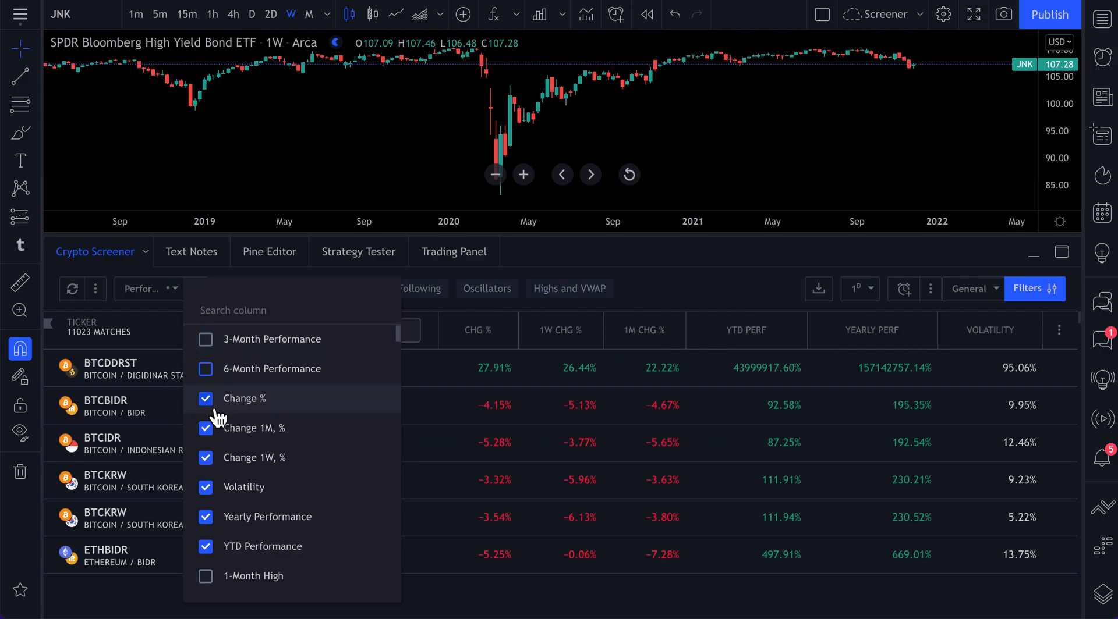
click(206, 487)
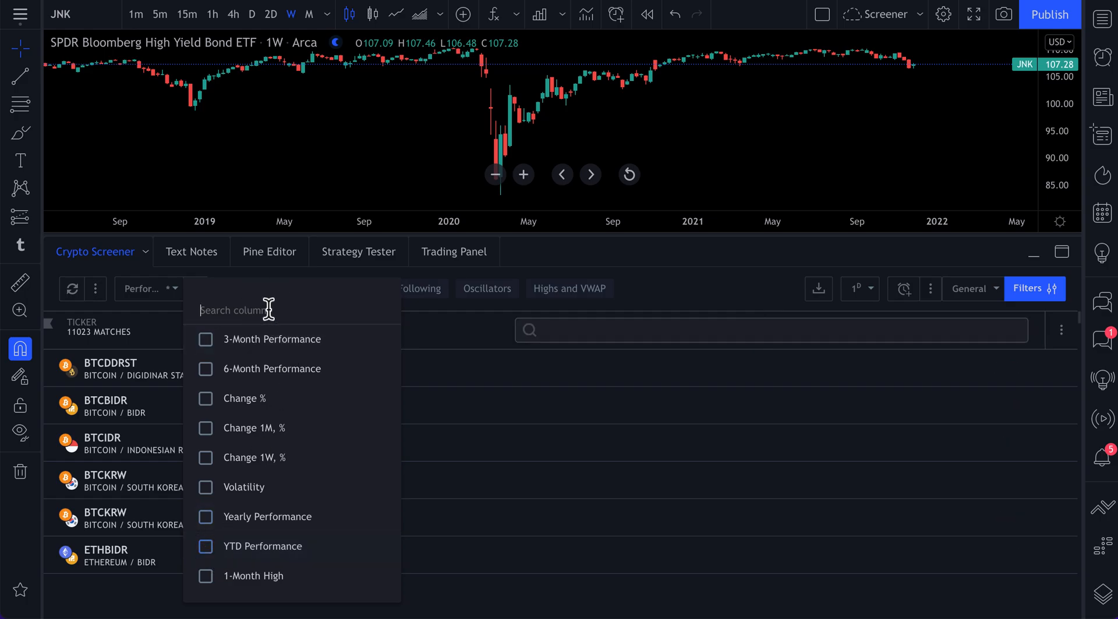
text(volume)
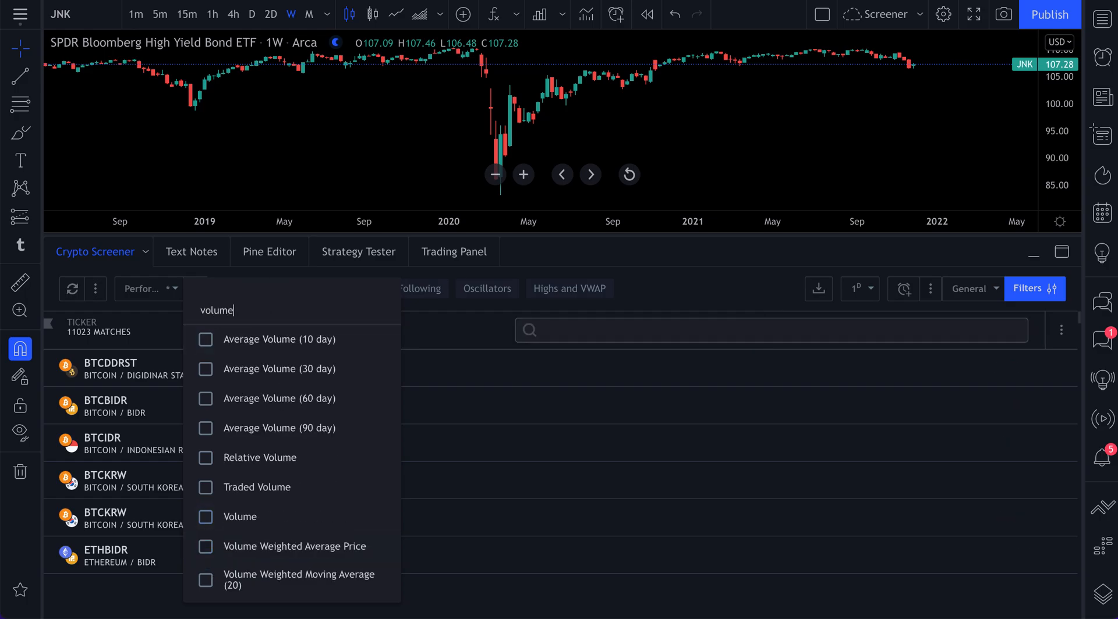
mouse_move(217, 384)
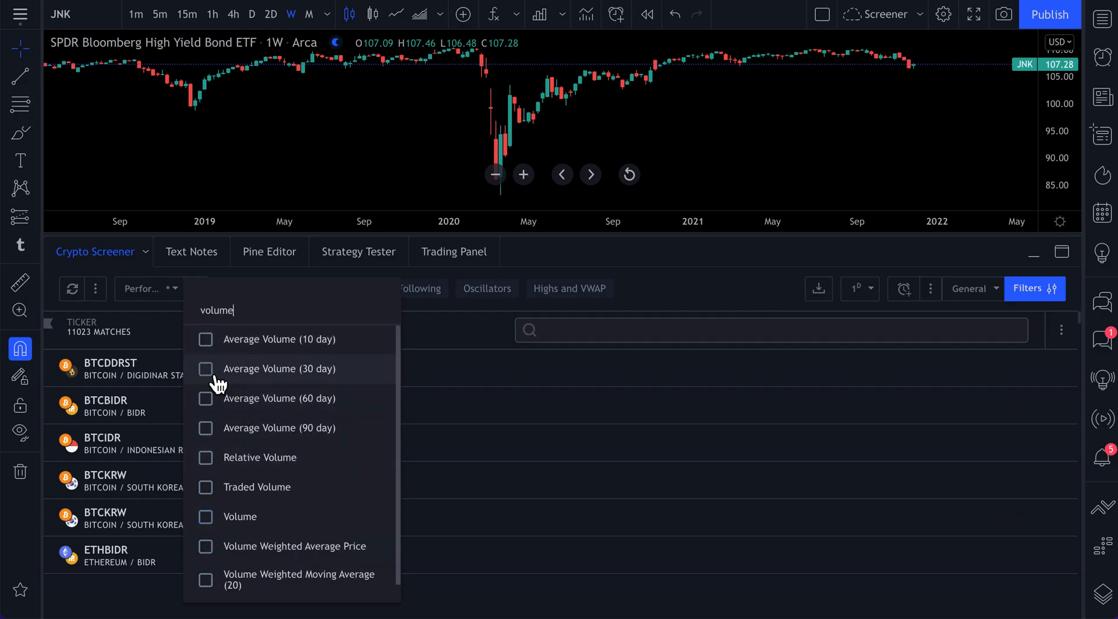
text(marke)
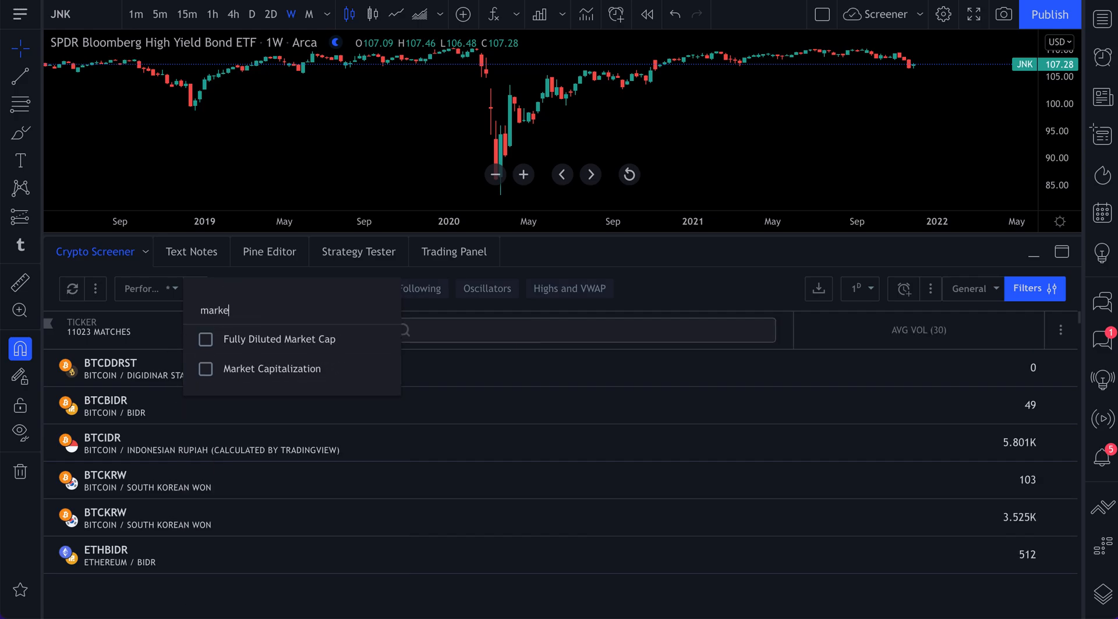
click(206, 369)
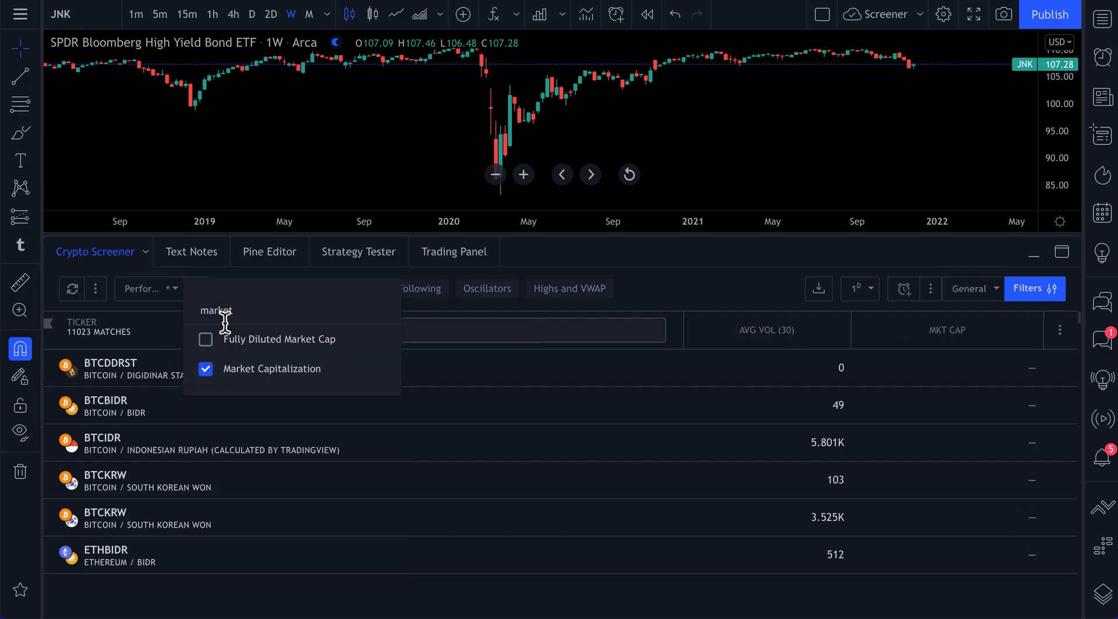
text(YTD)
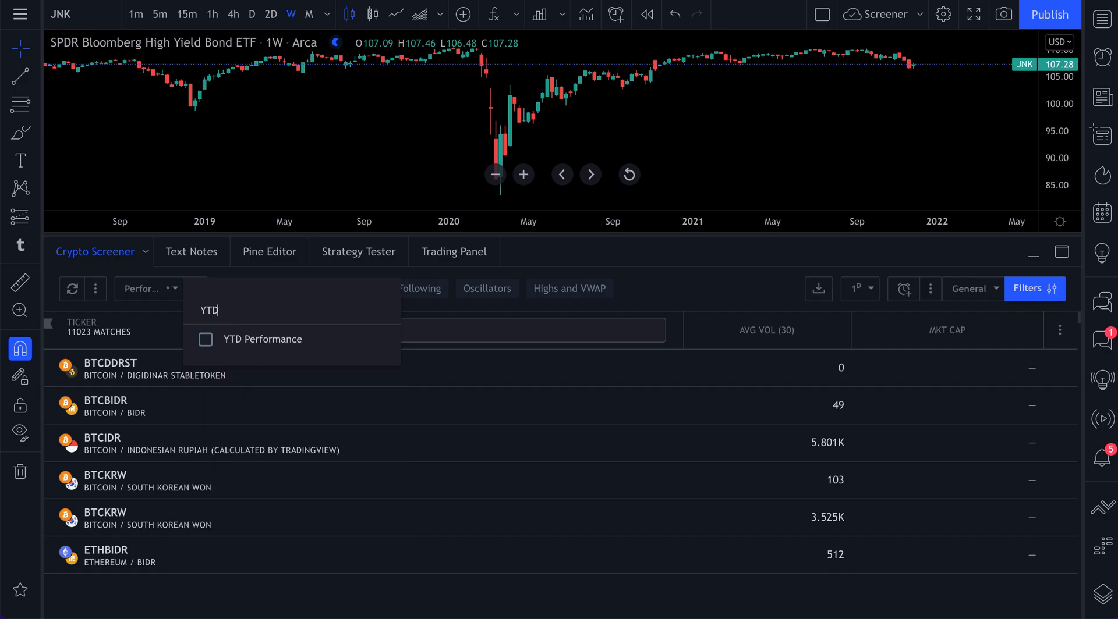
click(205, 339)
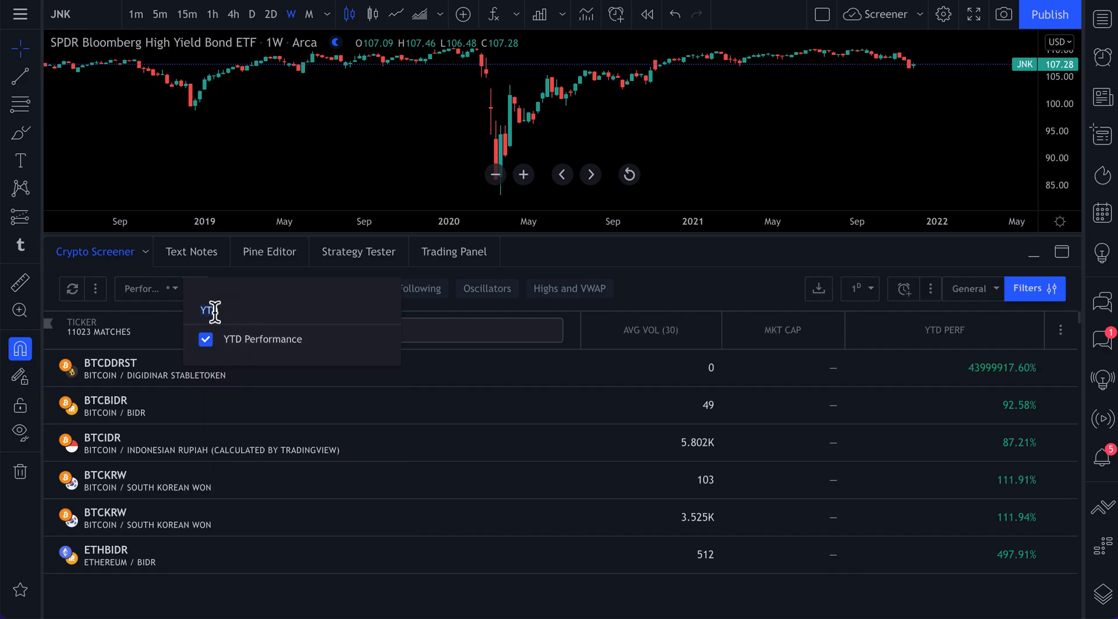
text(volat)
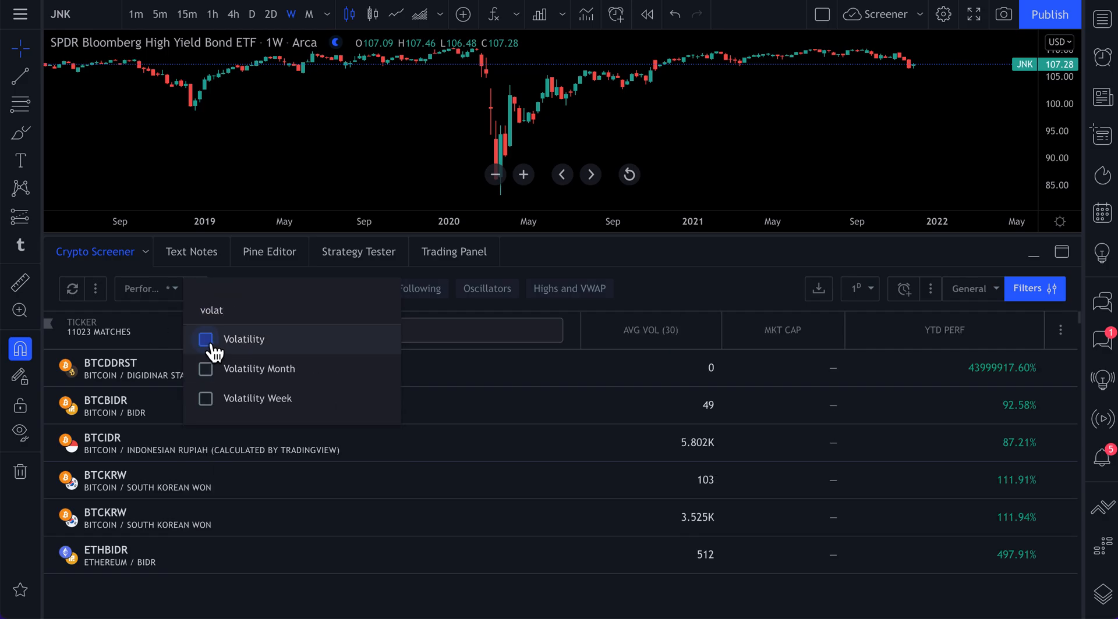
click(206, 339)
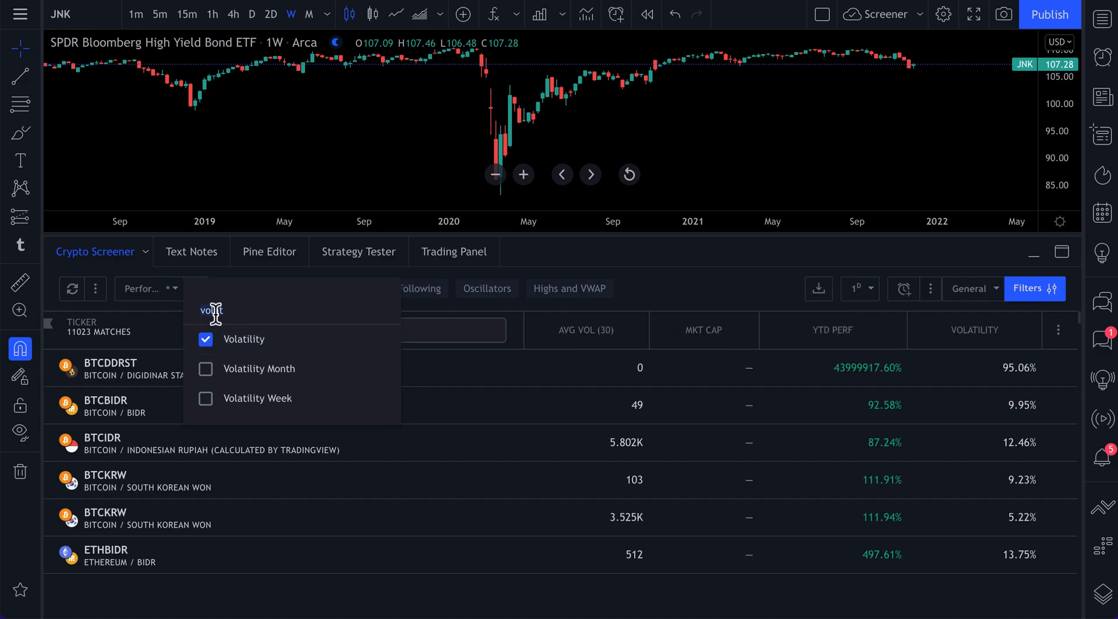
- Add Change 1W %, 6-Month Performance and All Time High columns, then close the list
text(%)
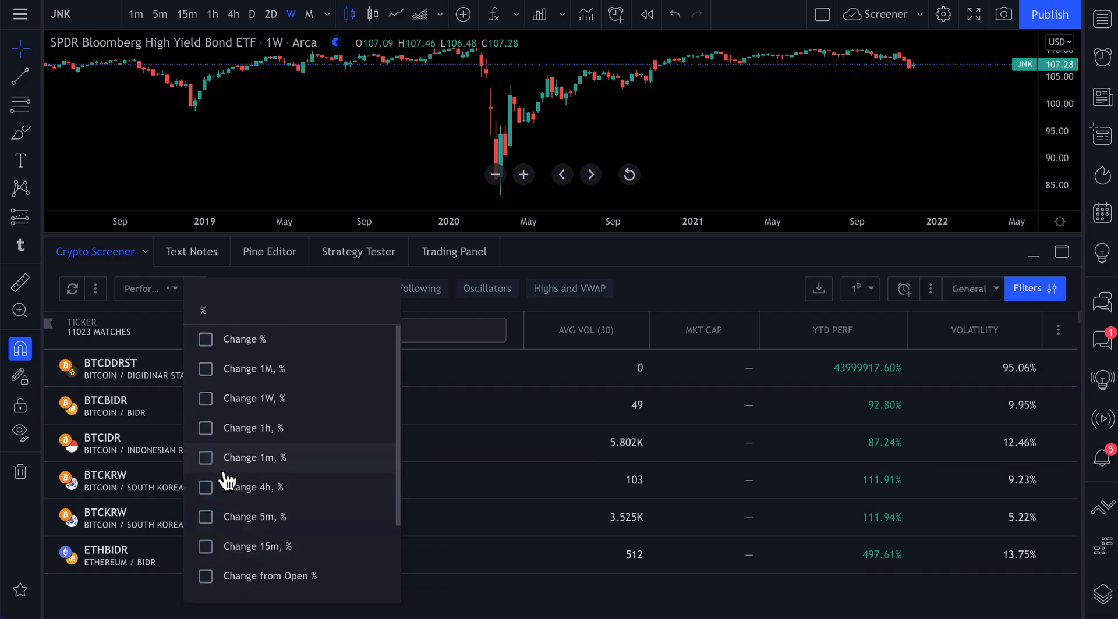
mouse_move(206, 406)
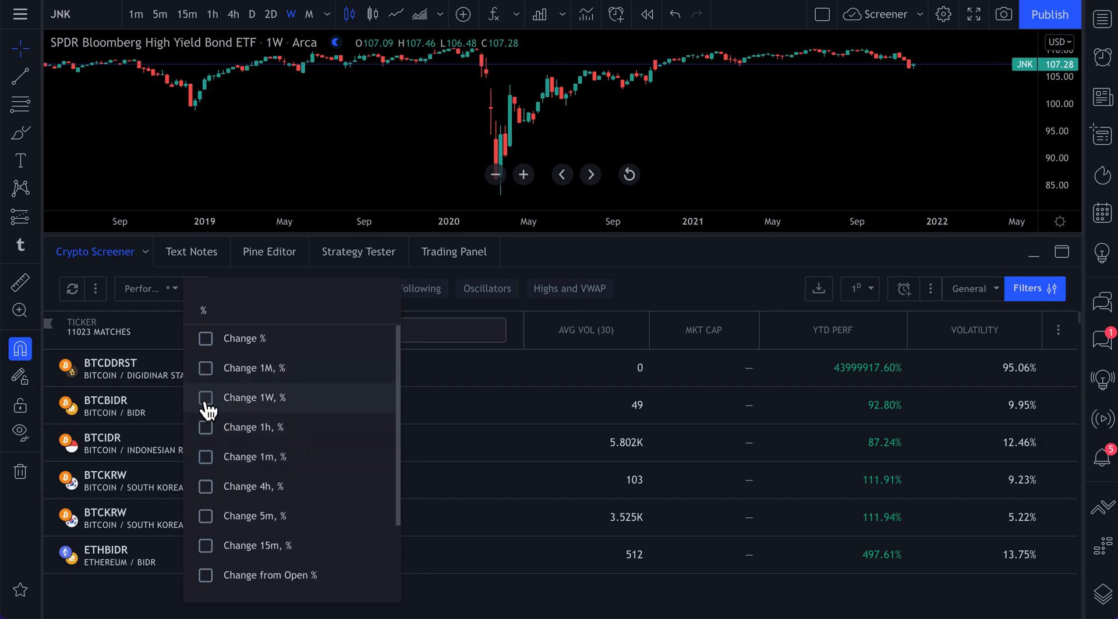
click(205, 398)
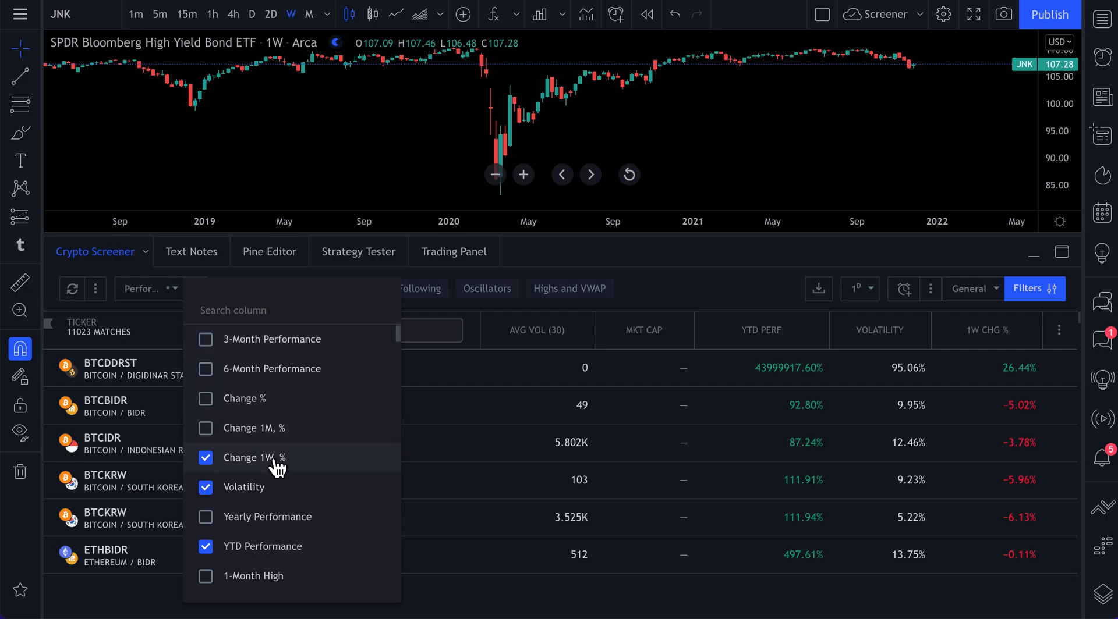
click(205, 368)
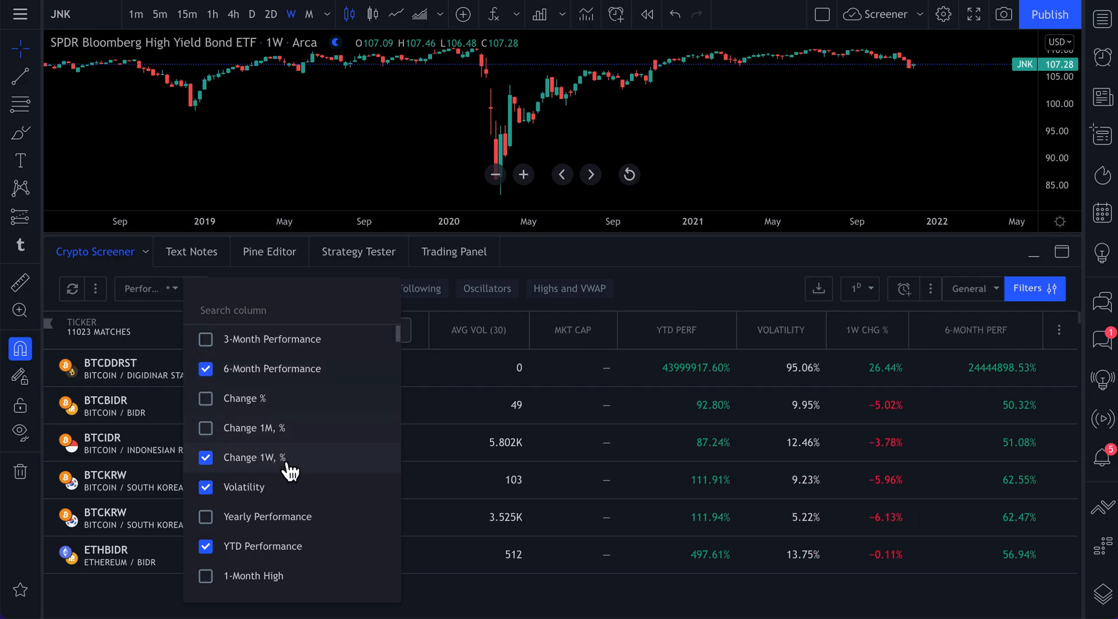
scroll(down, 3)
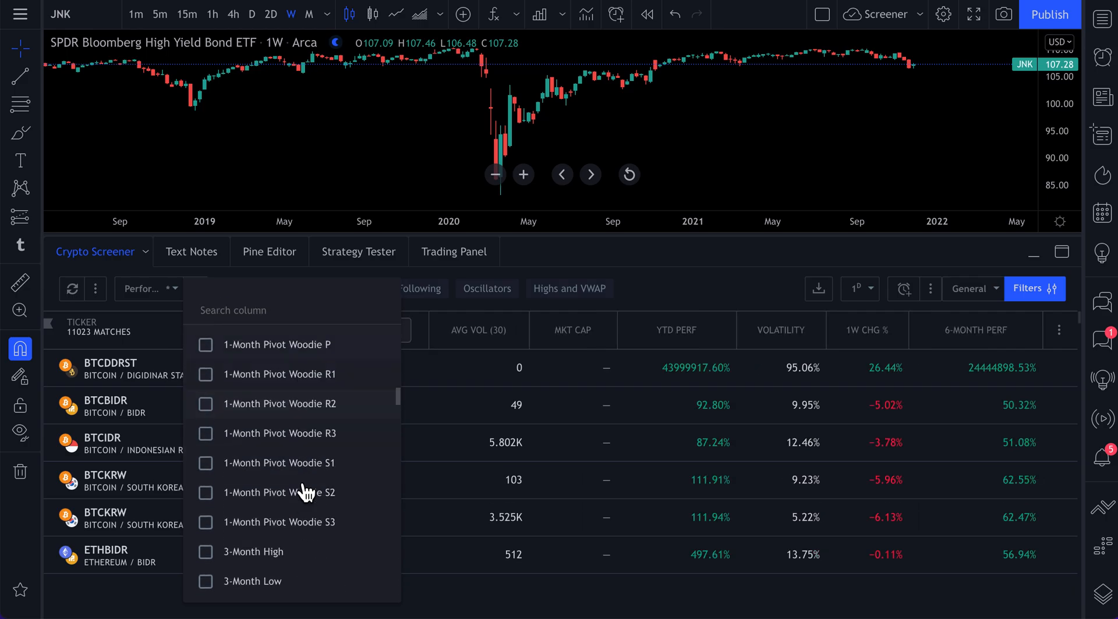
scroll(down, 3)
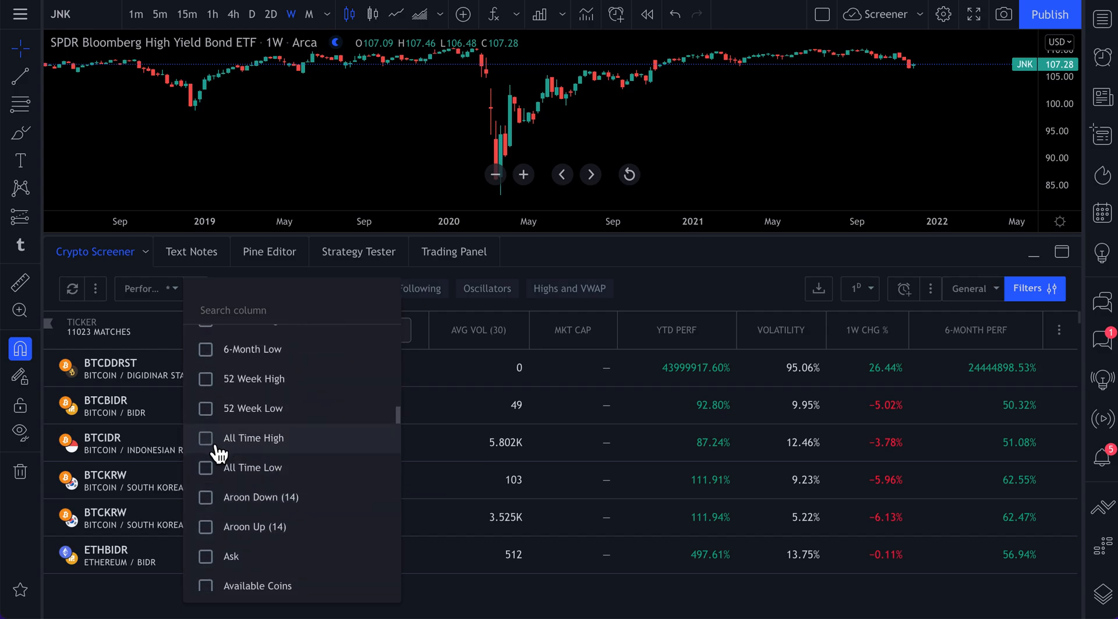
click(209, 437)
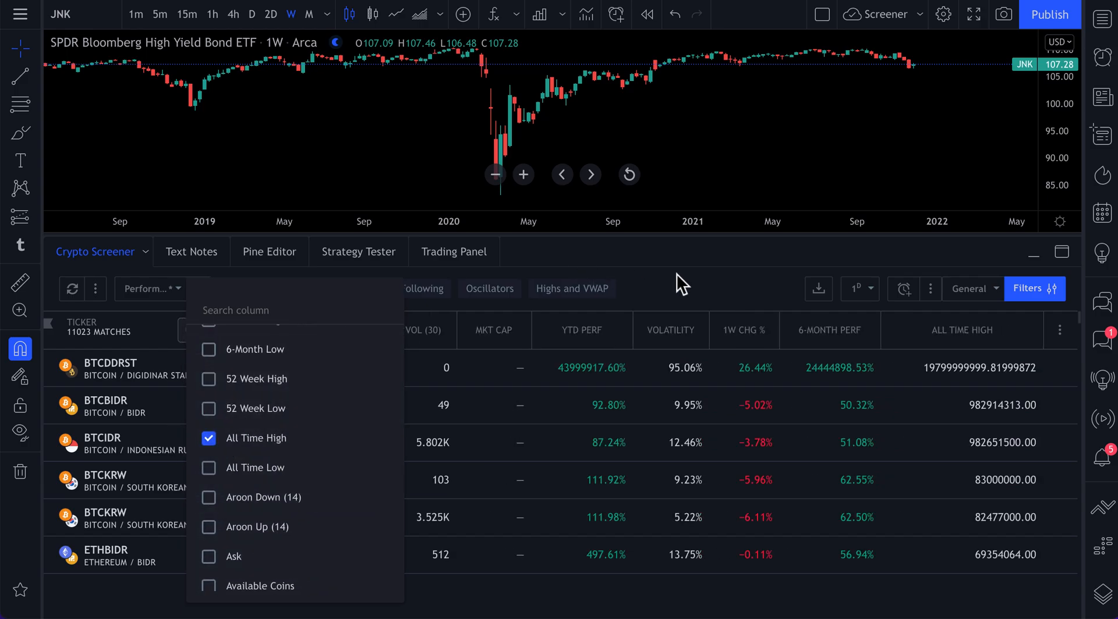
click(199, 288)
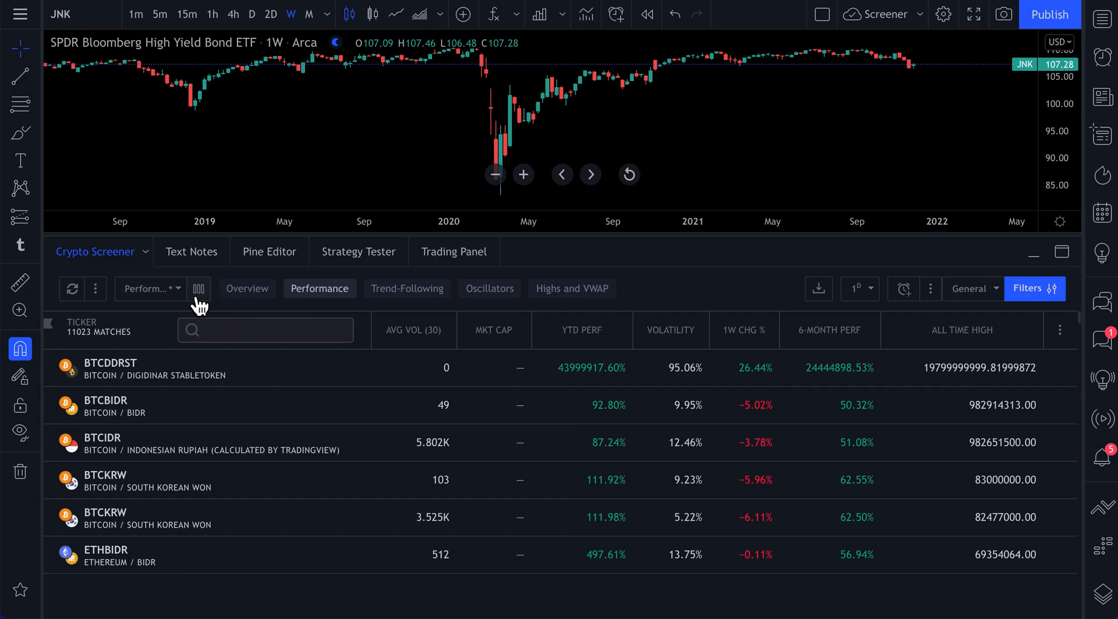
- Store the current crypto columns under the name 'Youtube Video Example - Crypto'
click(199, 289)
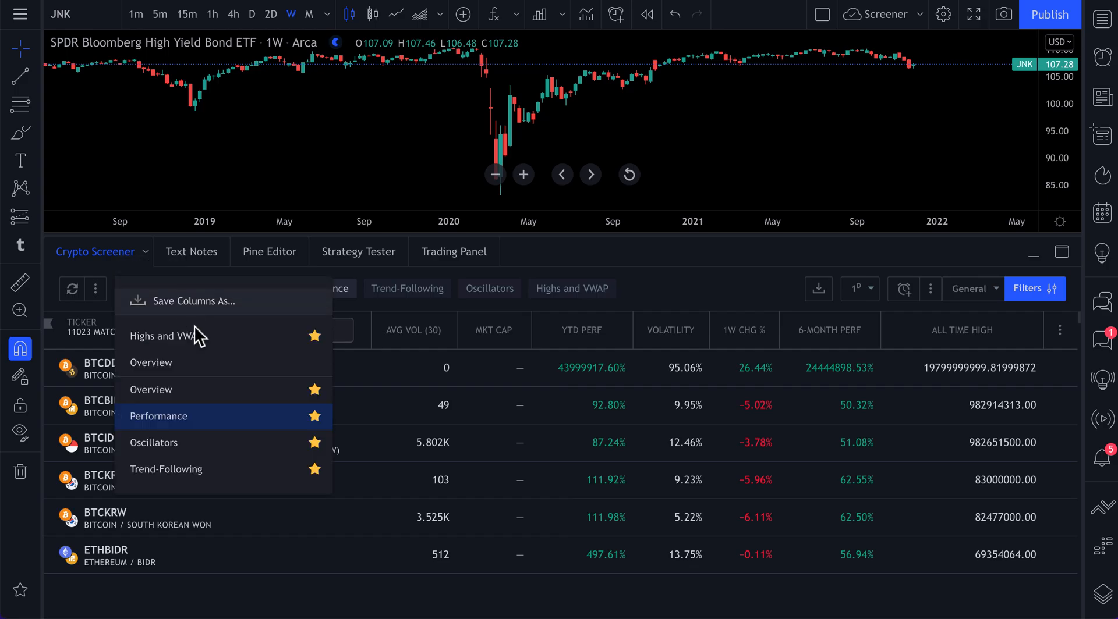
click(191, 301)
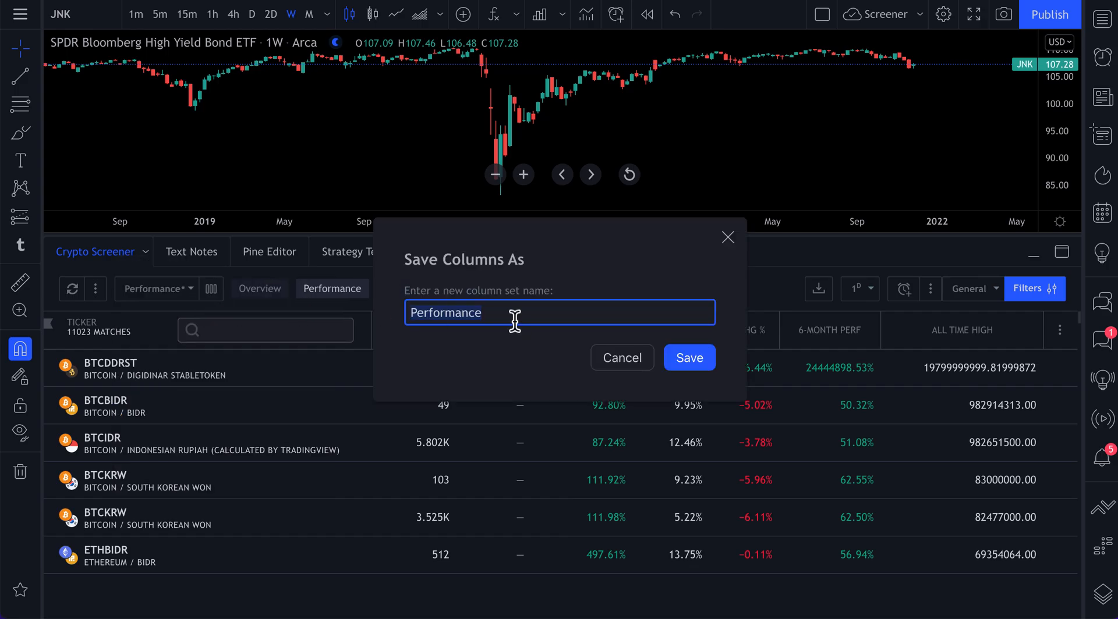
text(Youtube Video)
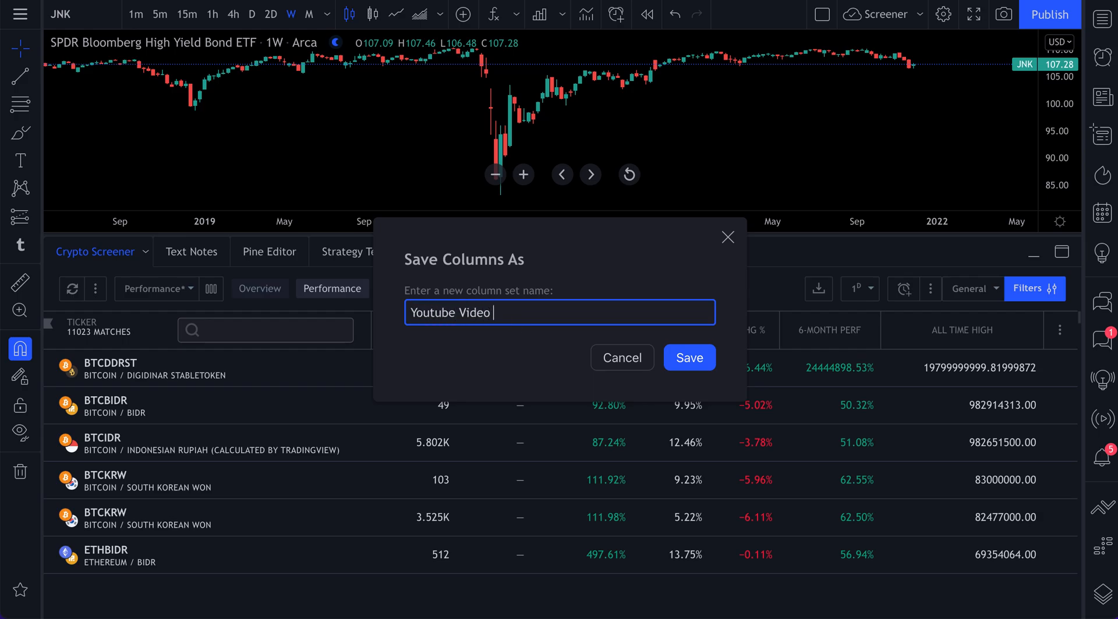
text(Example - Crypto)
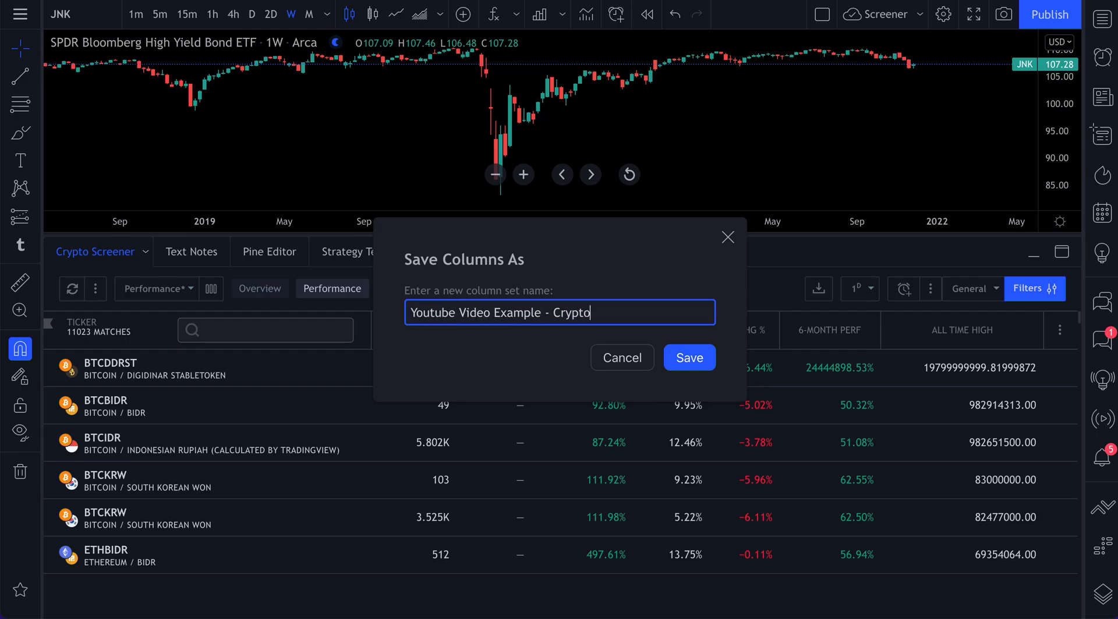
click(688, 357)
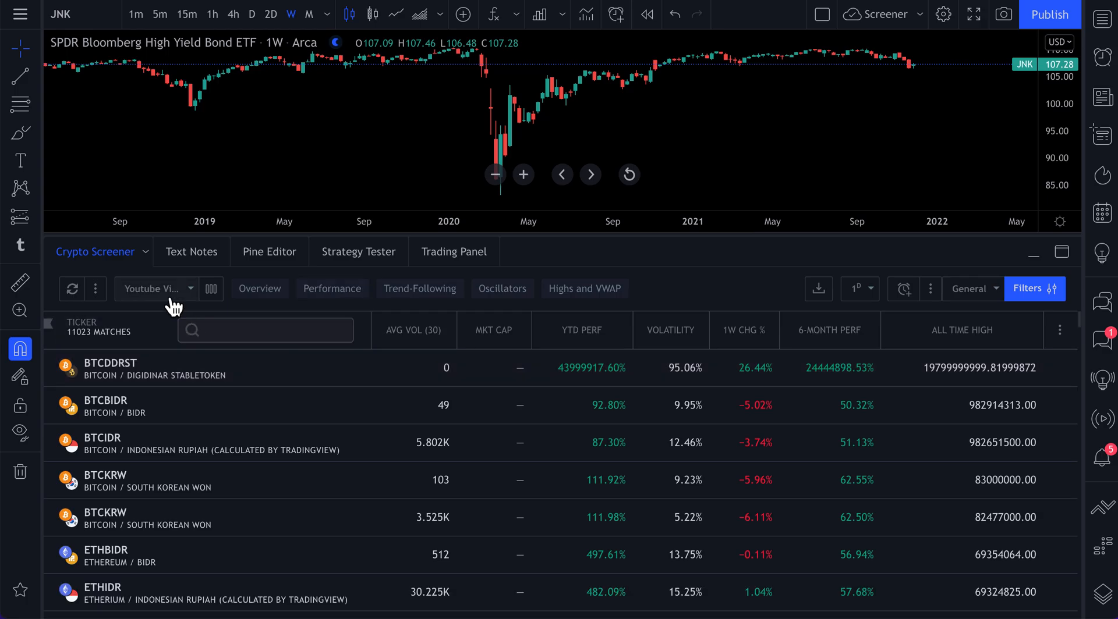
click(153, 289)
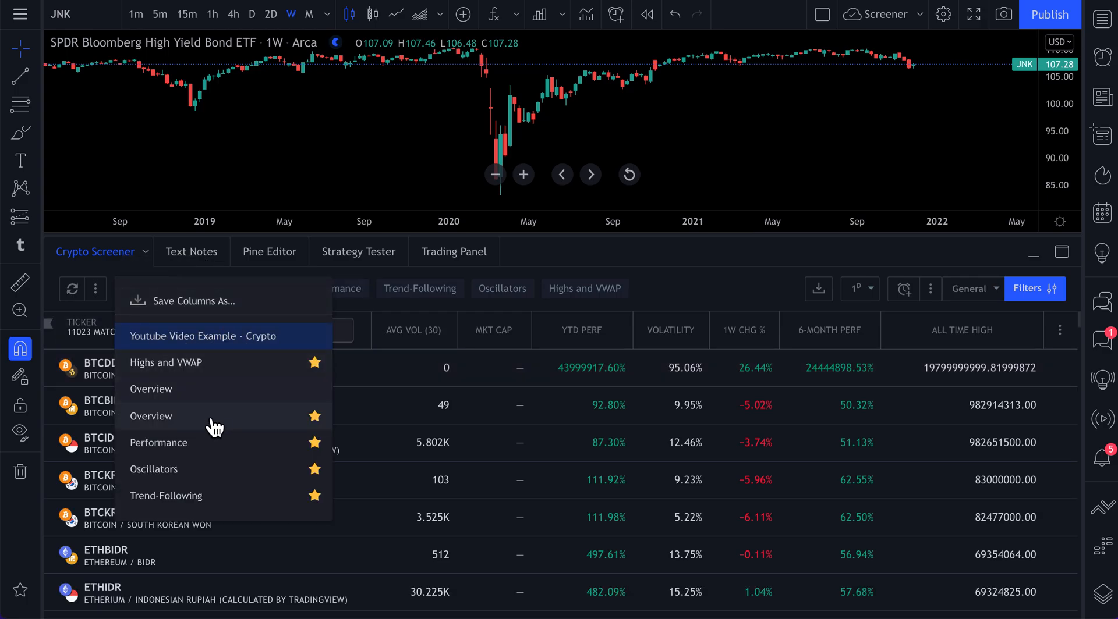
- Apply the 'Youtube Video Example - Crypto' set, sort by market cap, and confirm it among the chips
click(150, 416)
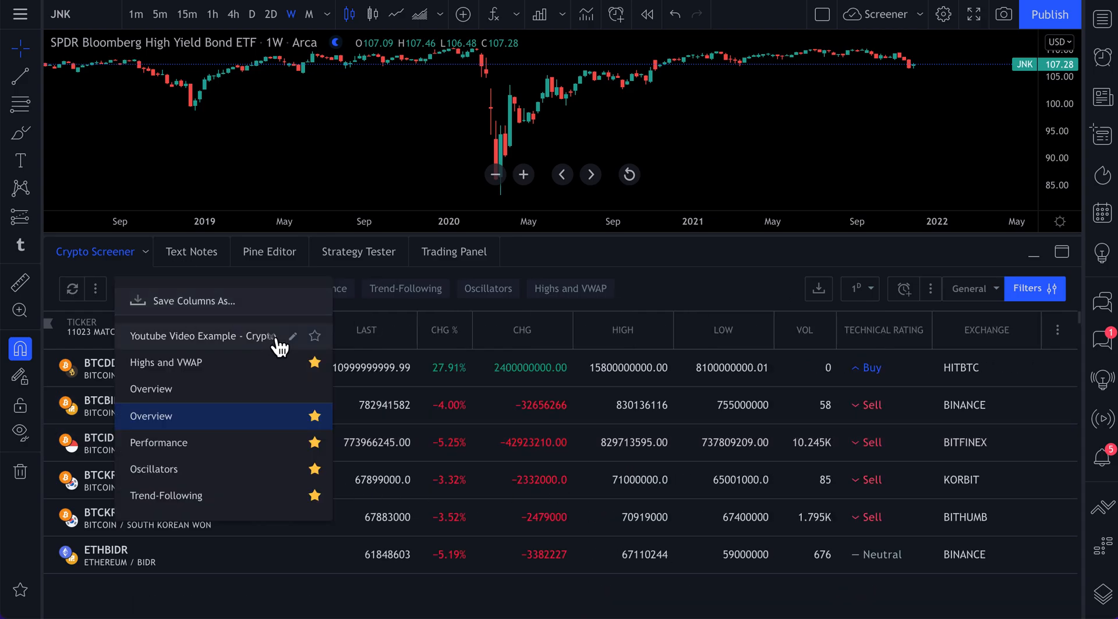
click(200, 336)
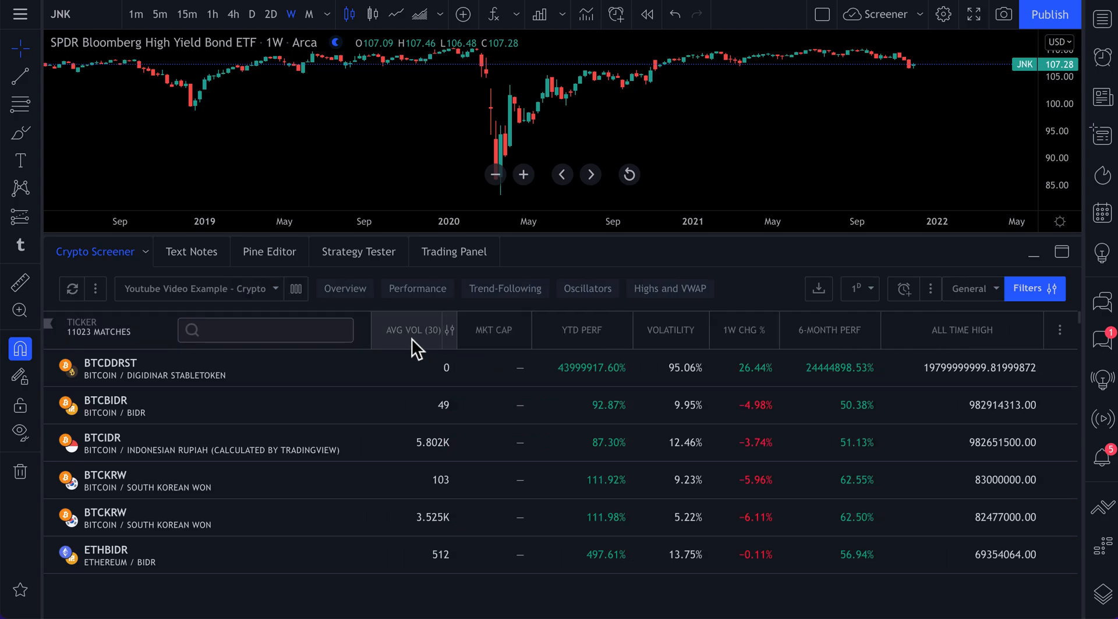
click(493, 330)
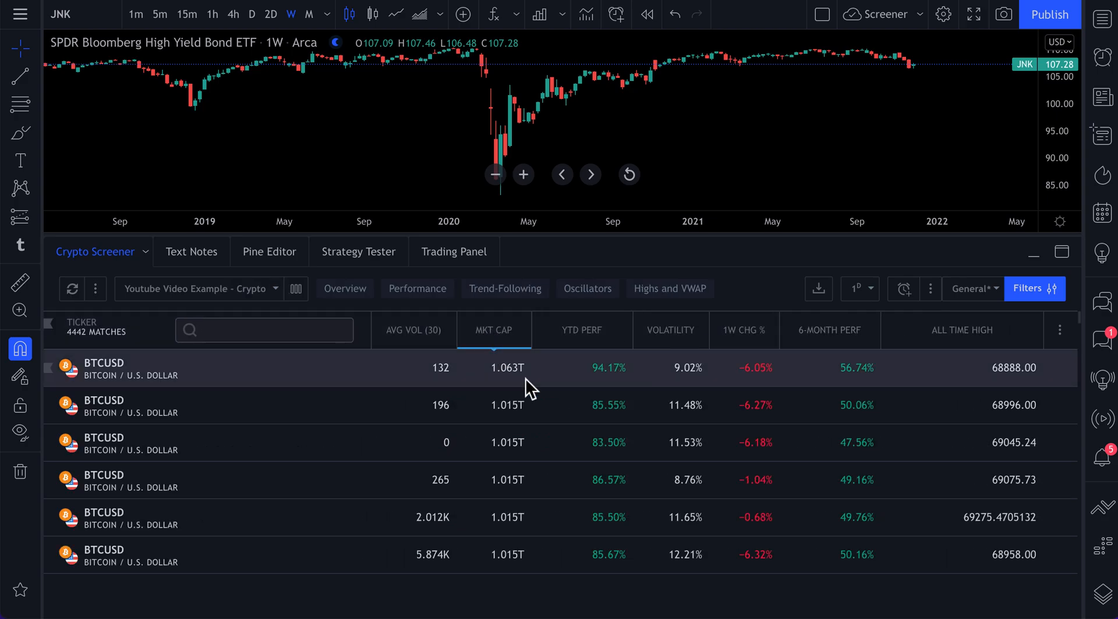
mouse_move(782, 378)
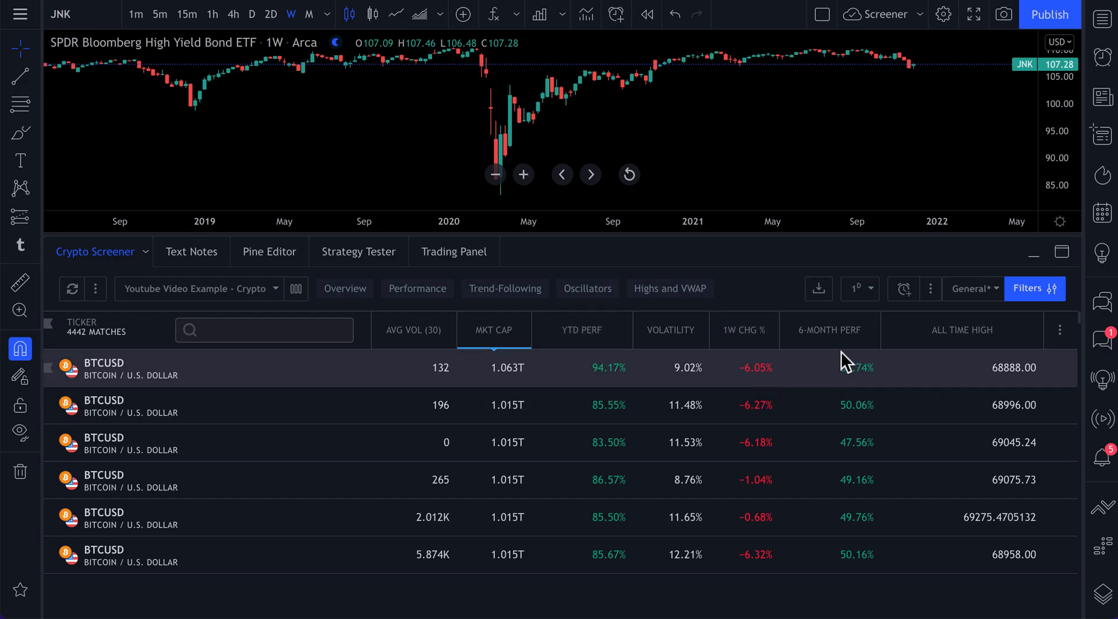
mouse_move(794, 390)
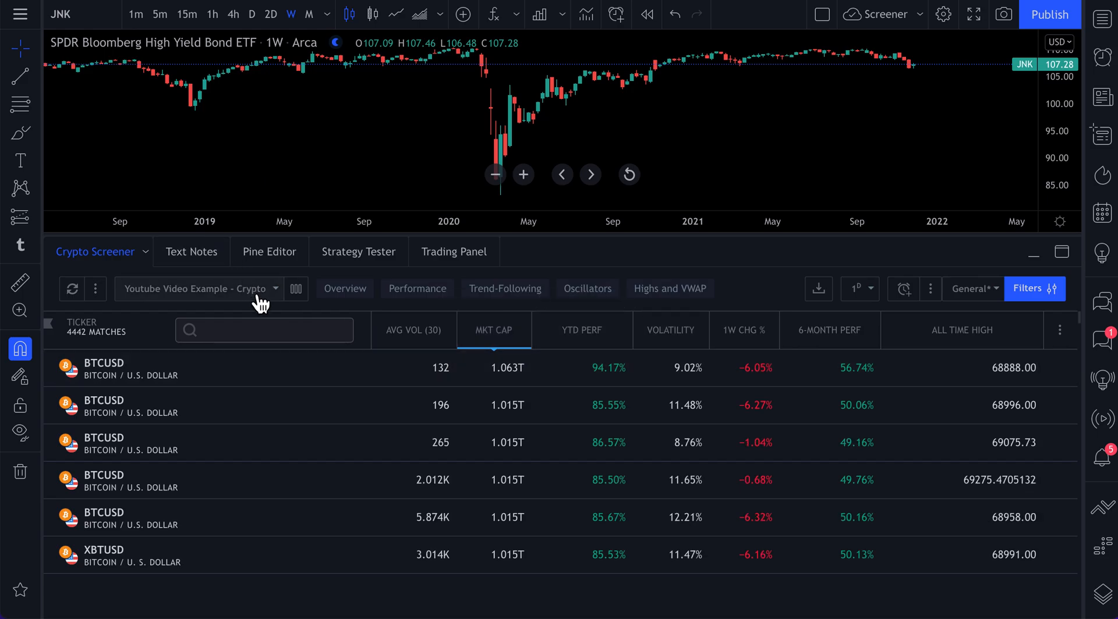
mouse_move(324, 295)
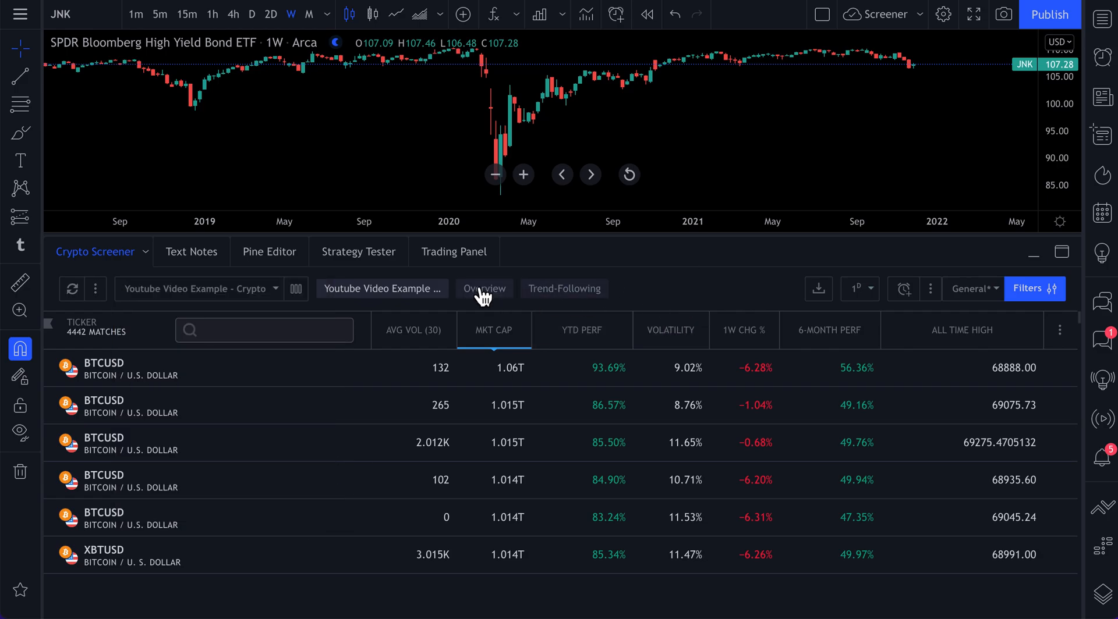
click(564, 289)
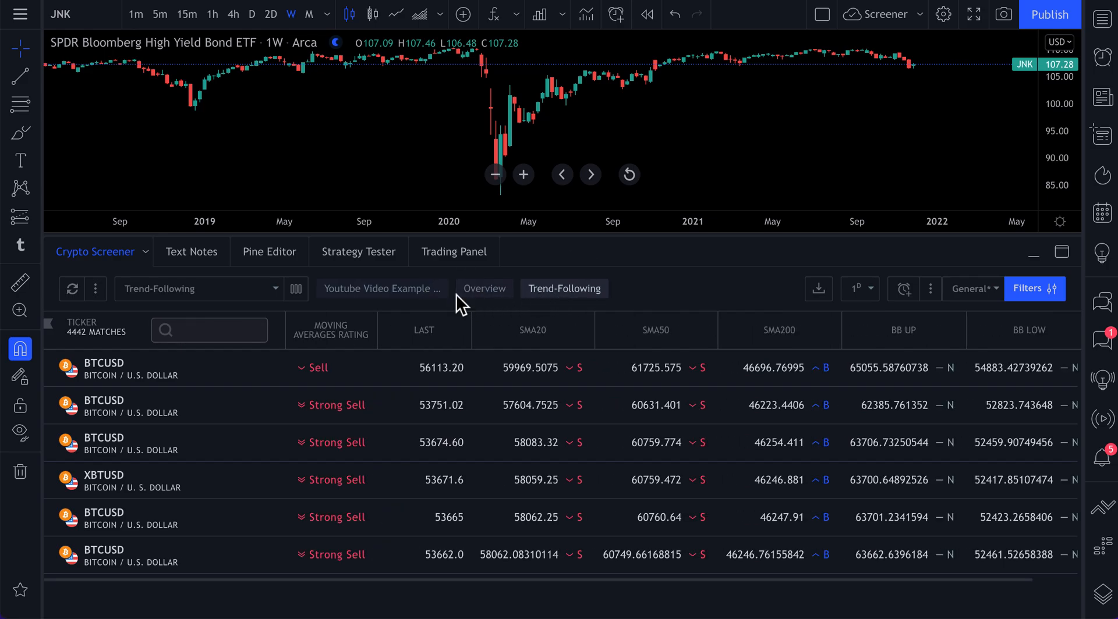
click(381, 289)
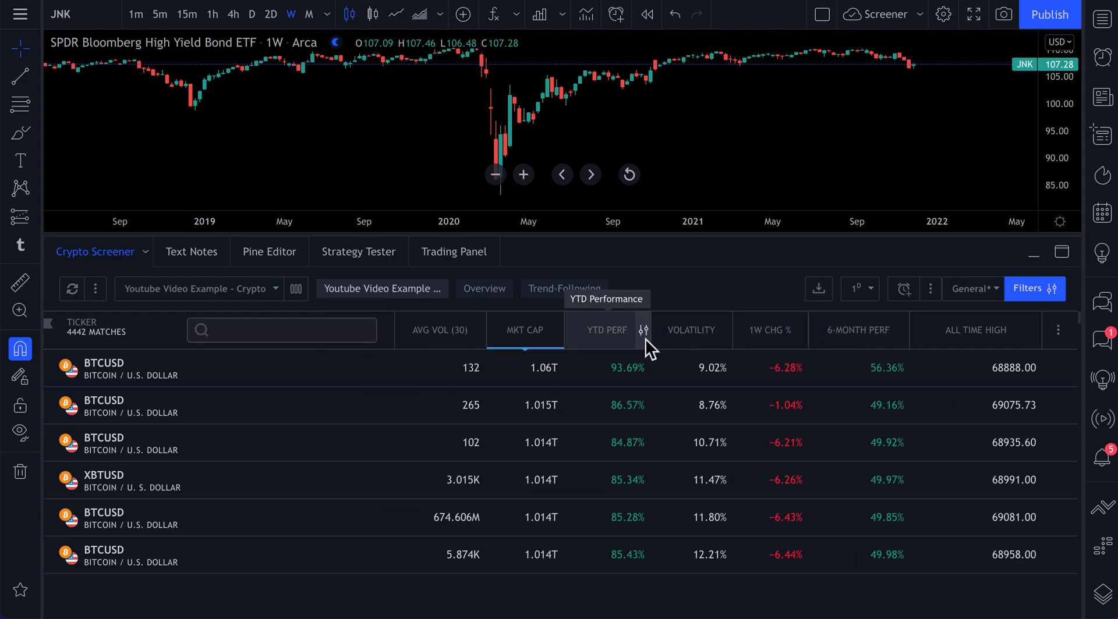
mouse_move(903, 289)
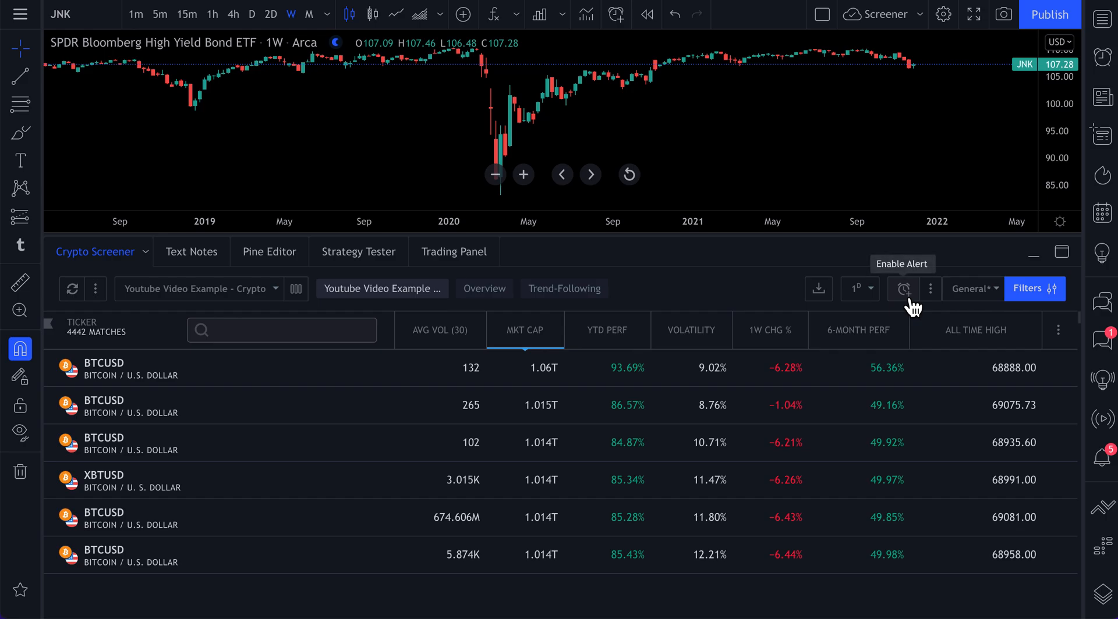
click(902, 289)
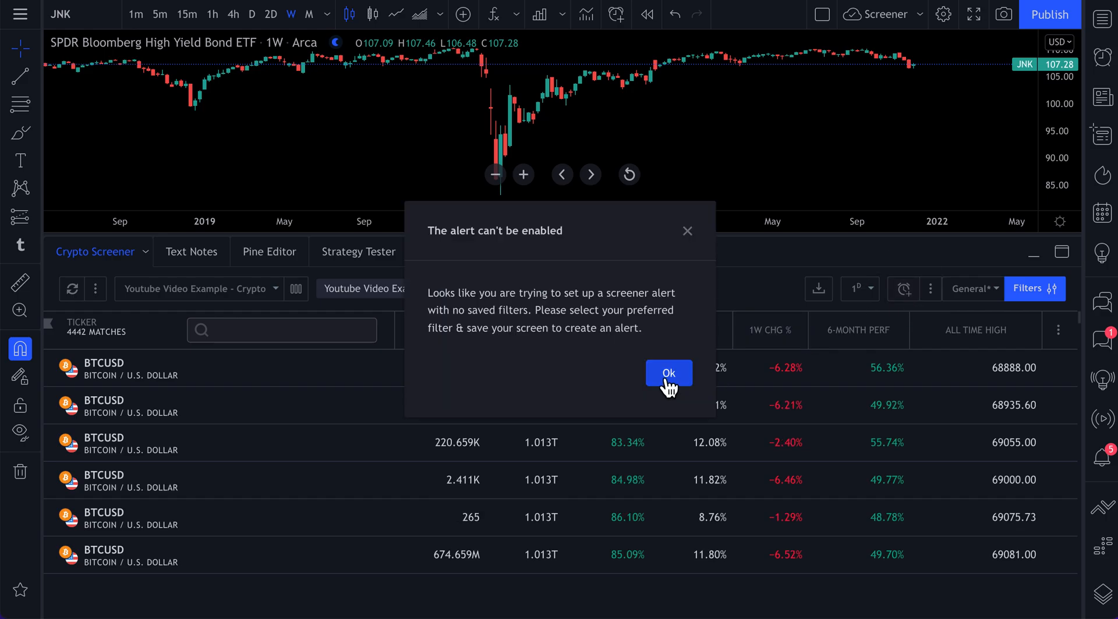
click(668, 373)
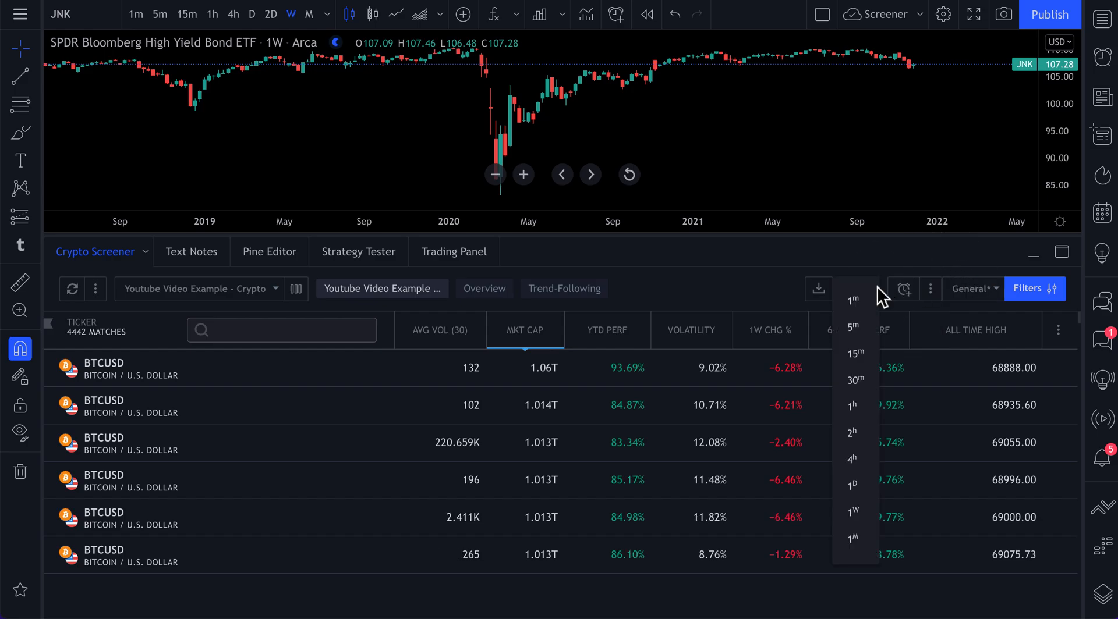
click(852, 485)
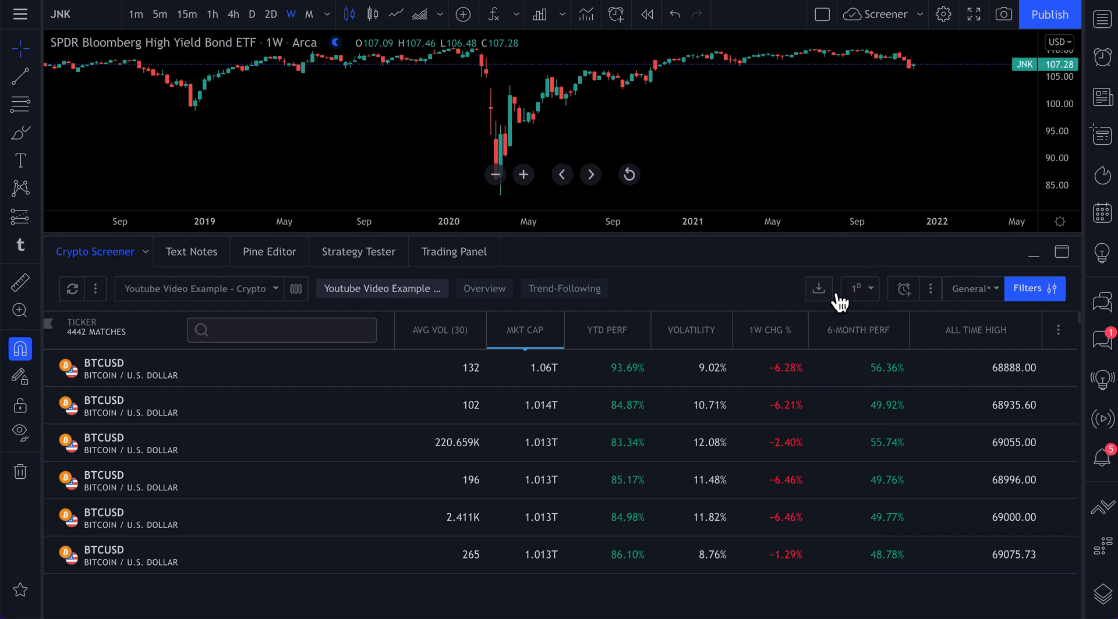
mouse_move(819, 289)
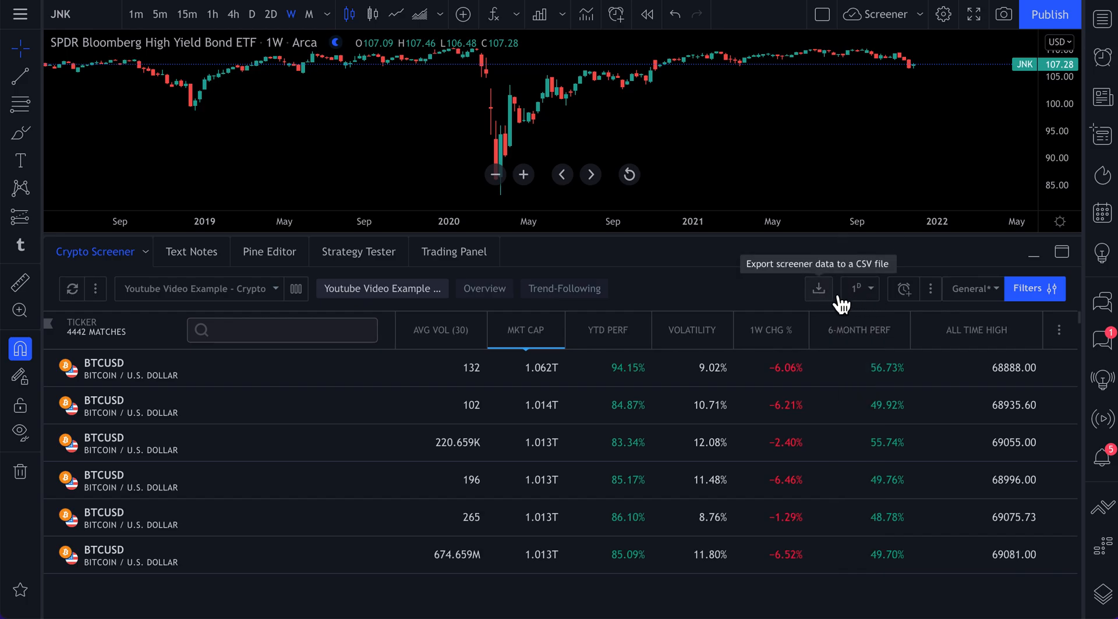
click(972, 289)
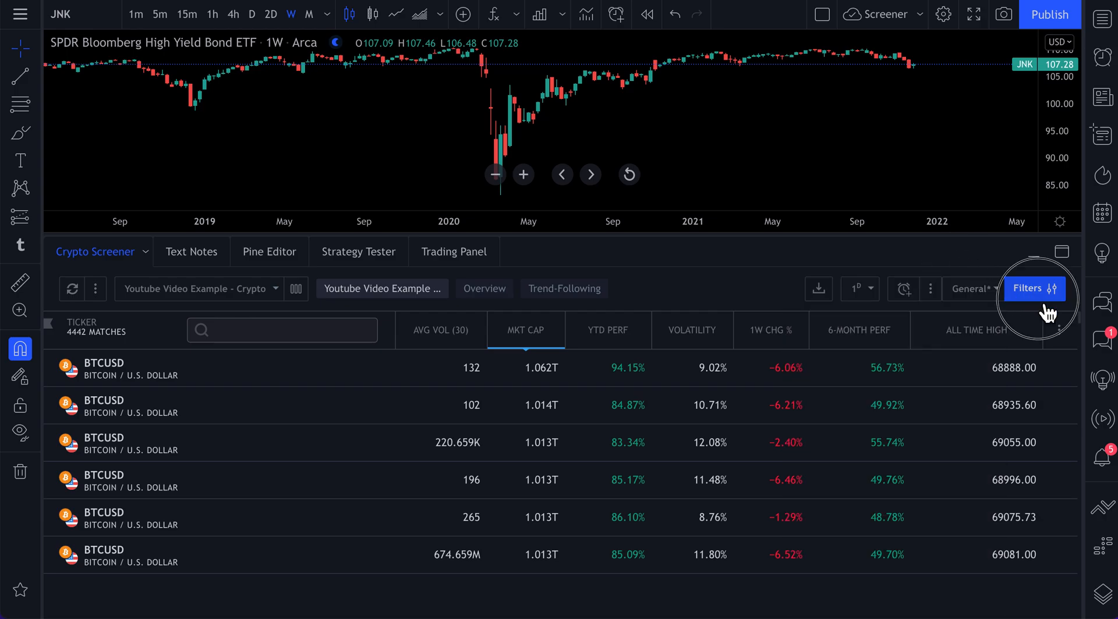
- Toggle the screener filters and scroll so zero-market-cap pairs list first
click(1032, 289)
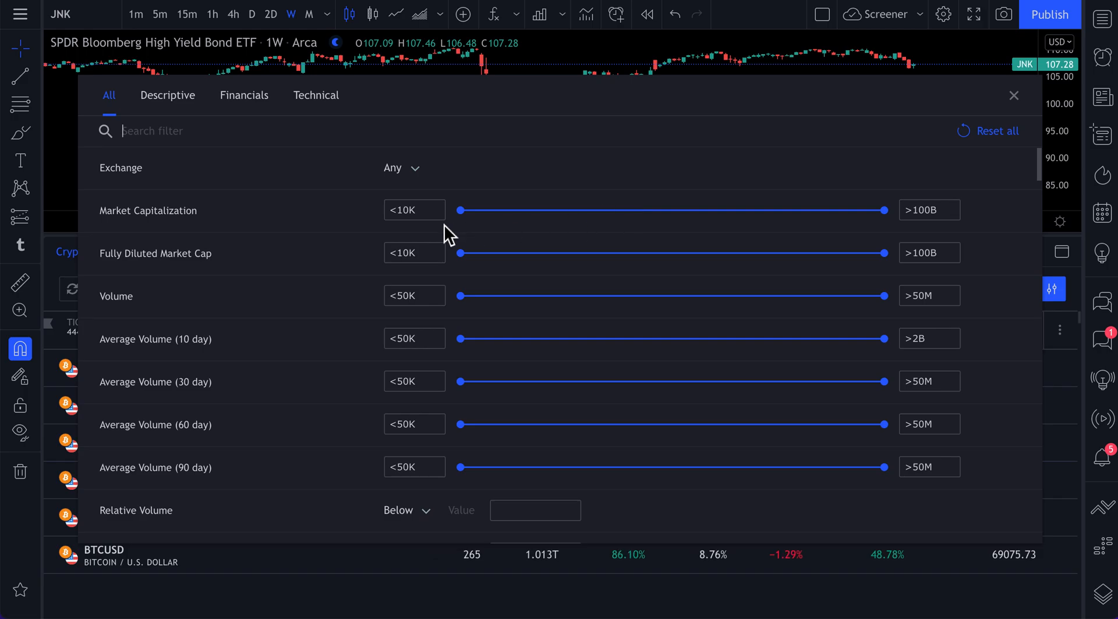
mouse_move(625, 125)
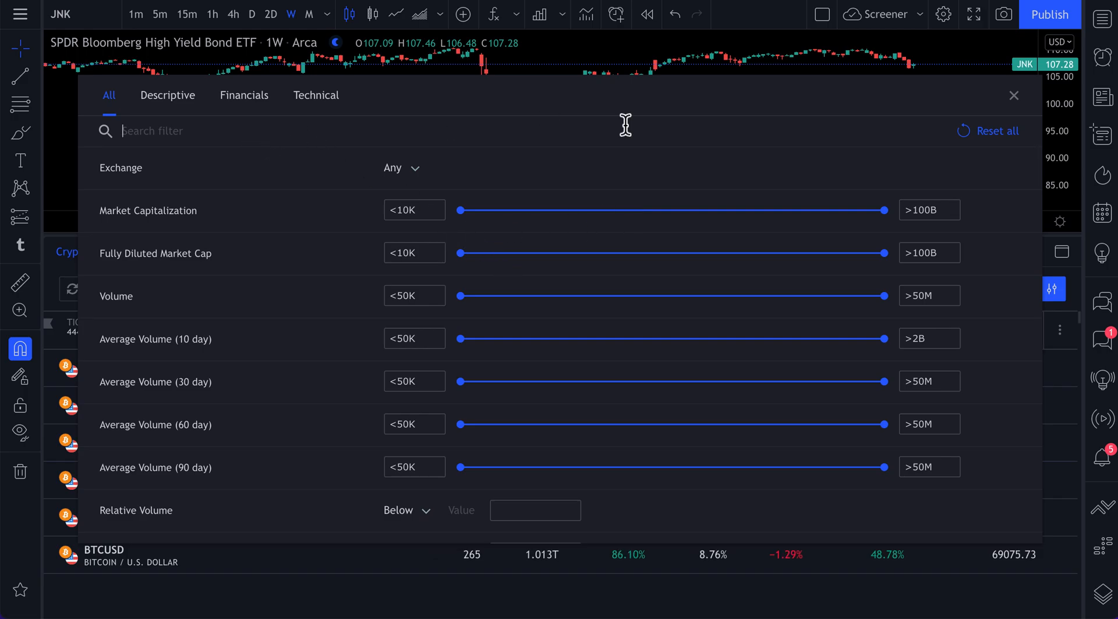
mouse_move(1015, 164)
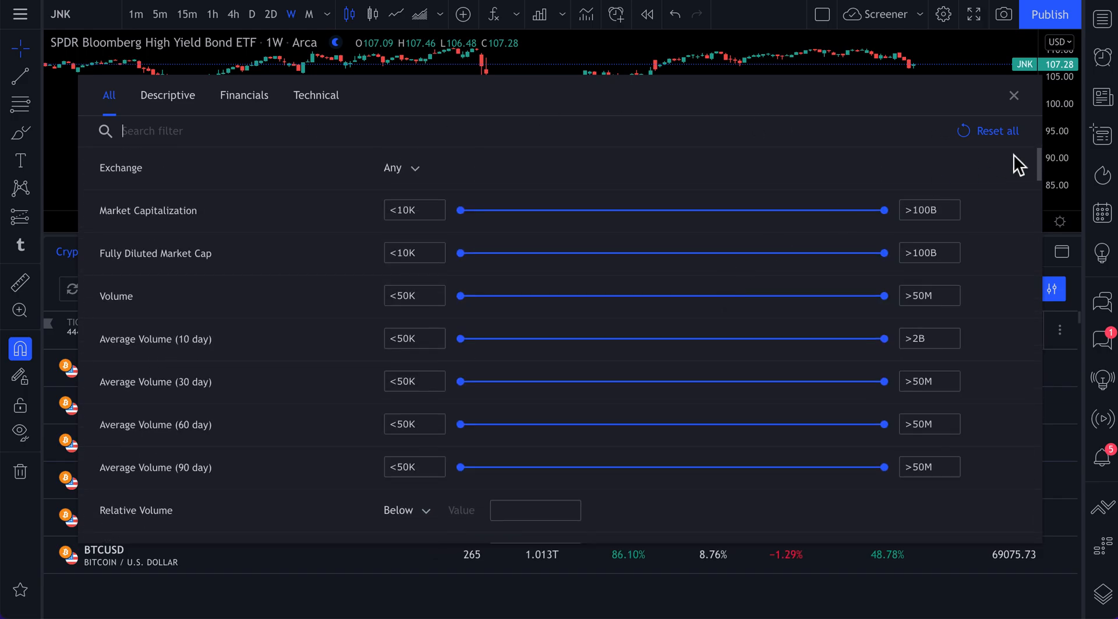
click(1013, 96)
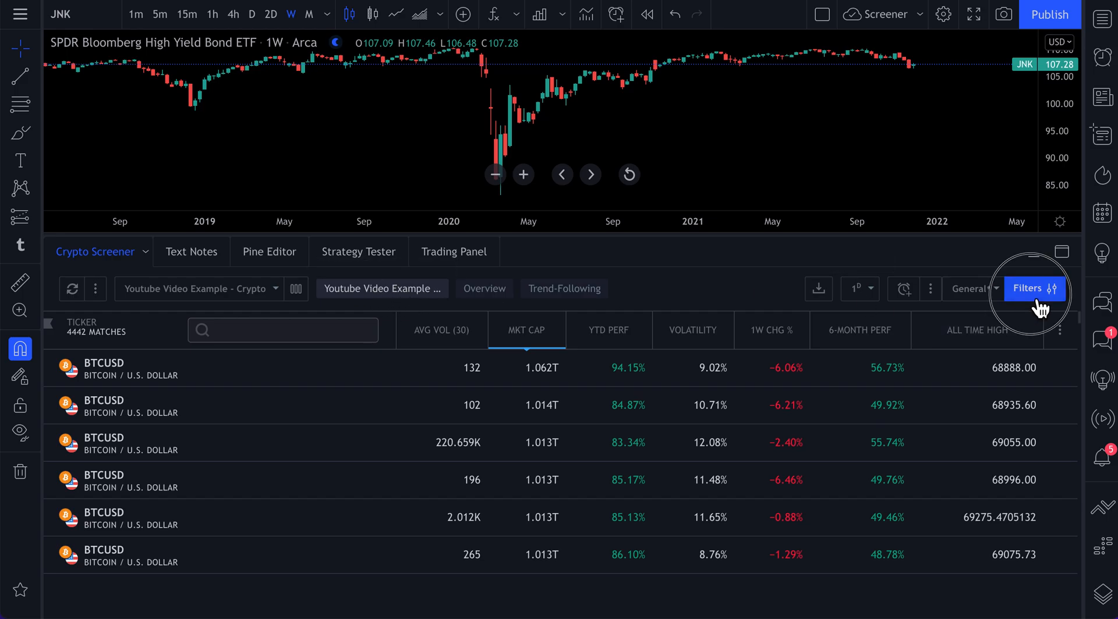
click(1031, 289)
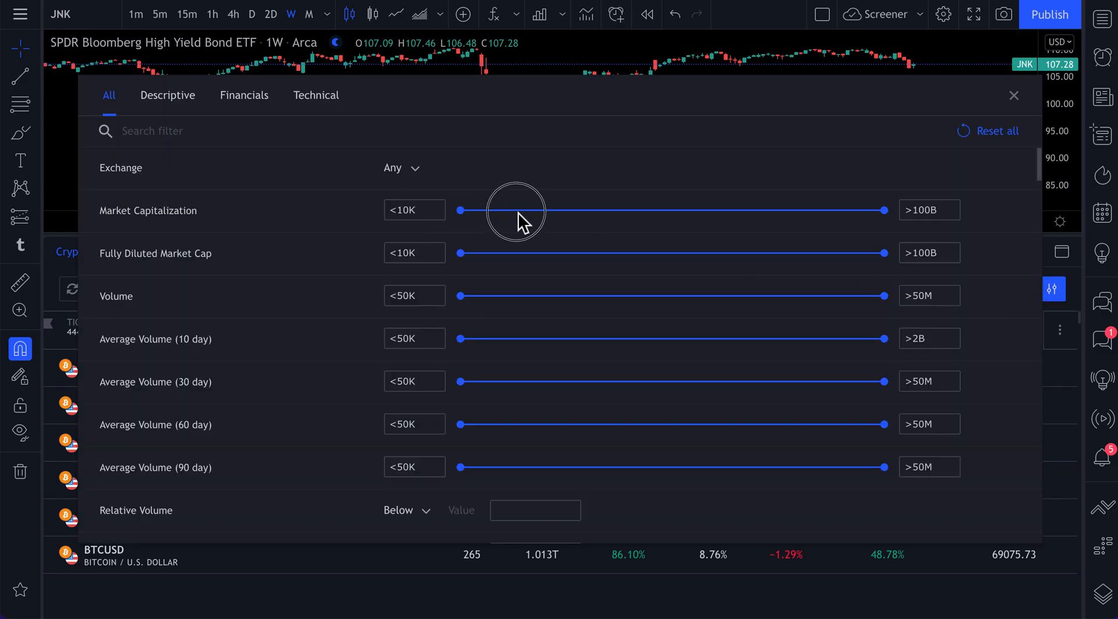
click(1013, 96)
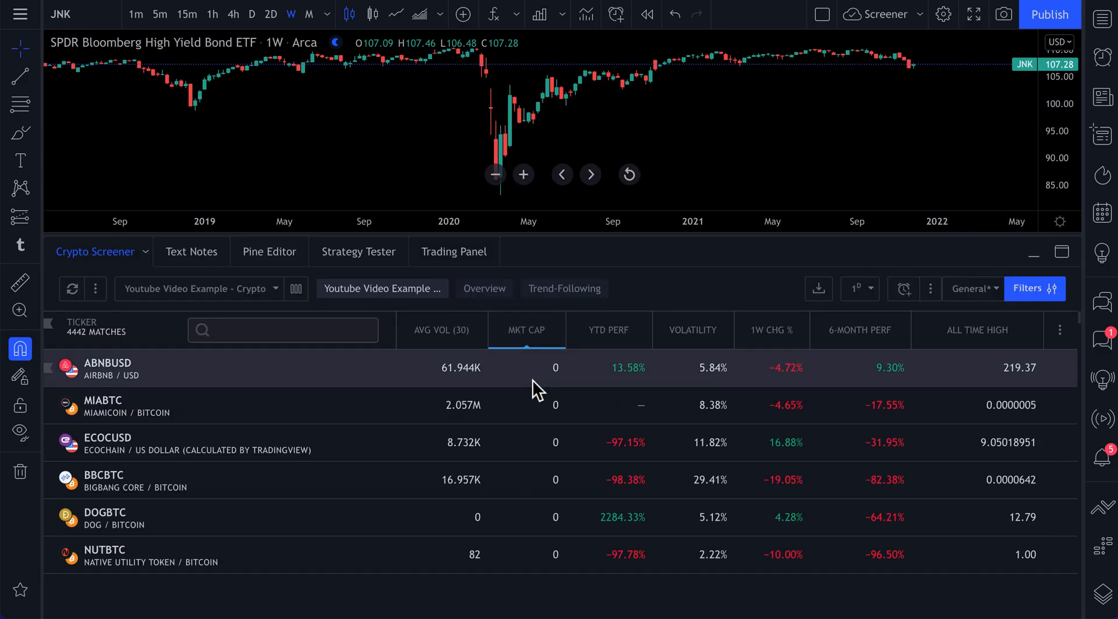
mouse_move(455, 405)
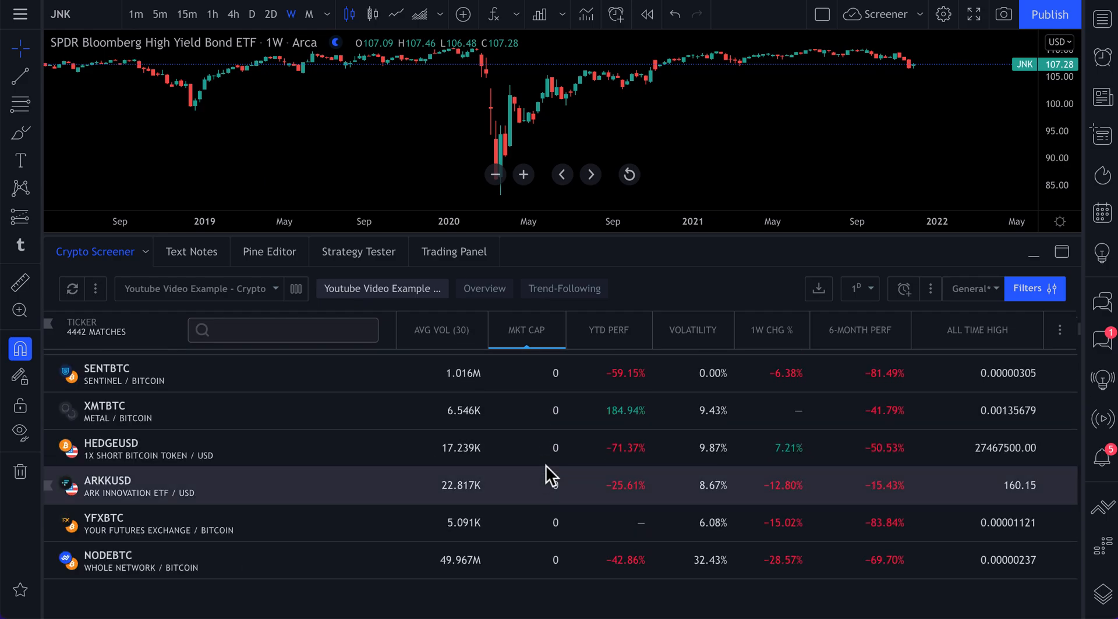
scroll(down, 3)
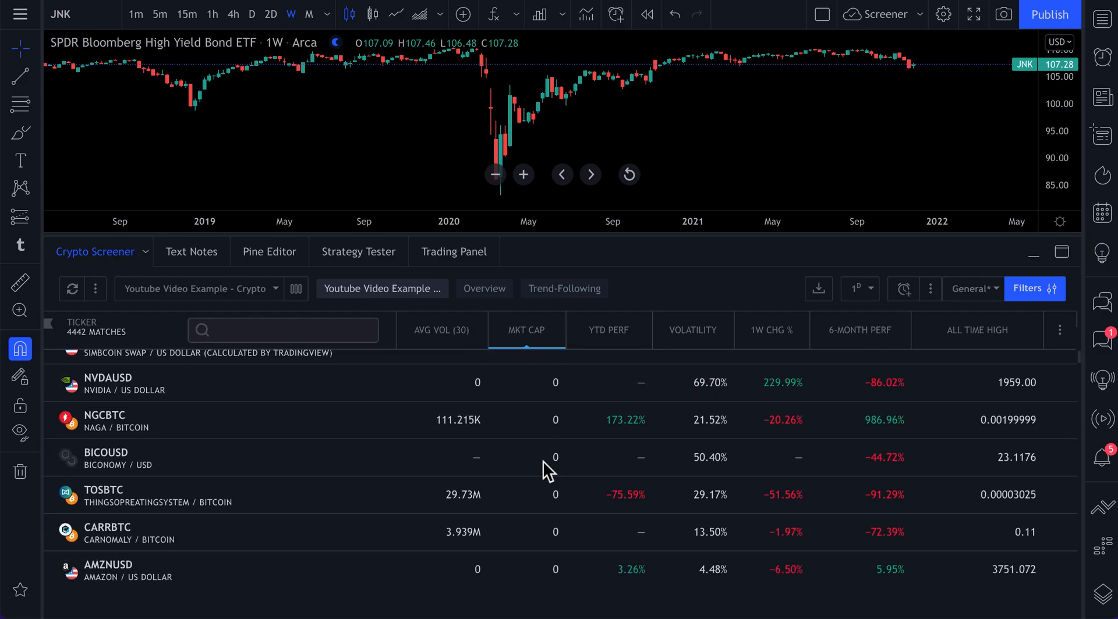
click(1032, 289)
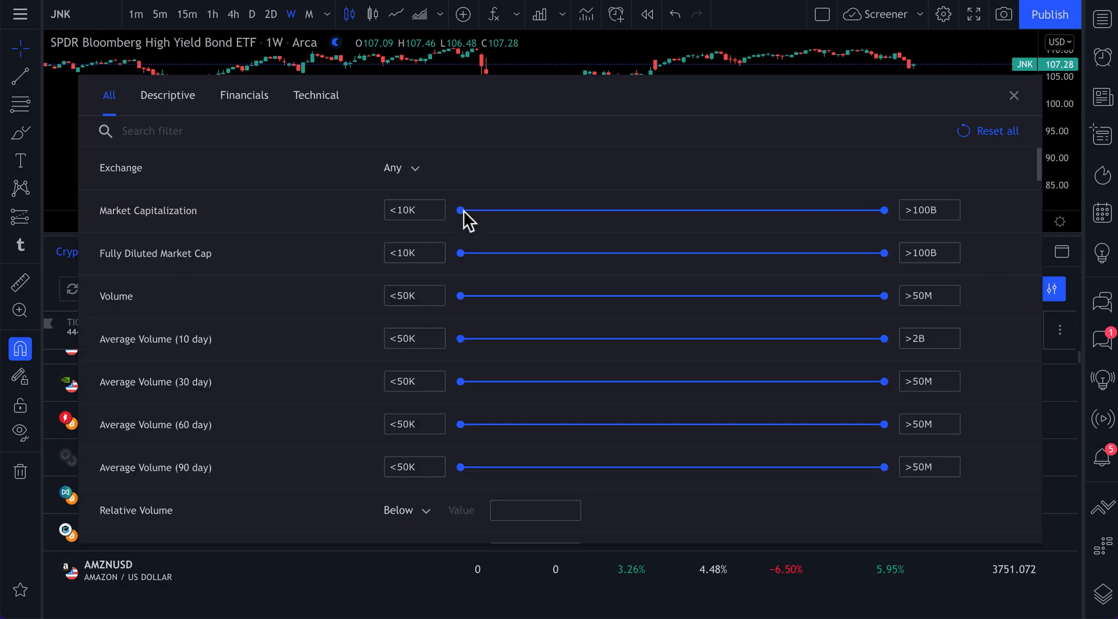
- Set the minimum market cap to 300M and sort by market cap, largest first
drag(462, 210, 576, 210)
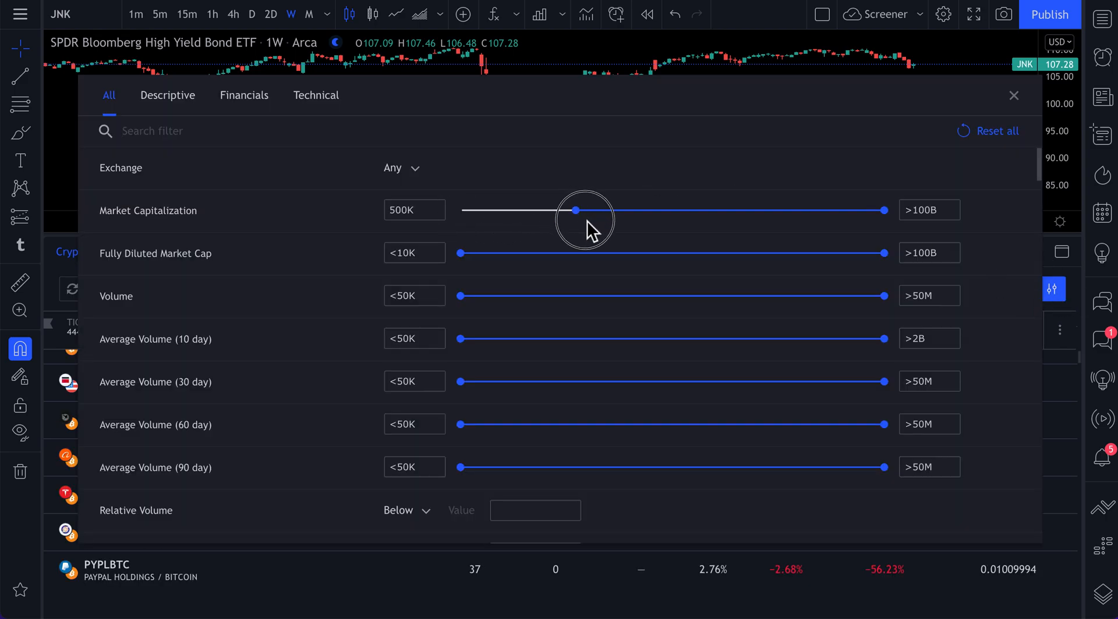
drag(575, 210, 691, 209)
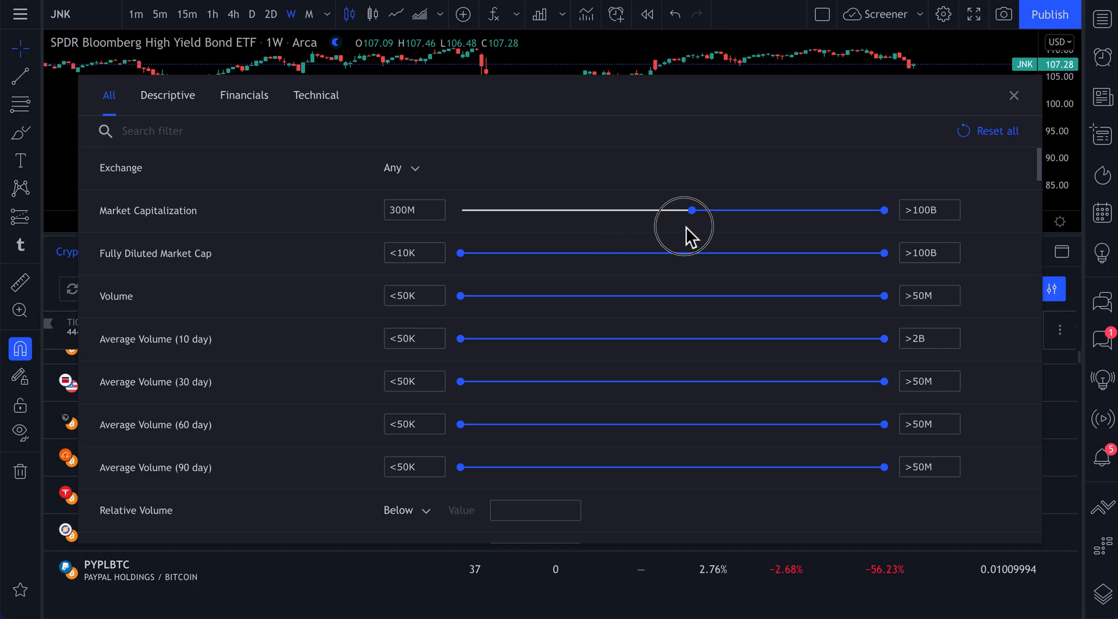
click(1013, 95)
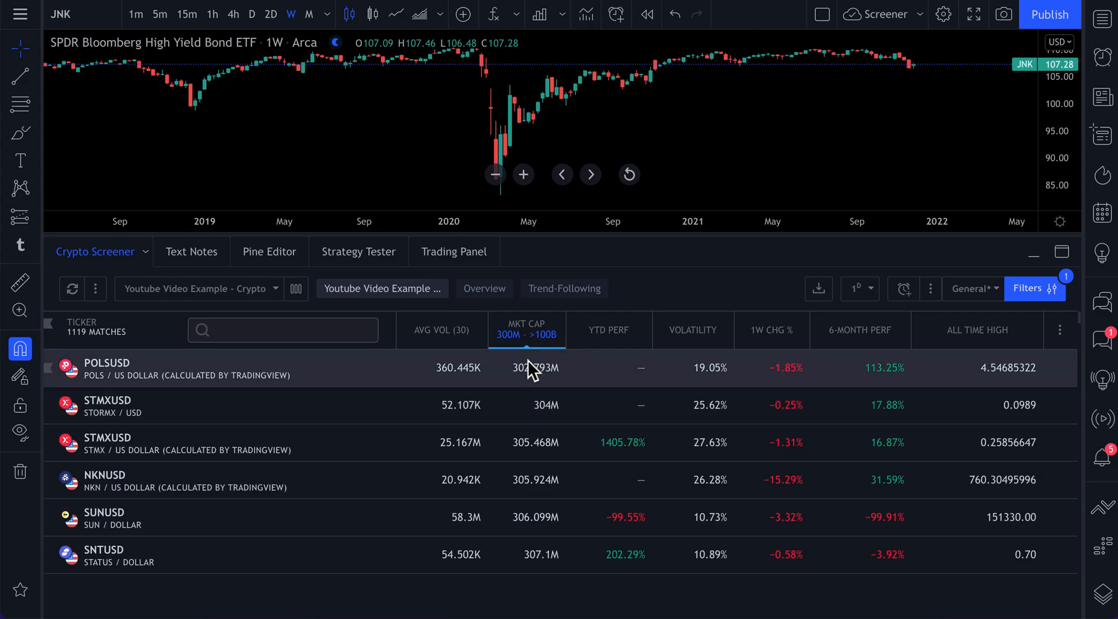
mouse_move(534, 450)
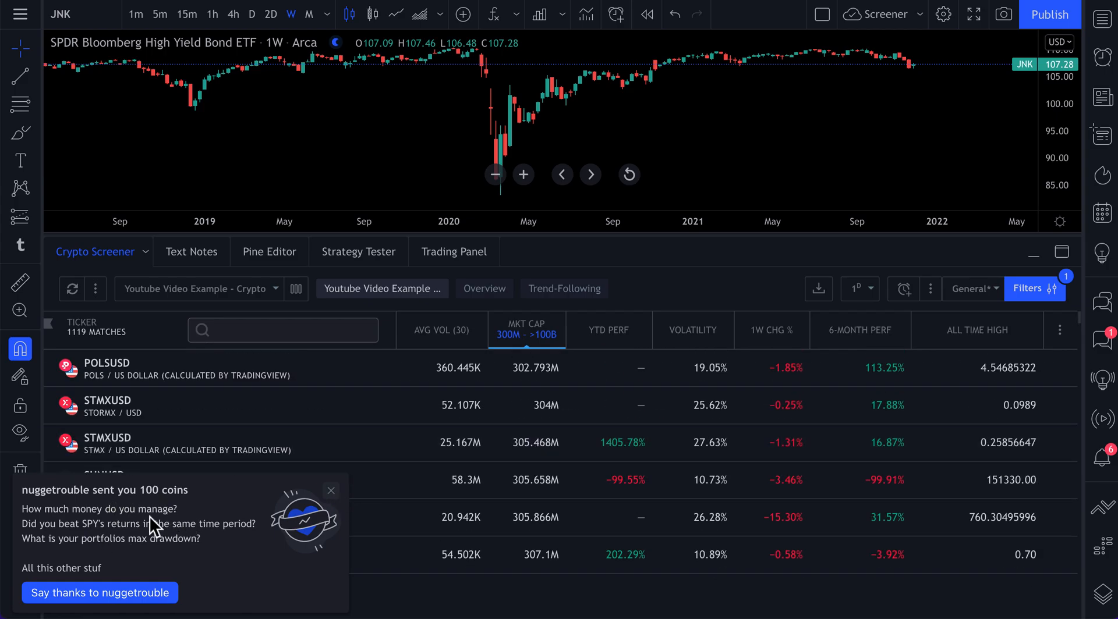
mouse_move(255, 546)
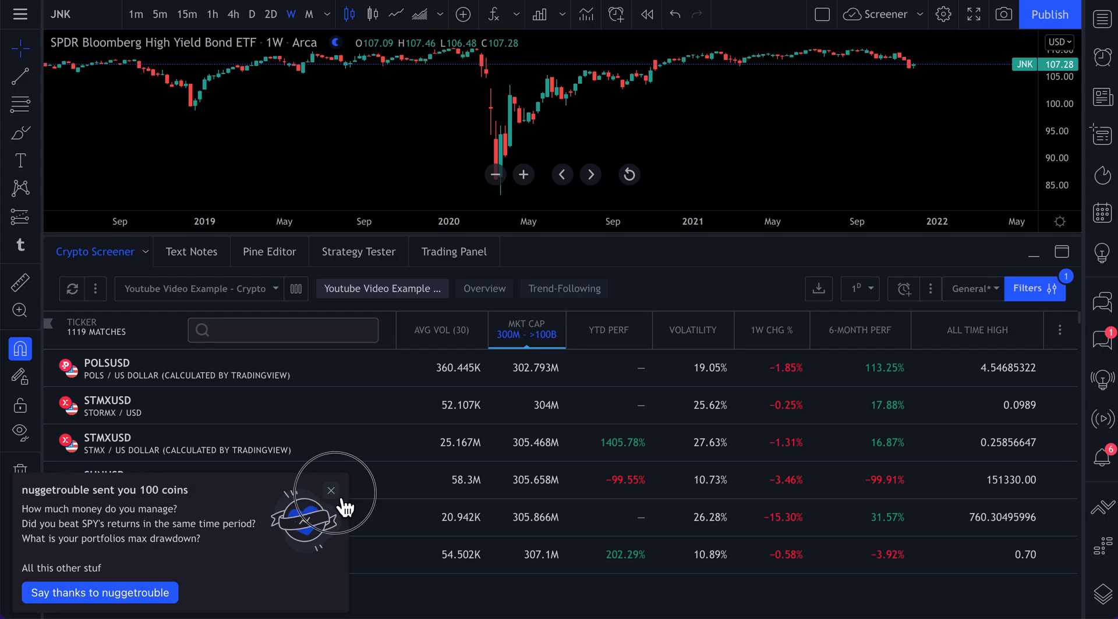
click(330, 491)
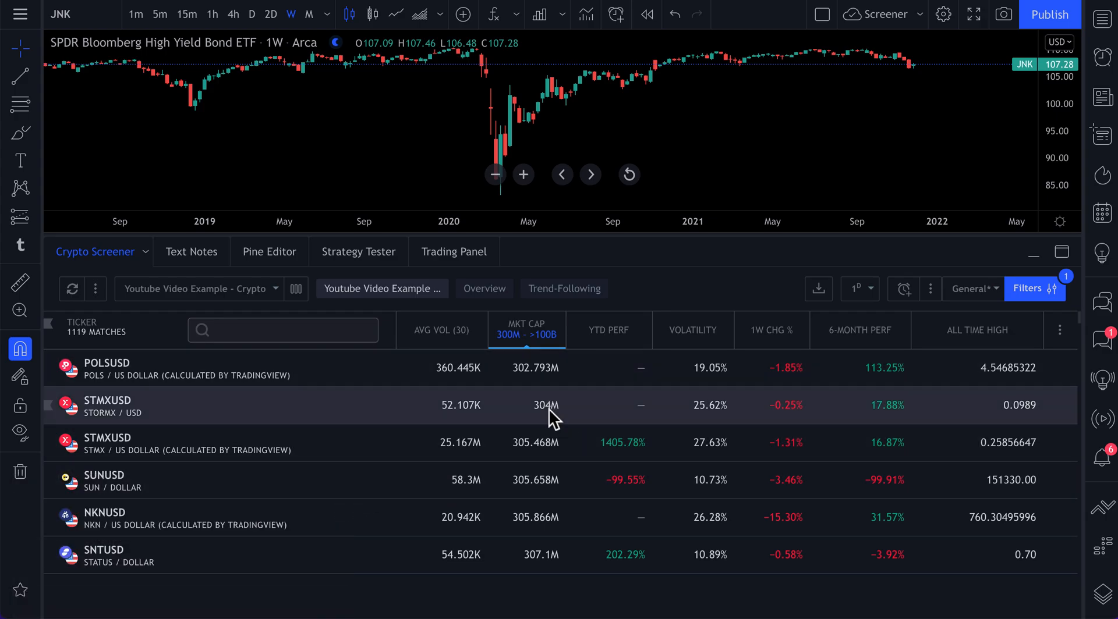
click(525, 330)
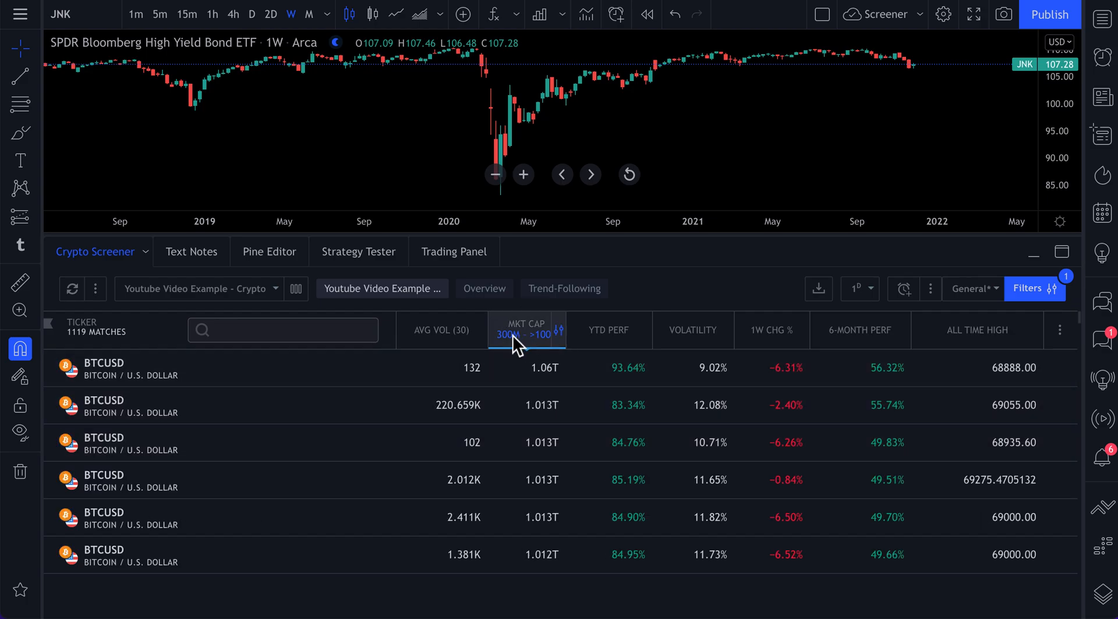
mouse_move(542, 350)
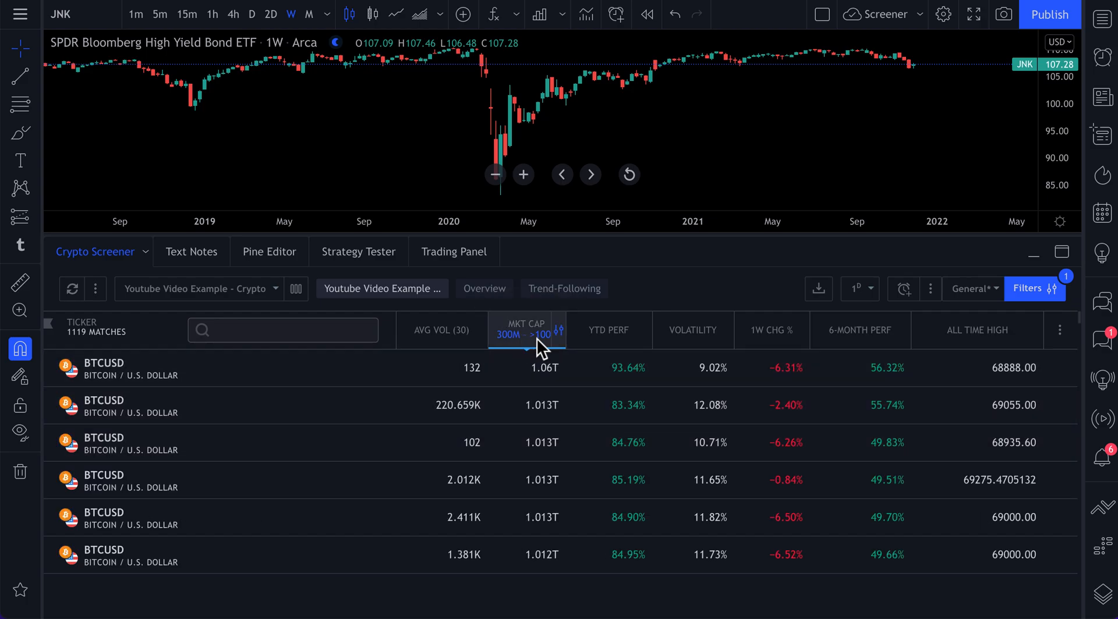
mouse_move(825, 334)
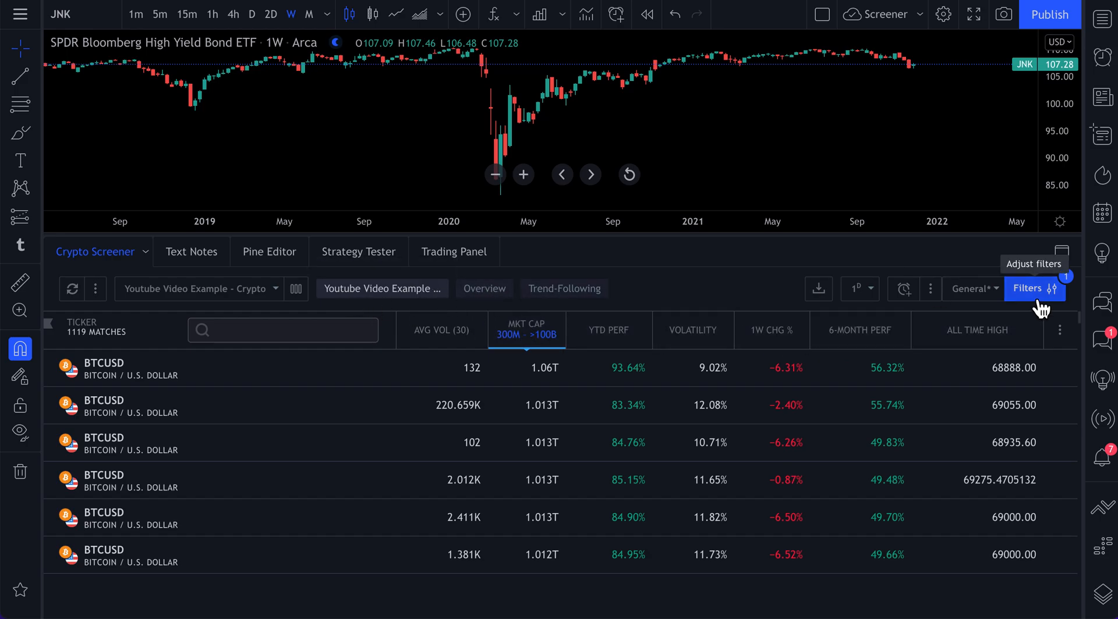
click(1033, 288)
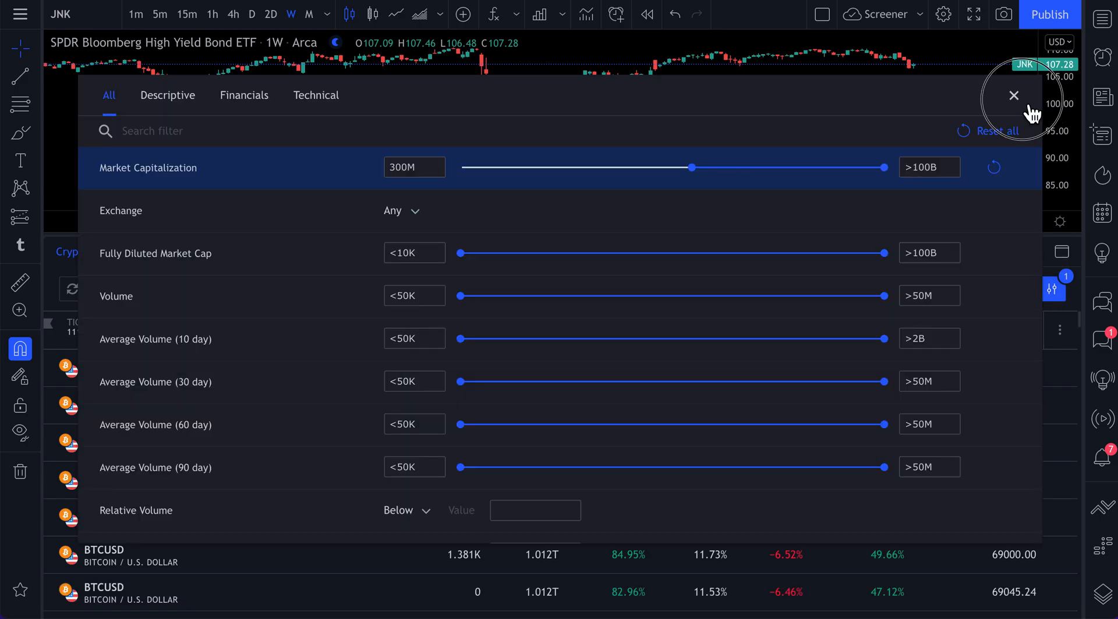
click(1013, 95)
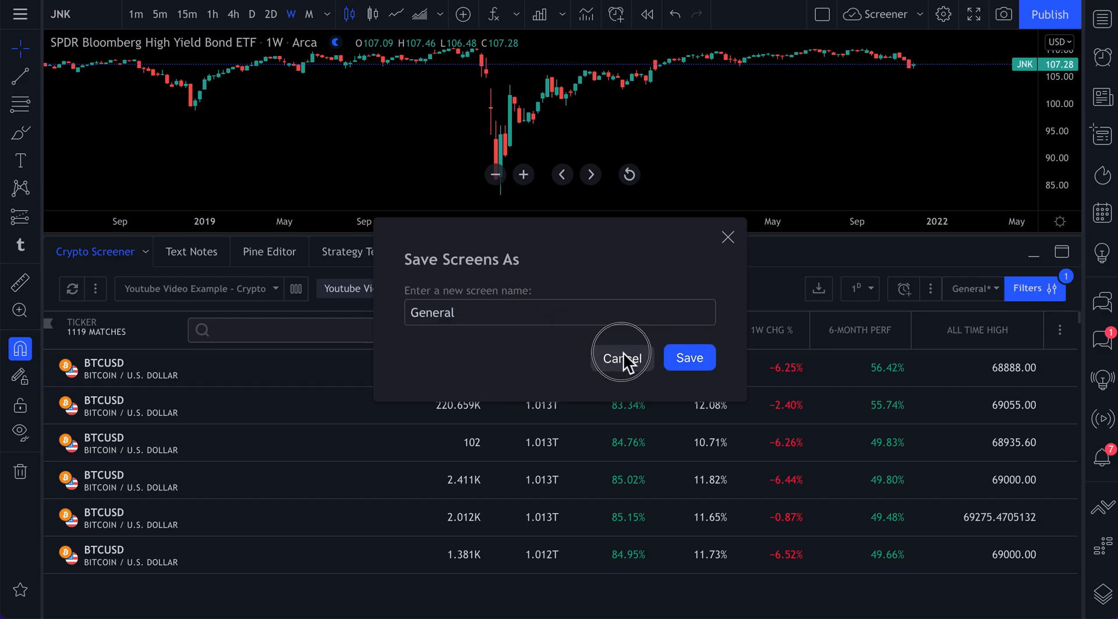
click(620, 358)
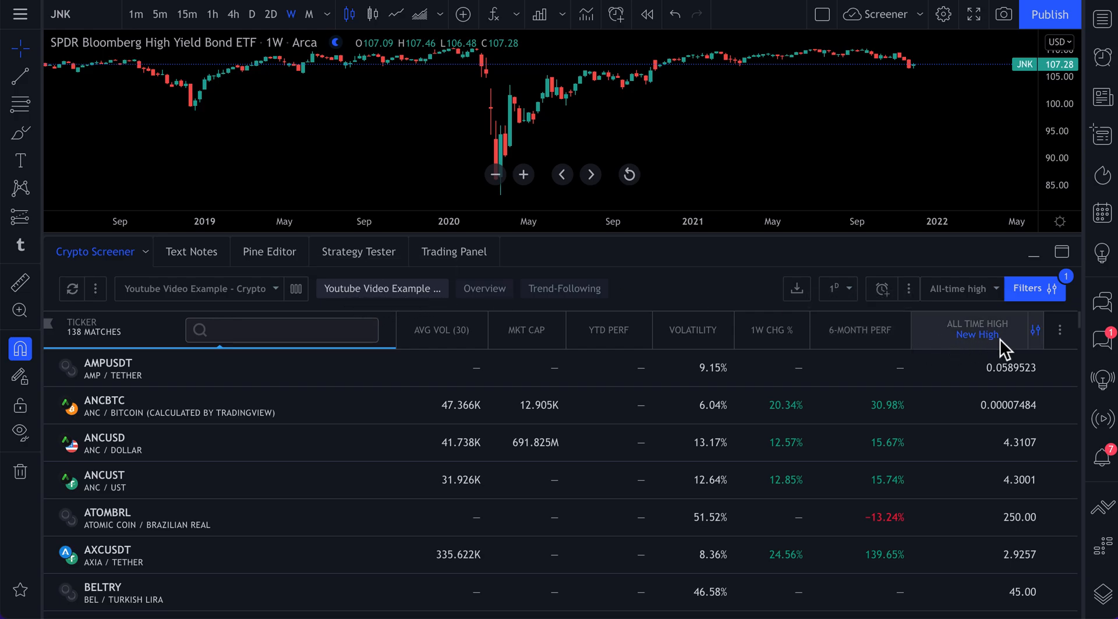
mouse_move(975, 358)
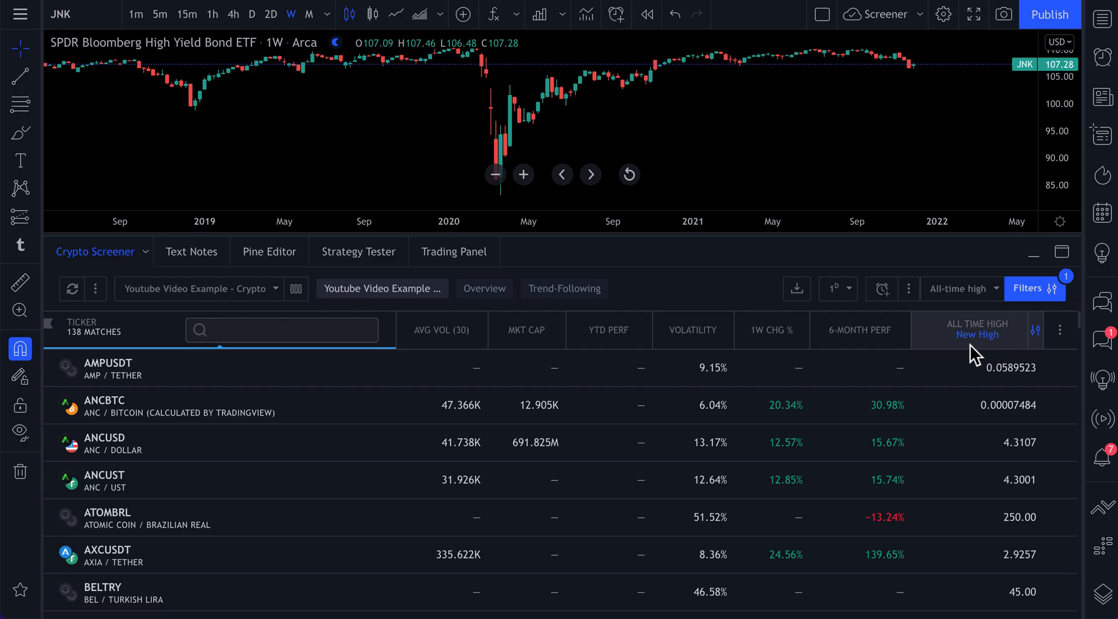
mouse_move(975, 355)
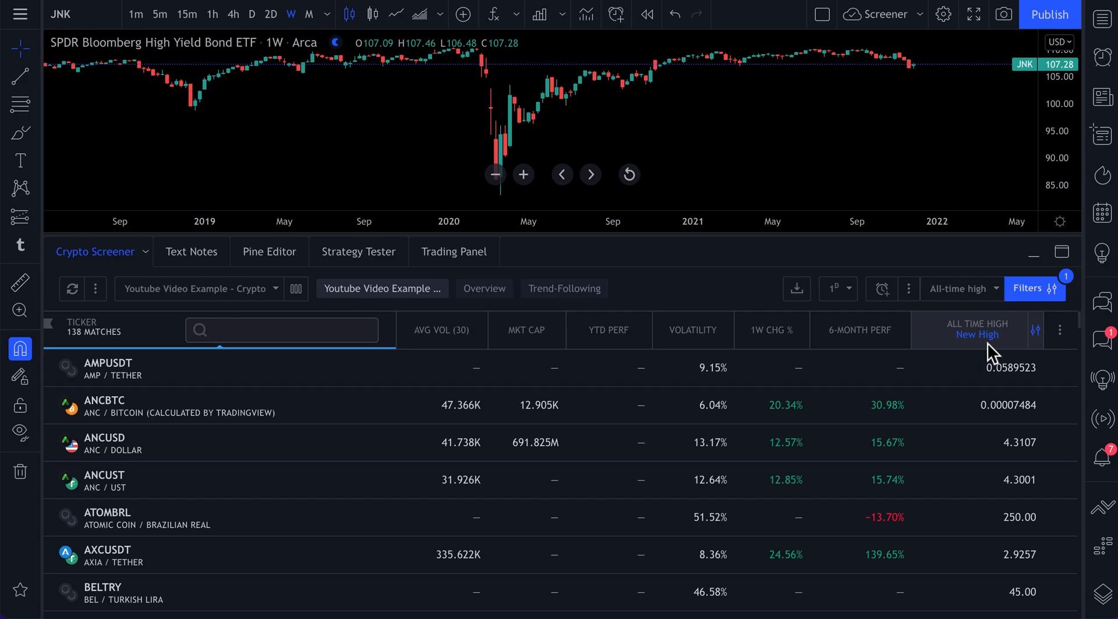
mouse_move(442, 330)
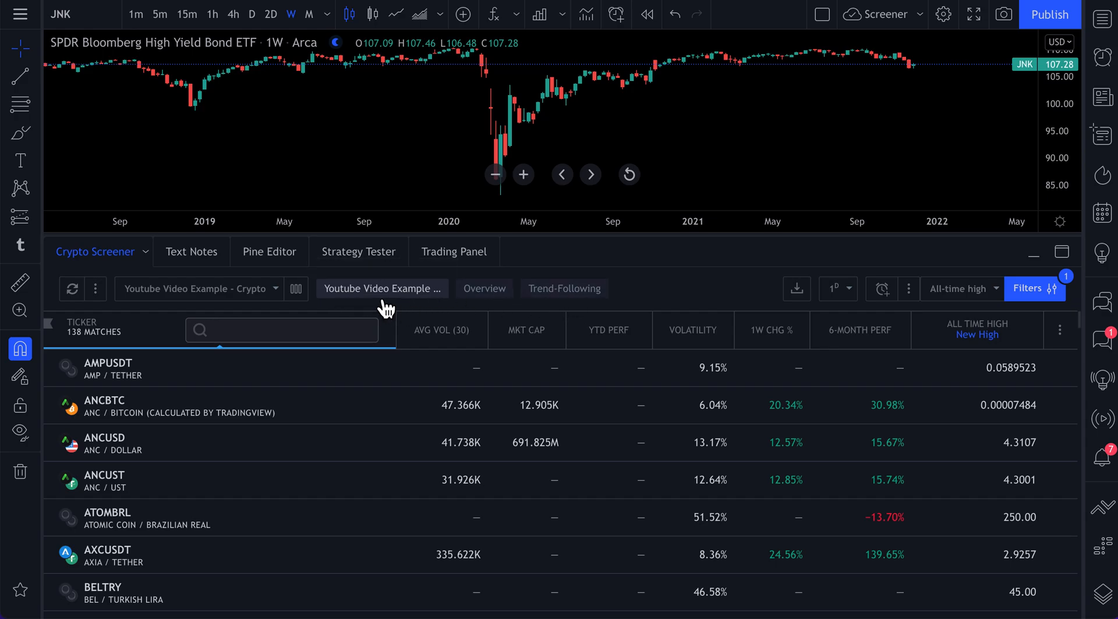
mouse_move(484, 293)
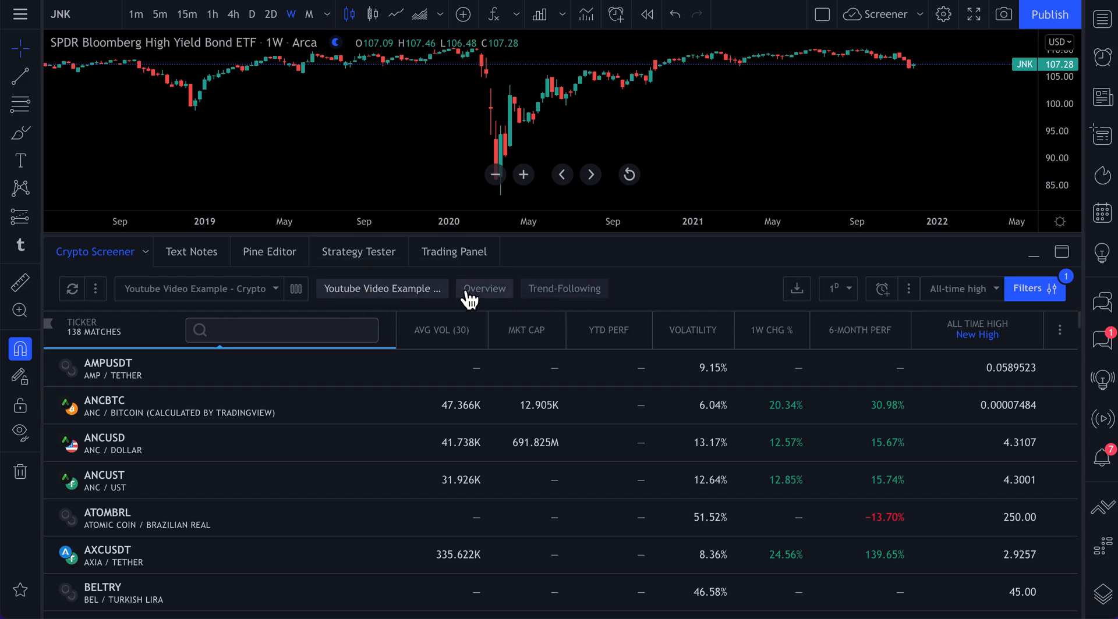
mouse_move(295, 289)
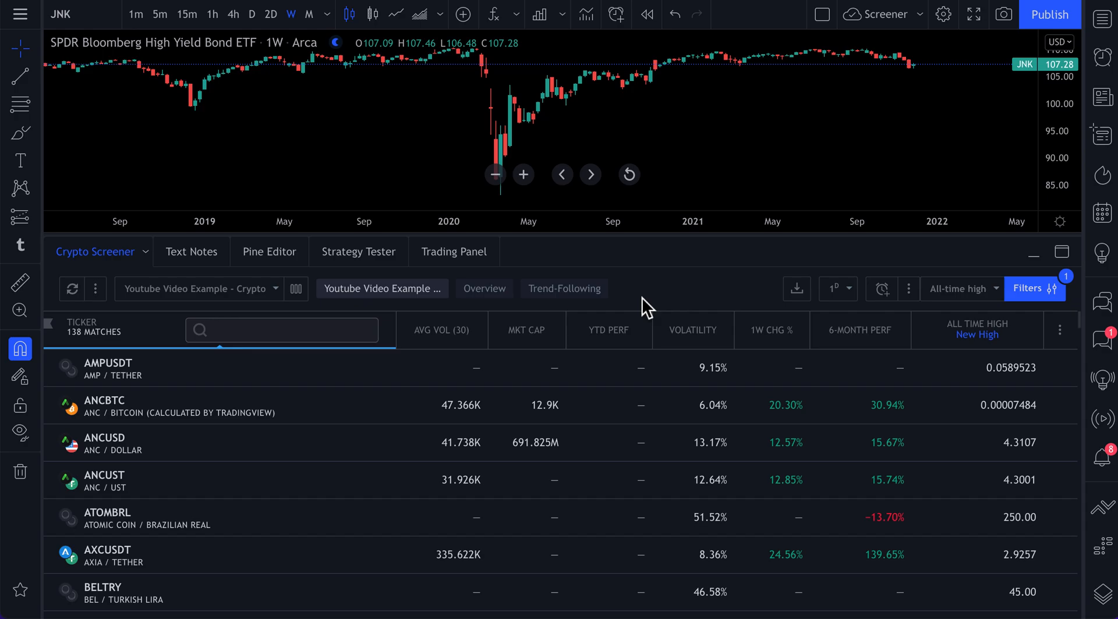
mouse_move(1034, 289)
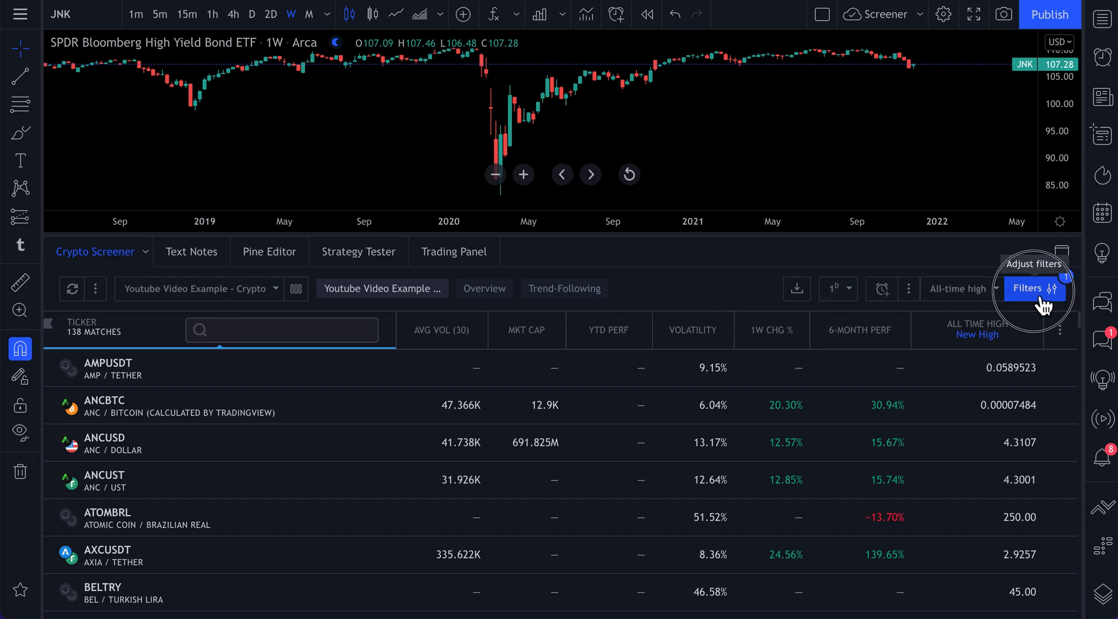
- Add 10B market-cap and 1M volume minimums, leaving five LUNA and MATIC pairs
click(1031, 288)
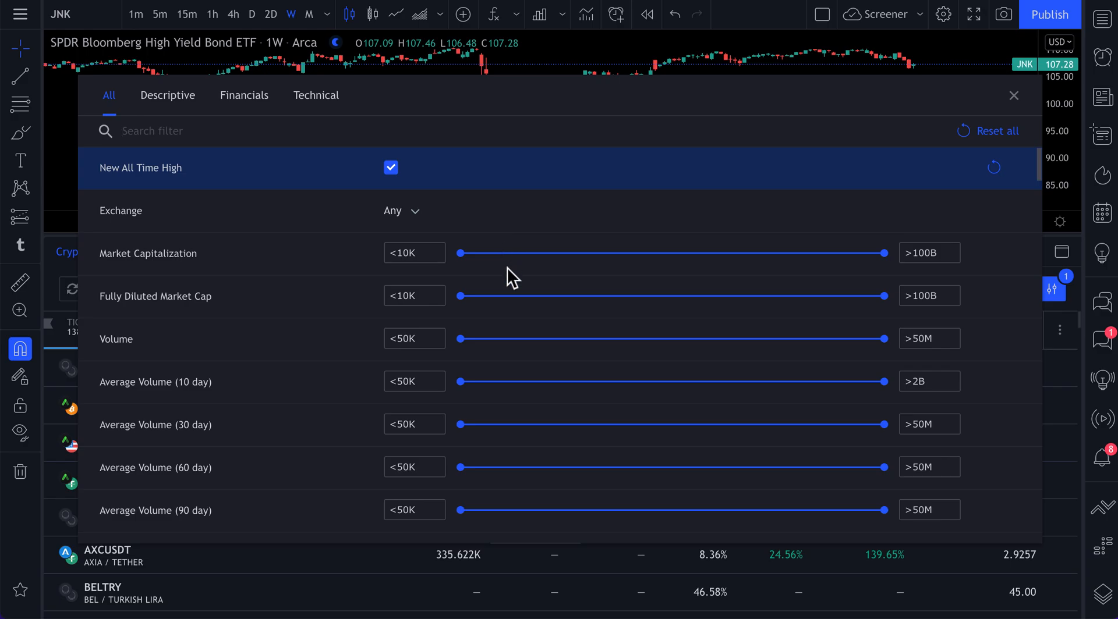
mouse_move(467, 270)
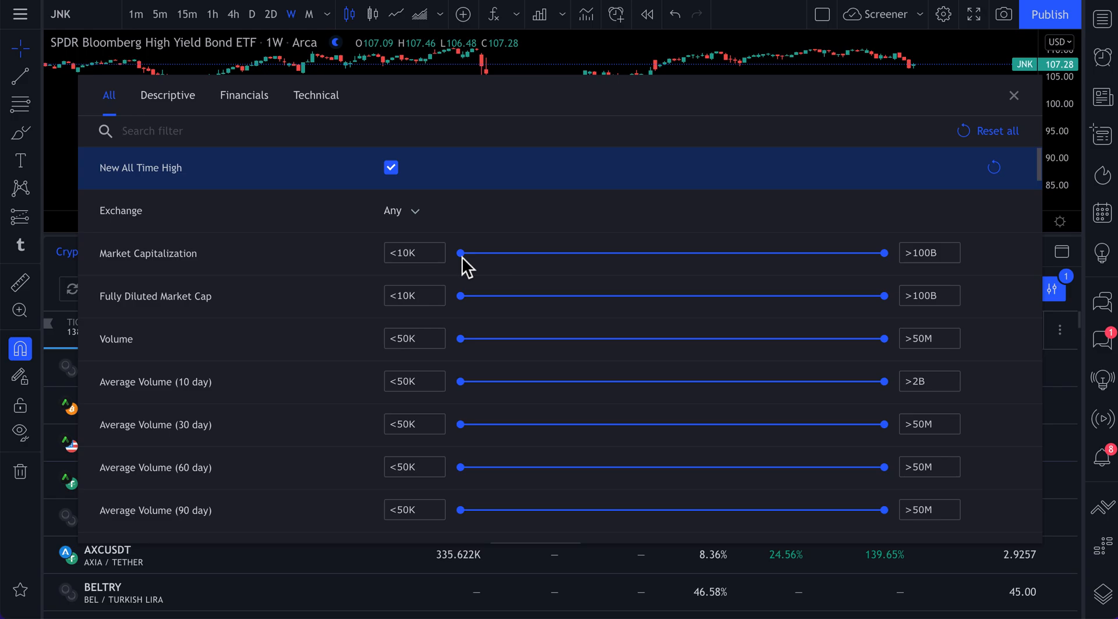
drag(459, 253, 769, 253)
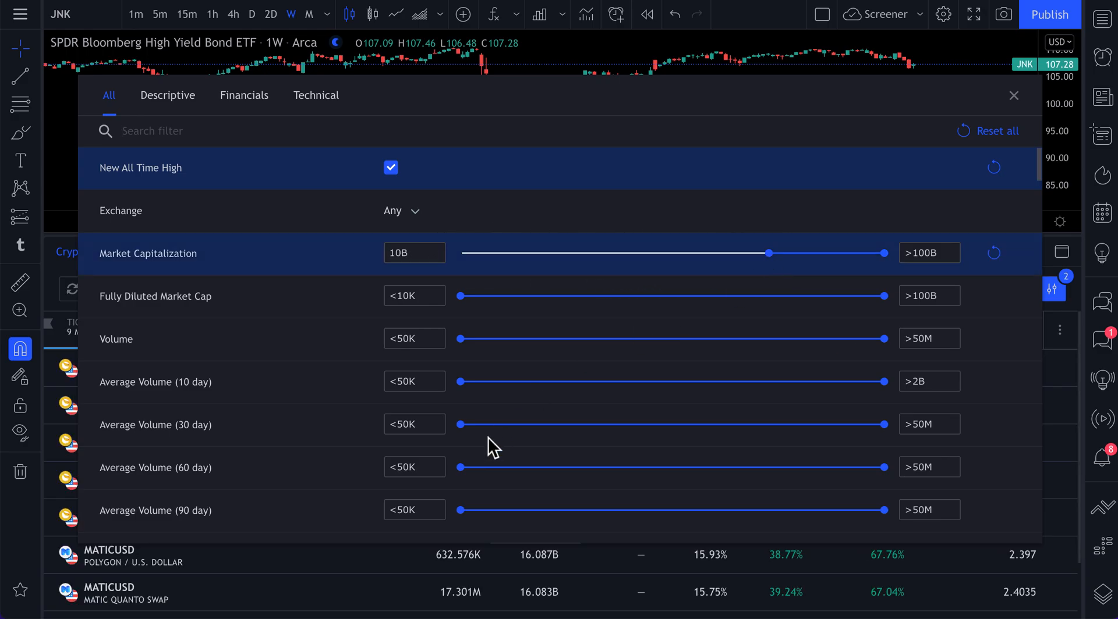
drag(461, 339, 652, 339)
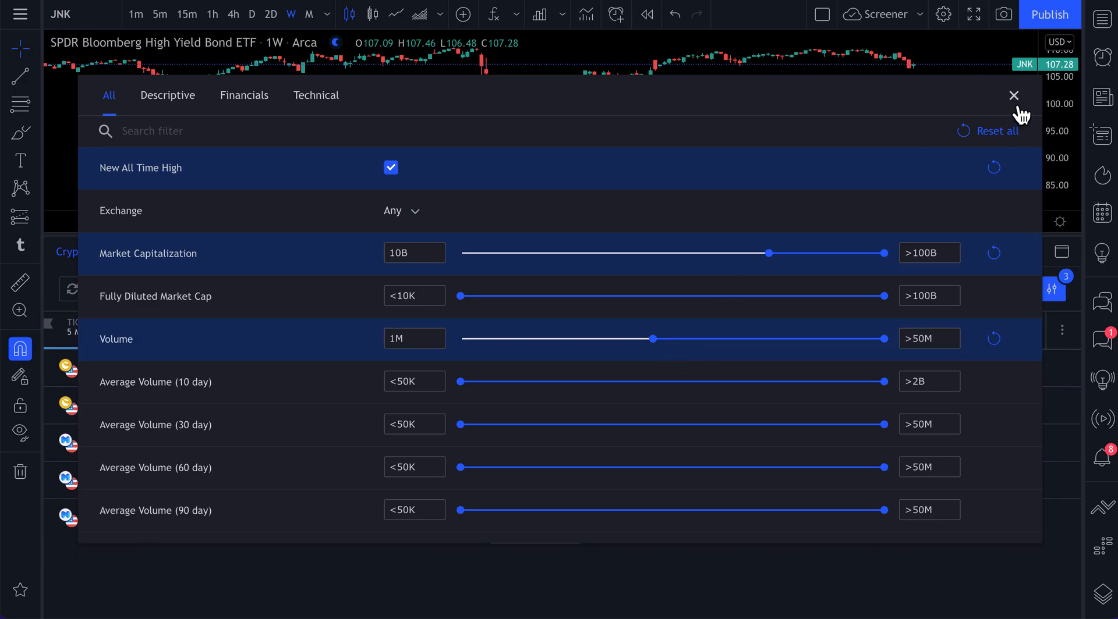
click(1013, 95)
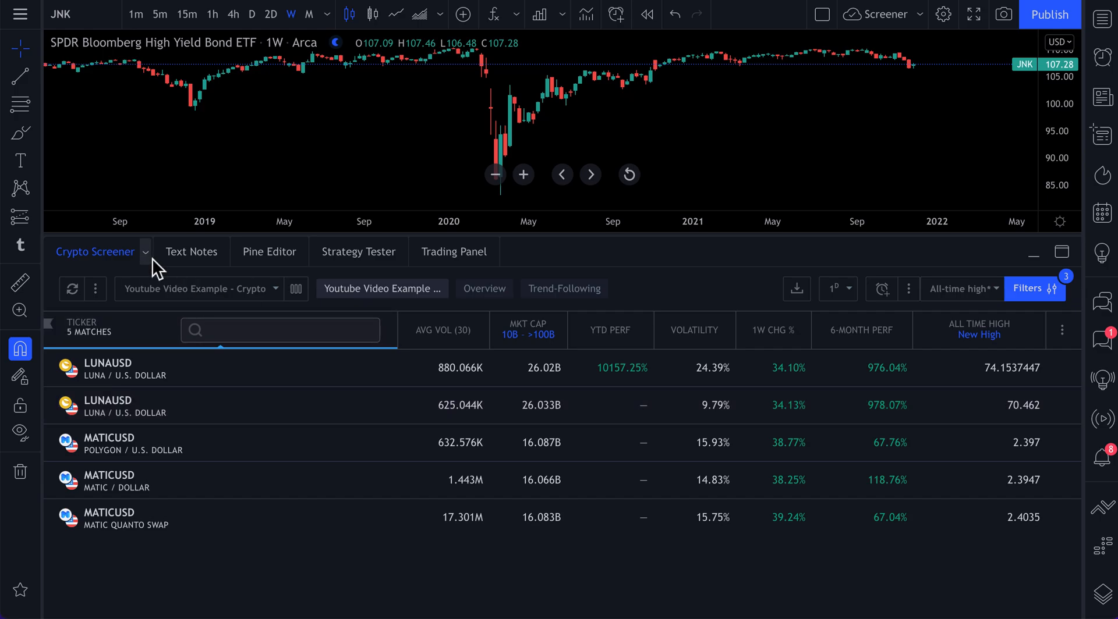
click(1032, 252)
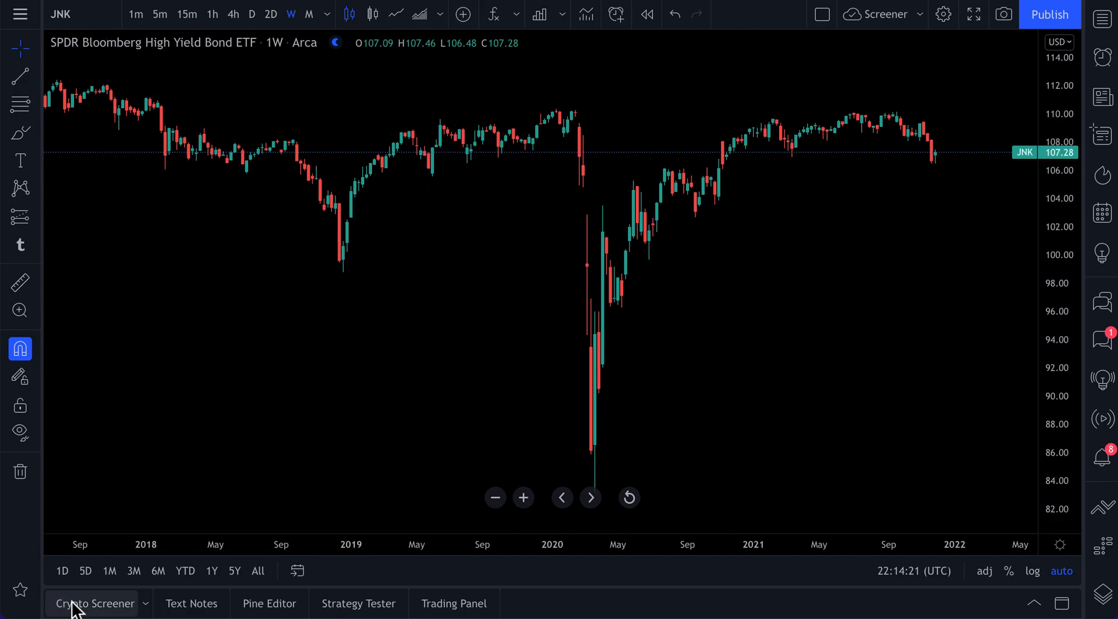
click(92, 603)
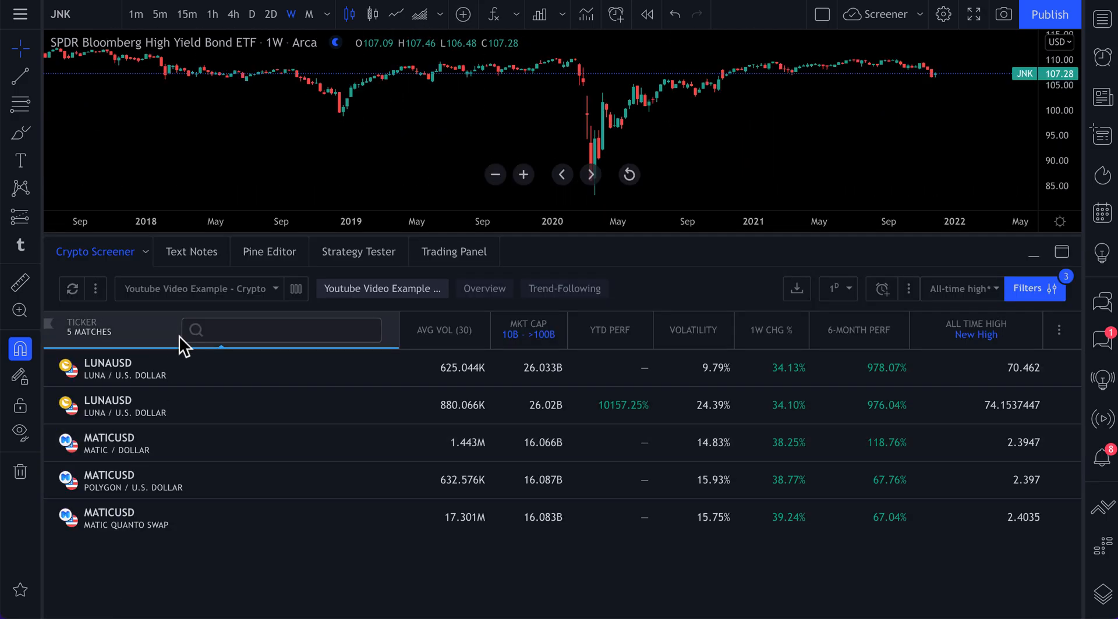
mouse_move(510, 189)
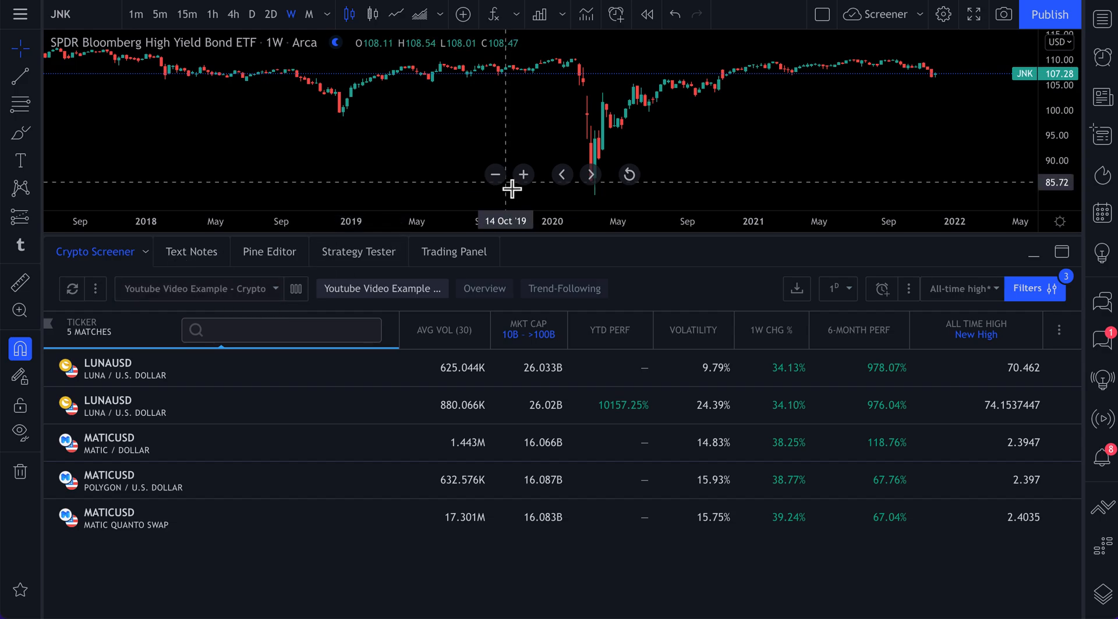